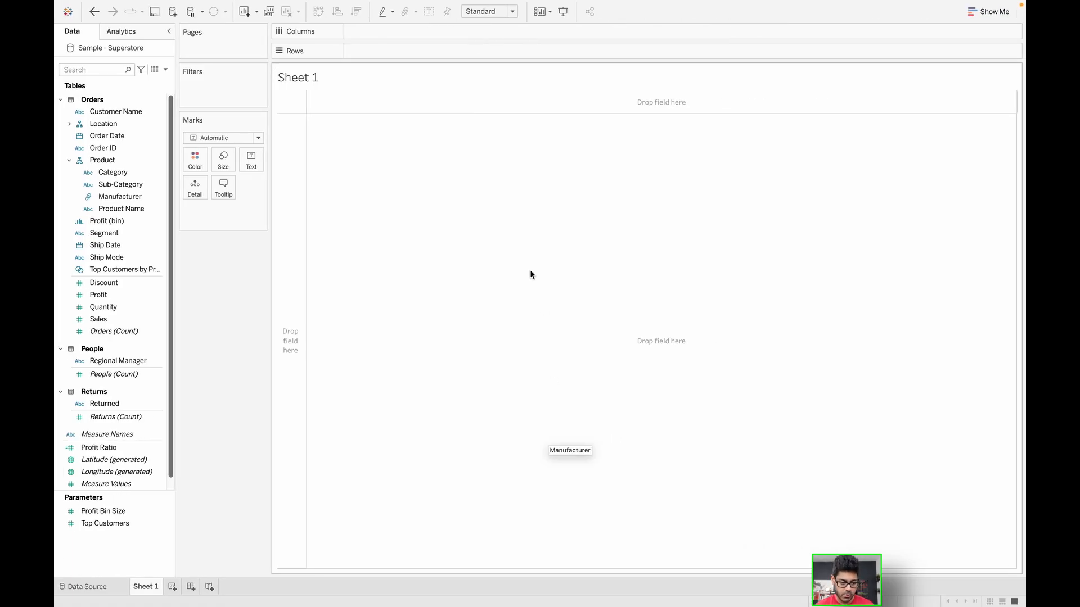
Select the Sales measure for the Category and Sub-Category text table.
click(98, 319)
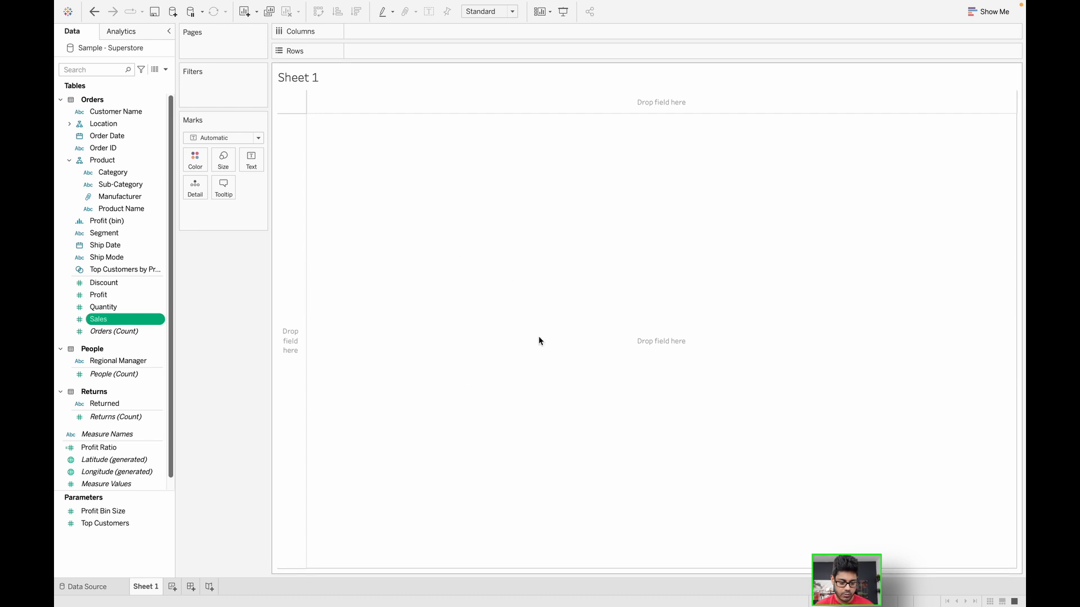
mouse_move(115, 43)
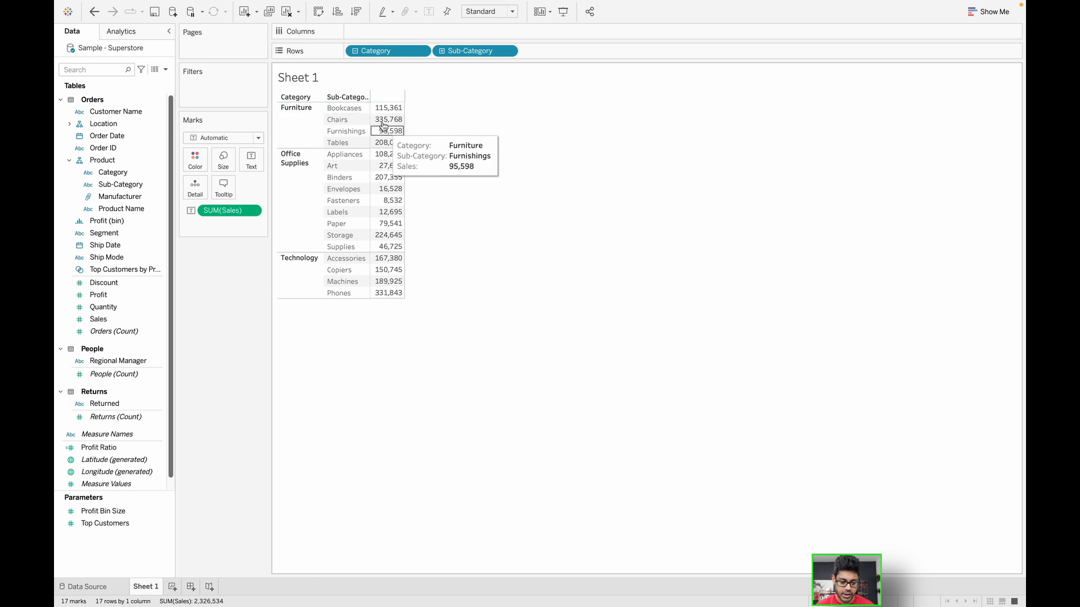
mouse_move(389, 179)
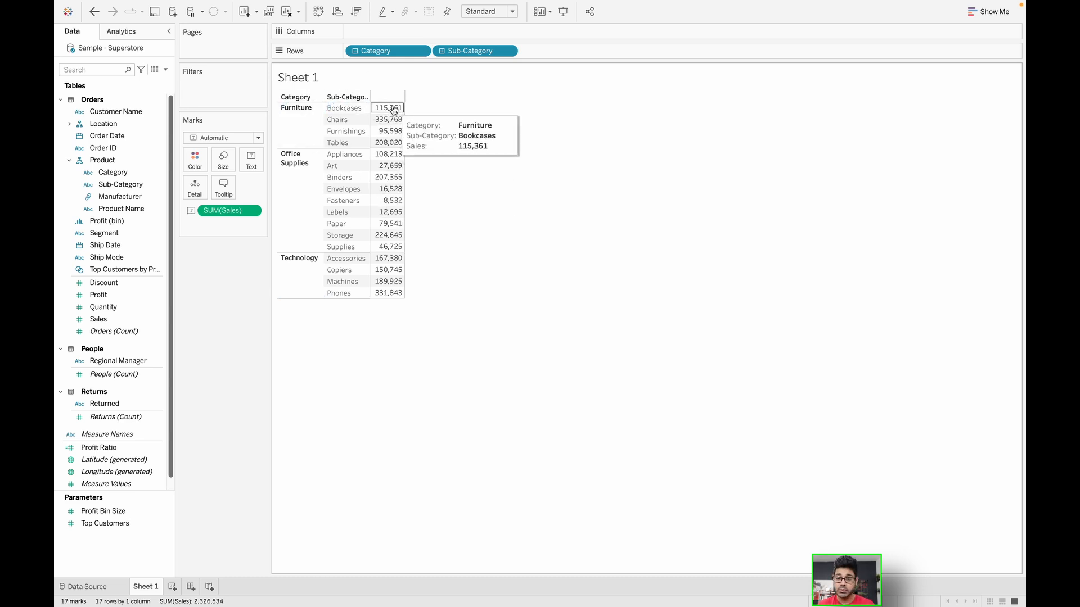
mouse_move(294, 118)
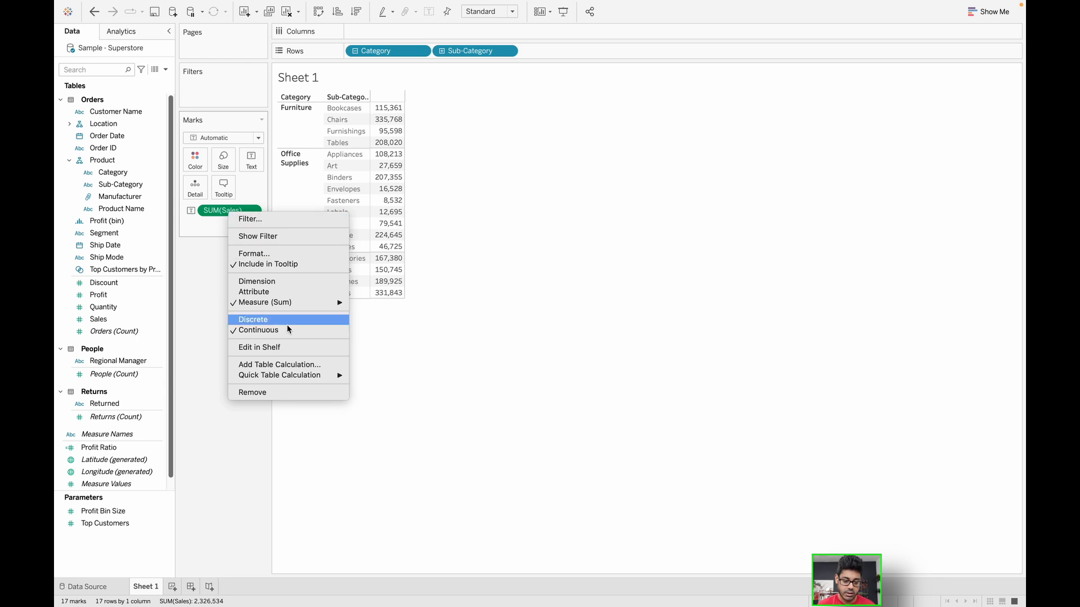
mouse_move(279, 375)
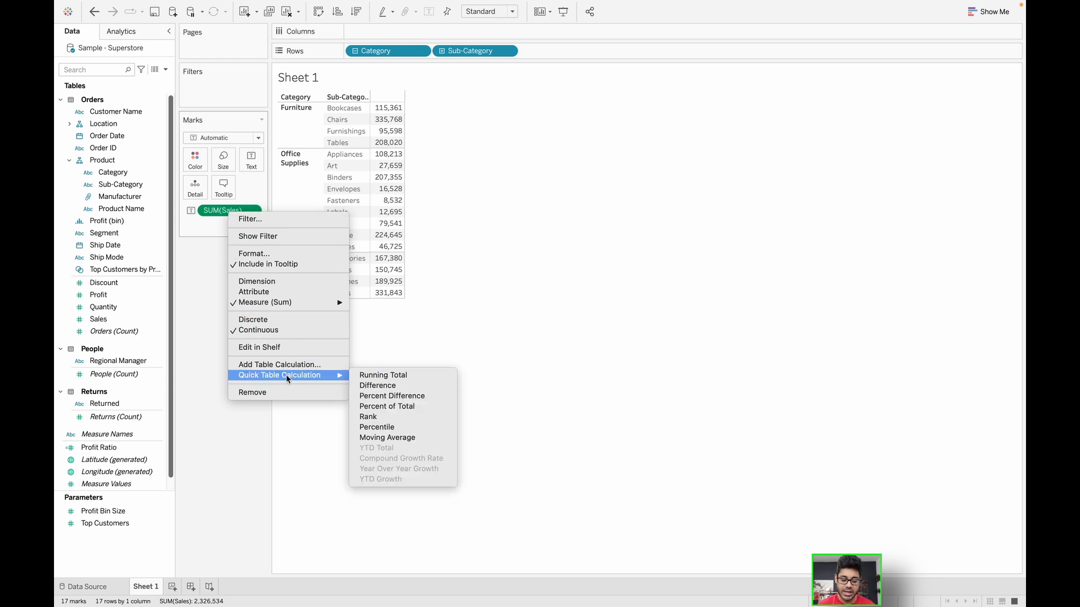
mouse_move(383, 374)
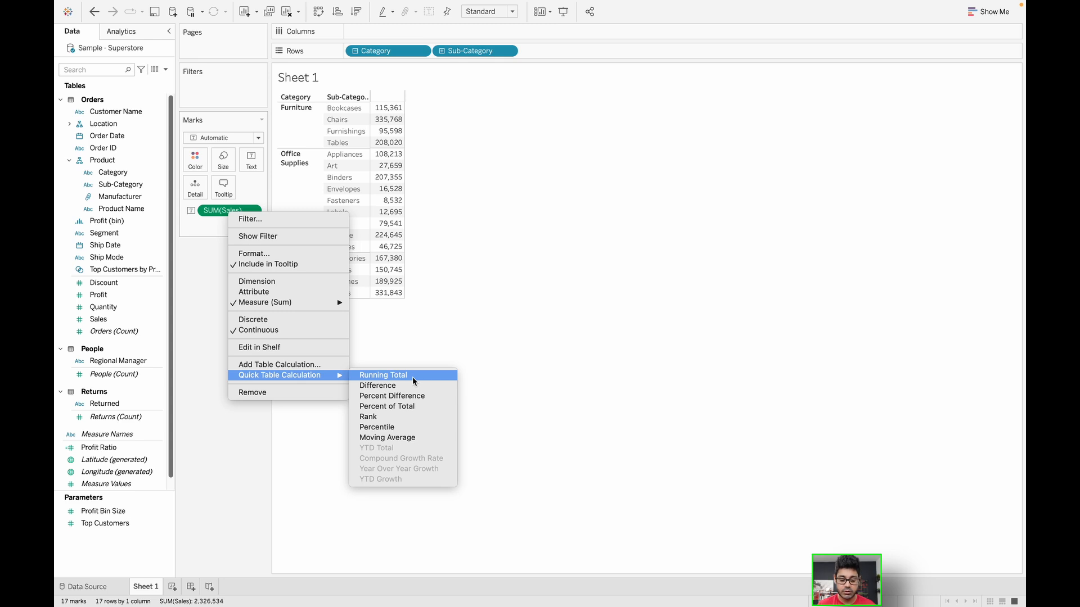
mouse_move(387, 406)
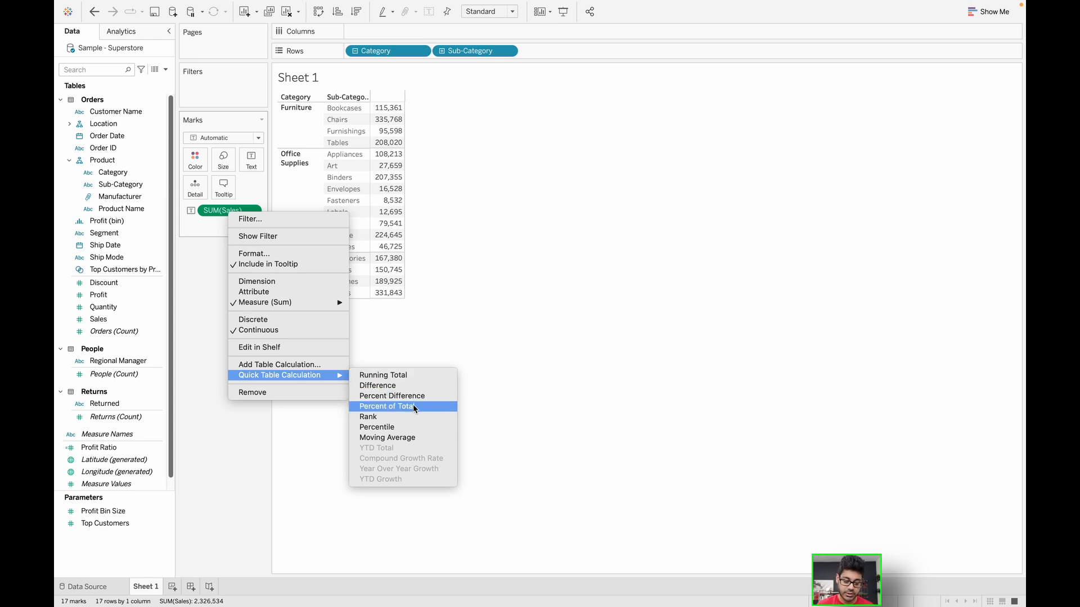
mouse_move(387, 437)
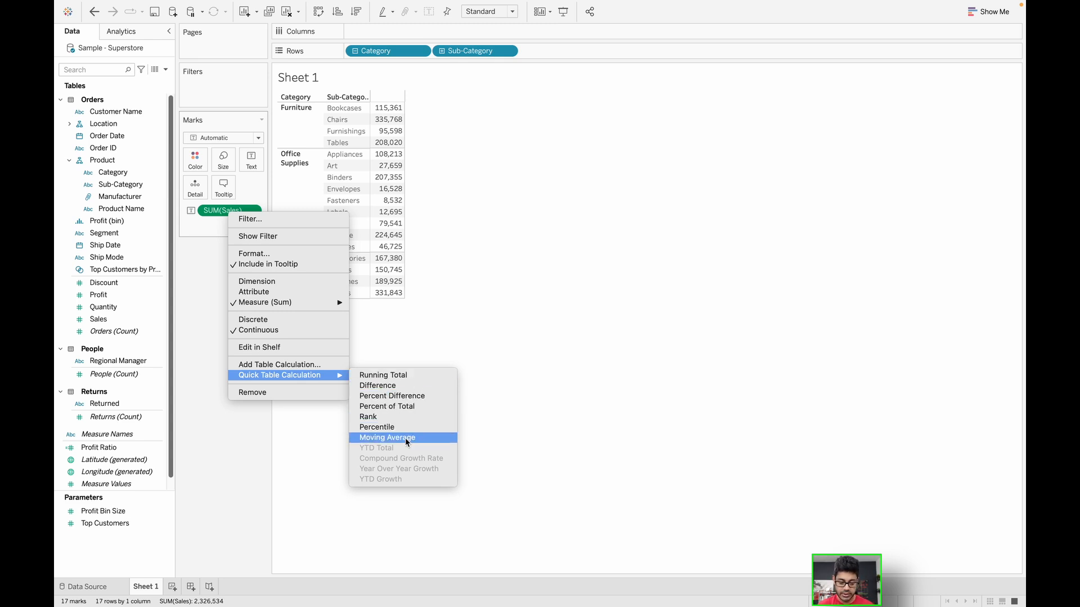
mouse_move(396, 460)
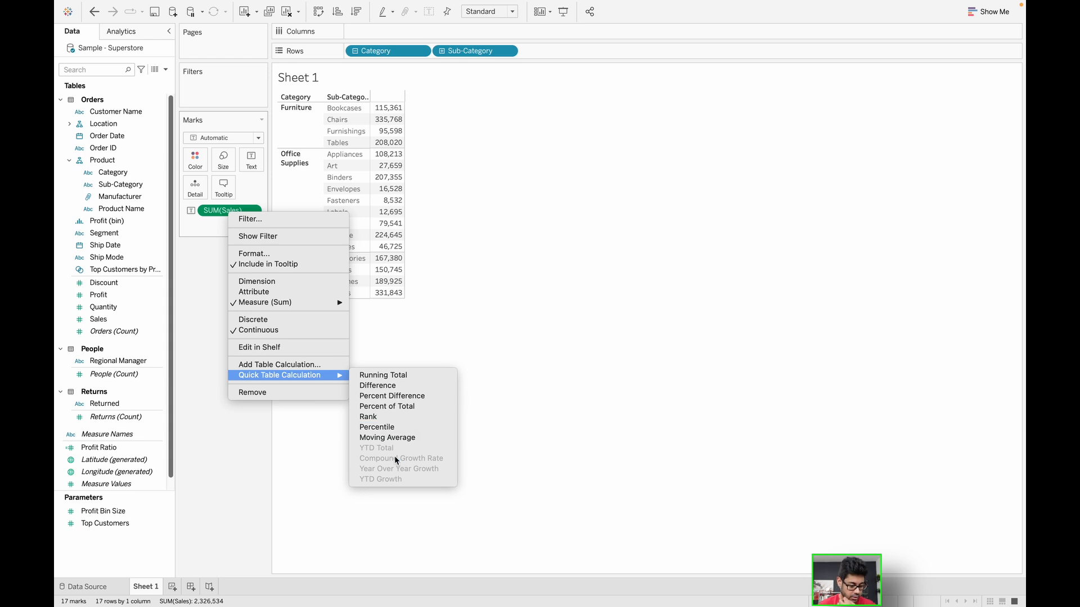
mouse_move(445, 126)
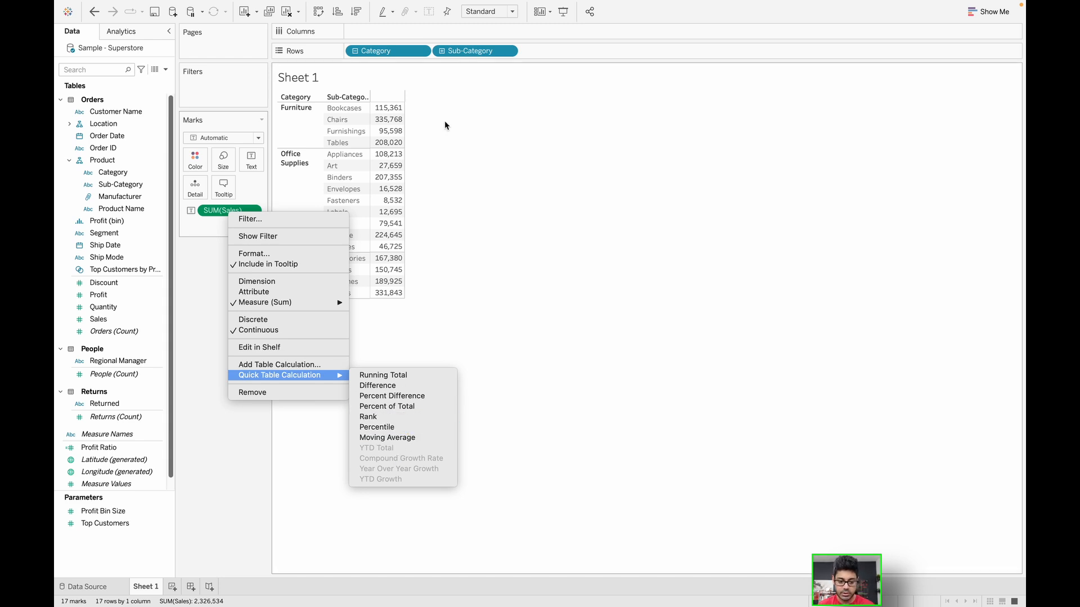
mouse_move(383, 374)
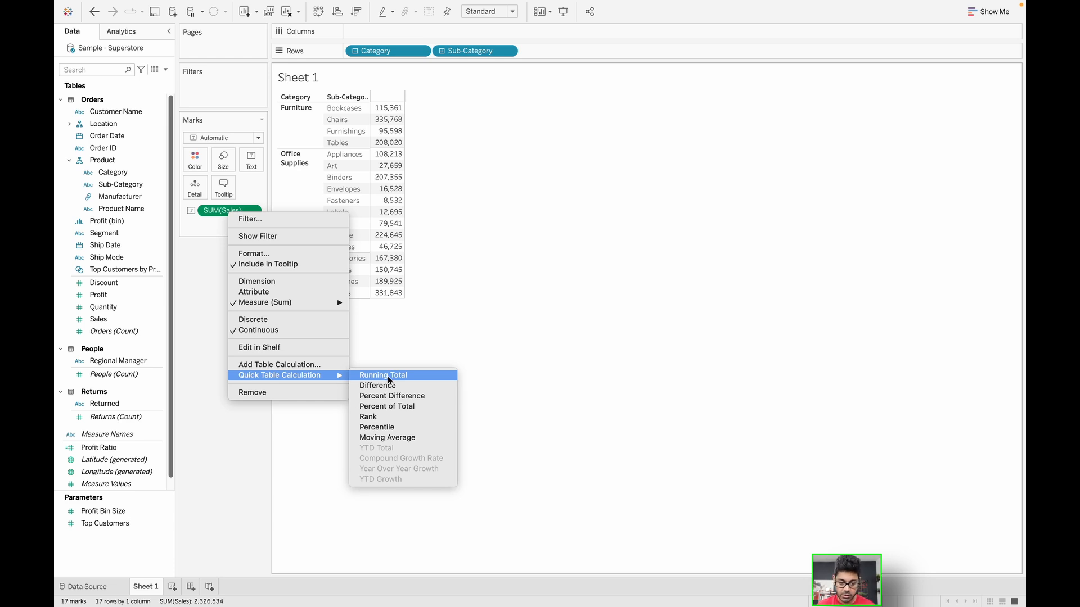
Apply a Running Total quick table calculation to the Sales values.
click(383, 374)
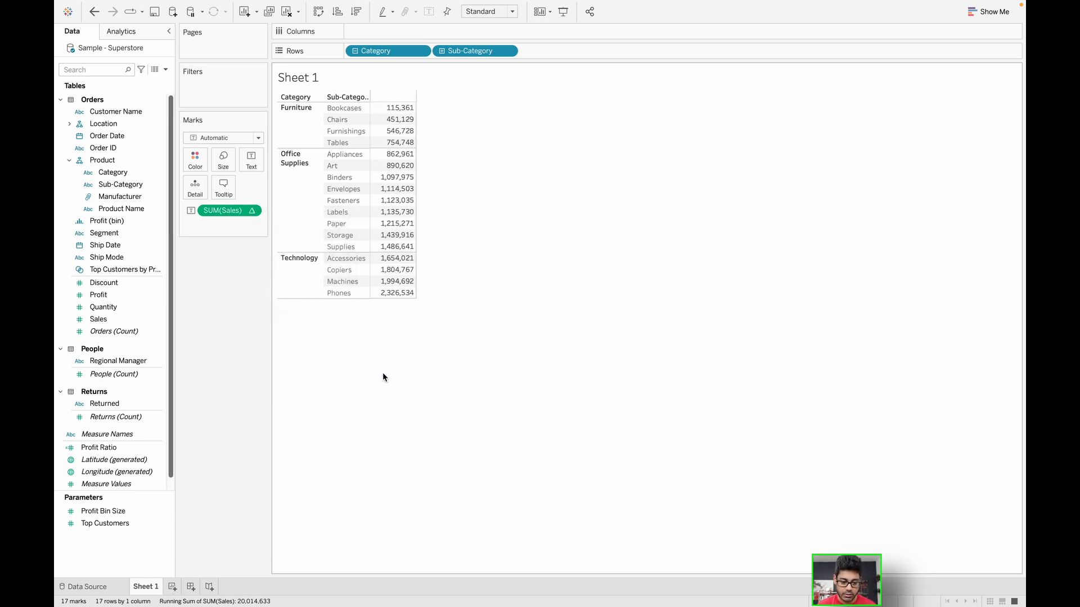
mouse_move(396, 107)
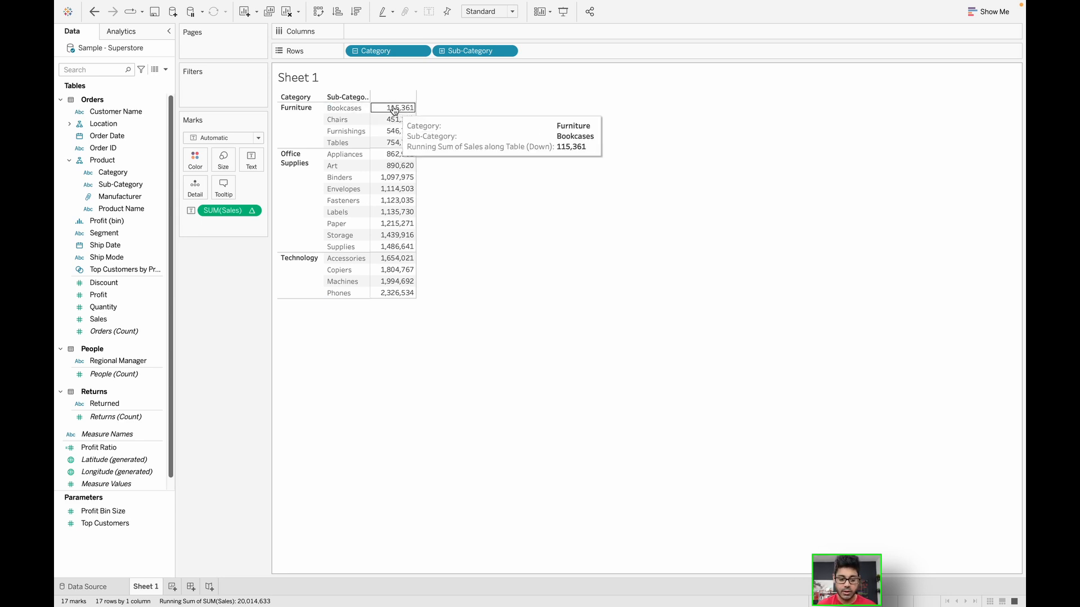
mouse_move(394, 119)
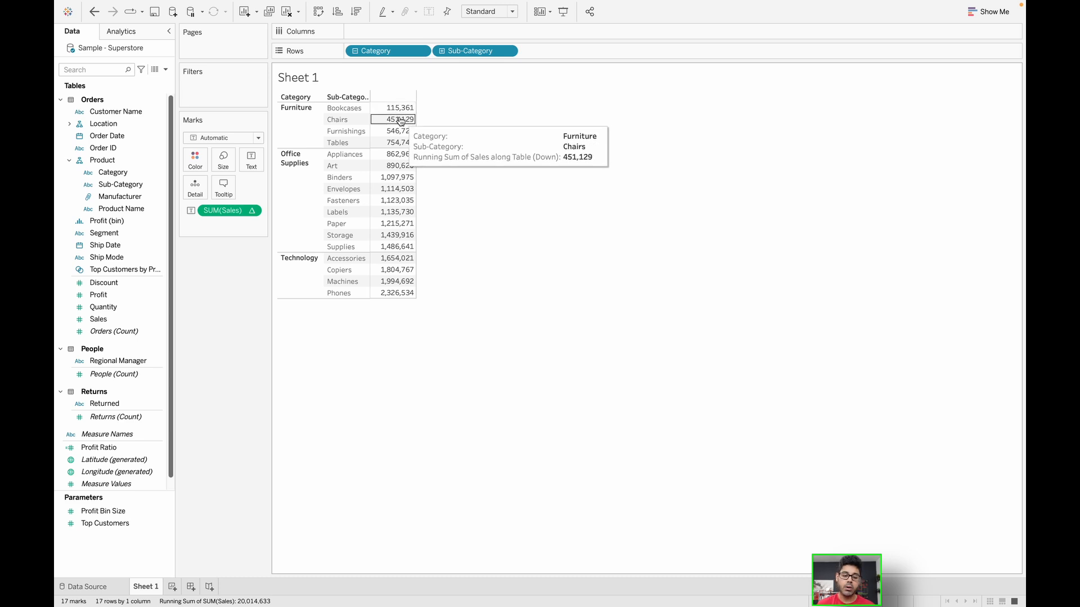
mouse_move(396, 131)
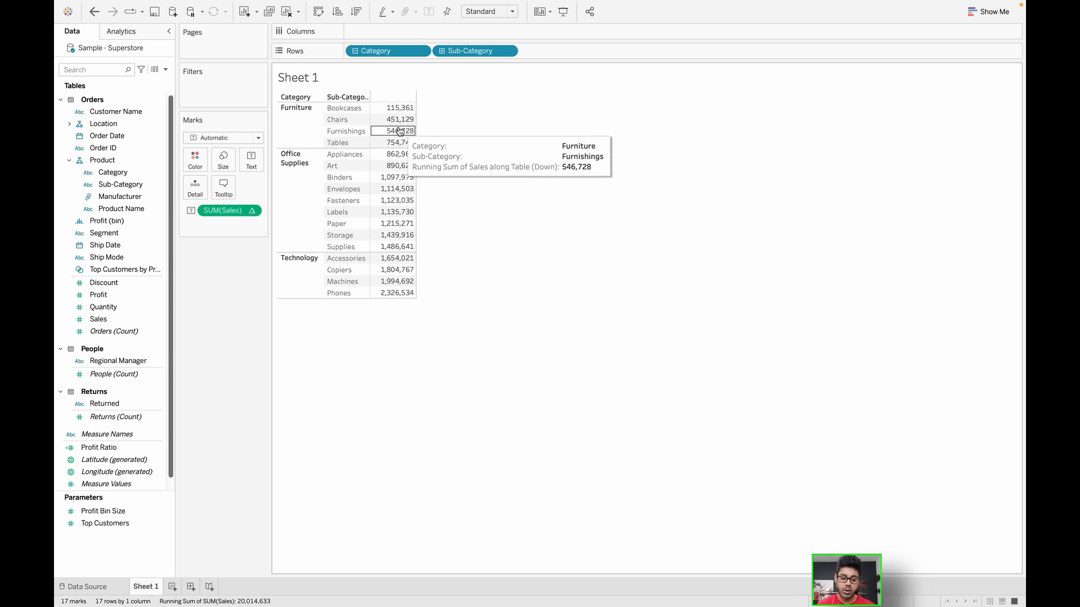
mouse_move(396, 120)
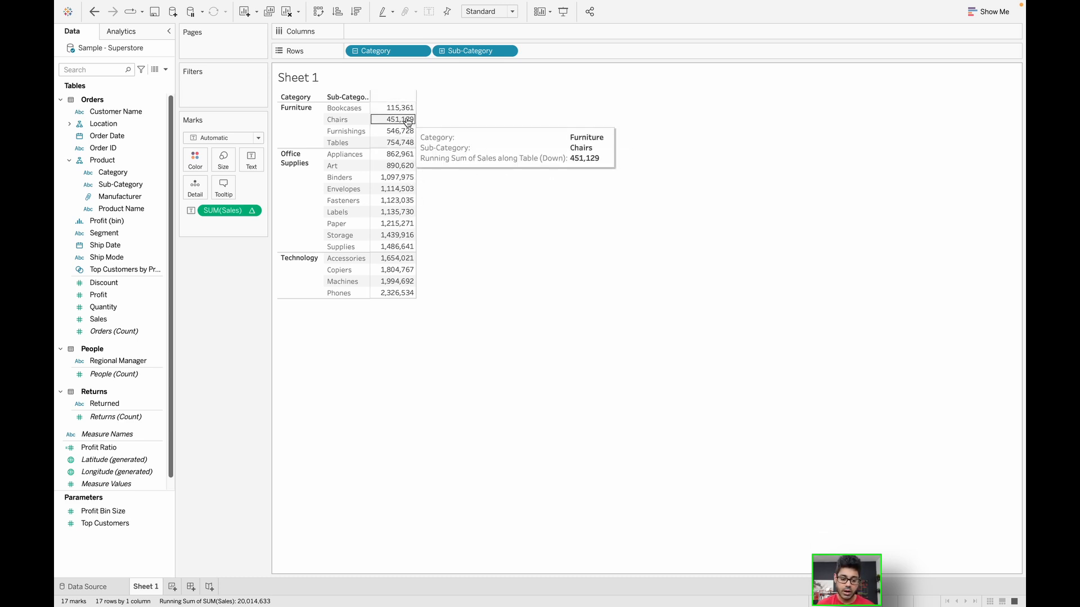
mouse_move(396, 107)
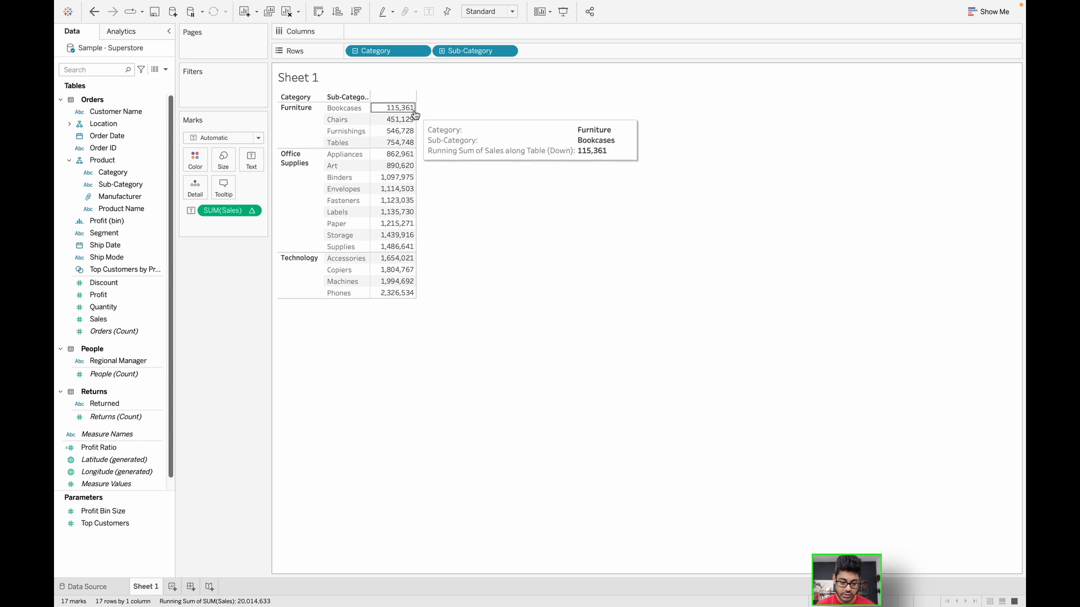
mouse_move(396, 131)
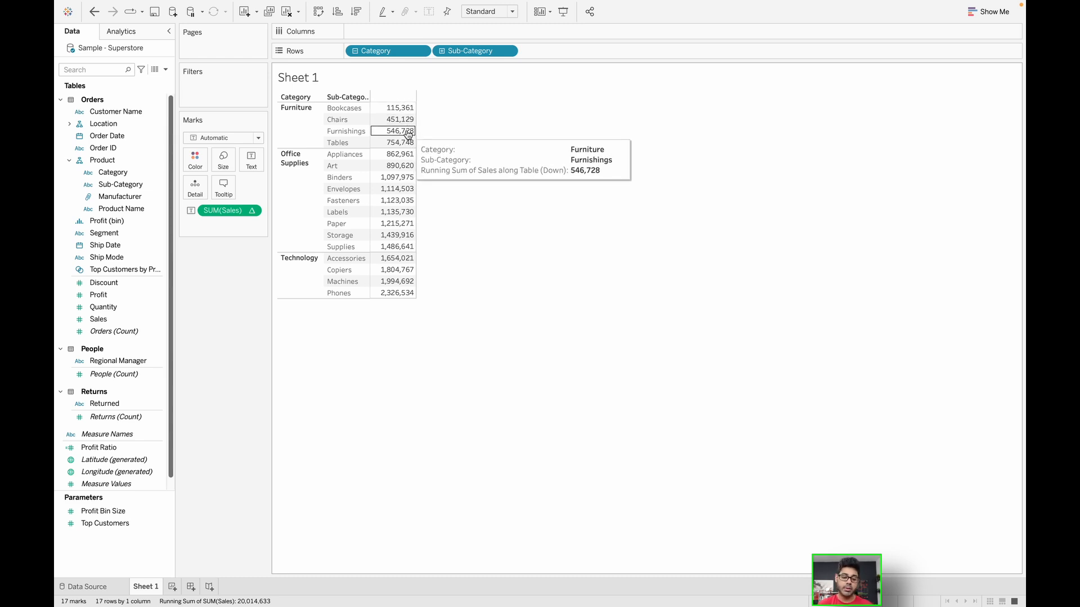
mouse_move(120, 196)
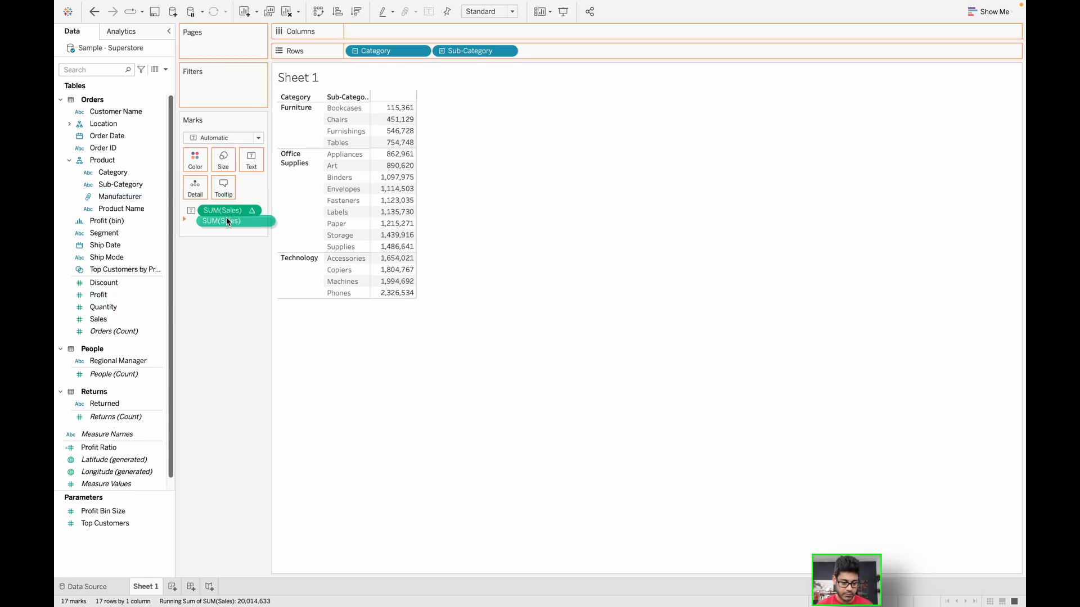
Add a second SUM(Sales) copy to Measure Values for the running total.
click(221, 220)
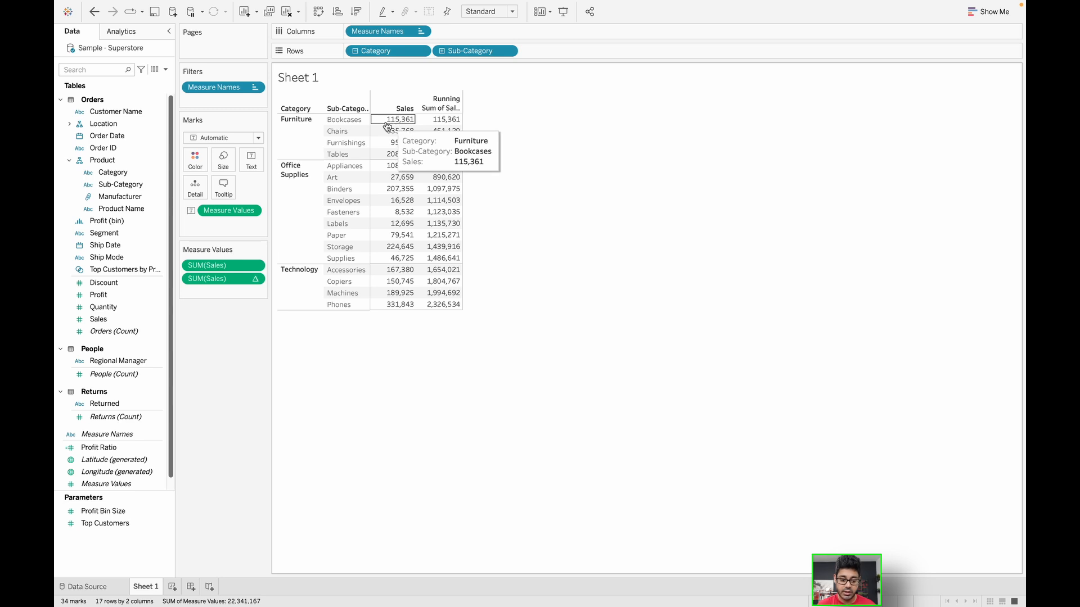
mouse_move(403, 123)
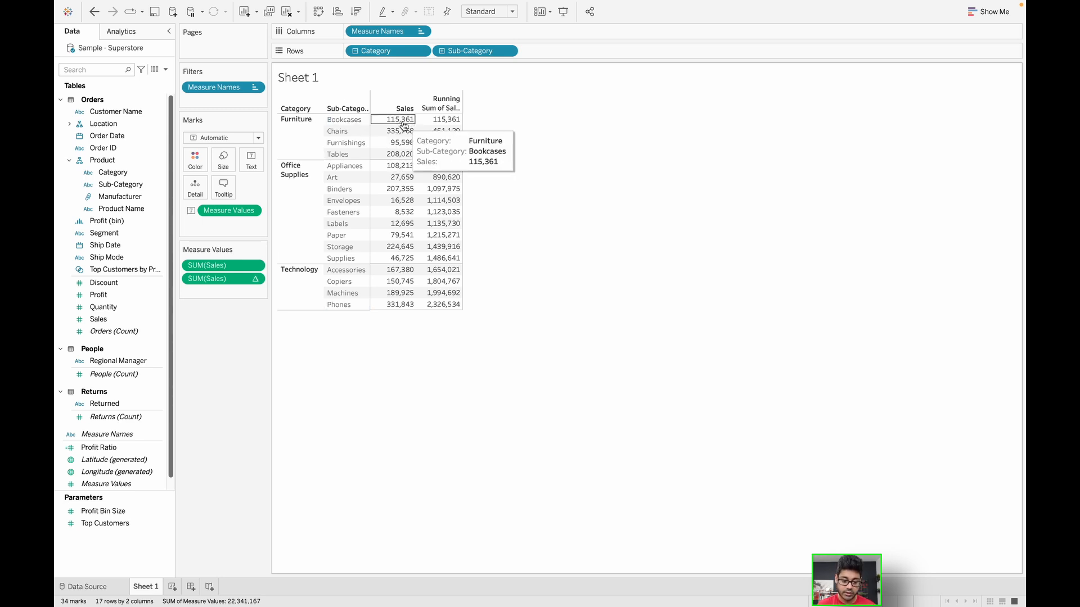
mouse_move(443, 120)
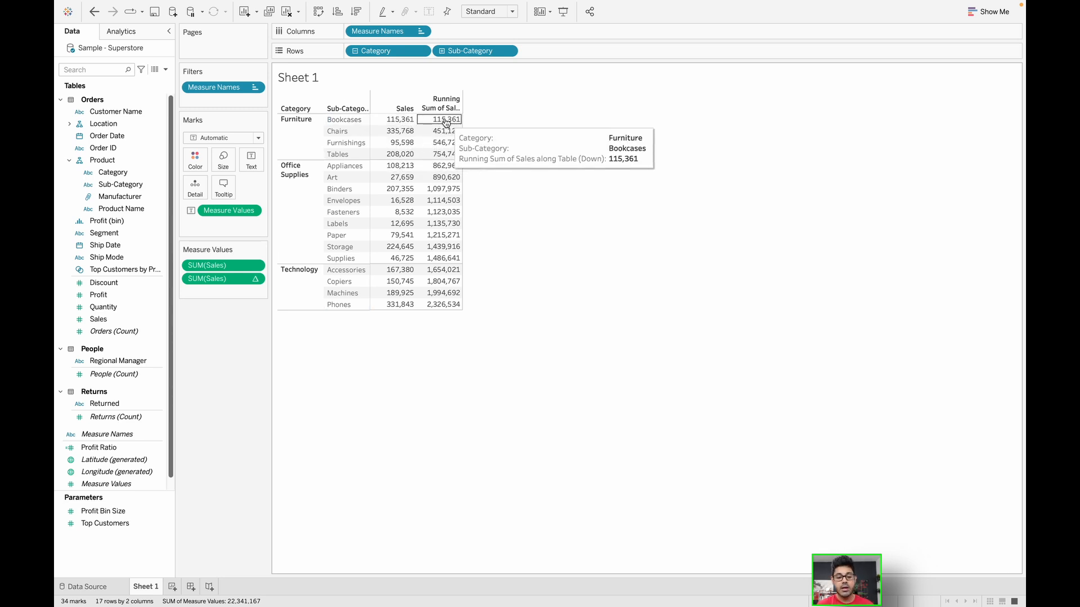
mouse_move(396, 131)
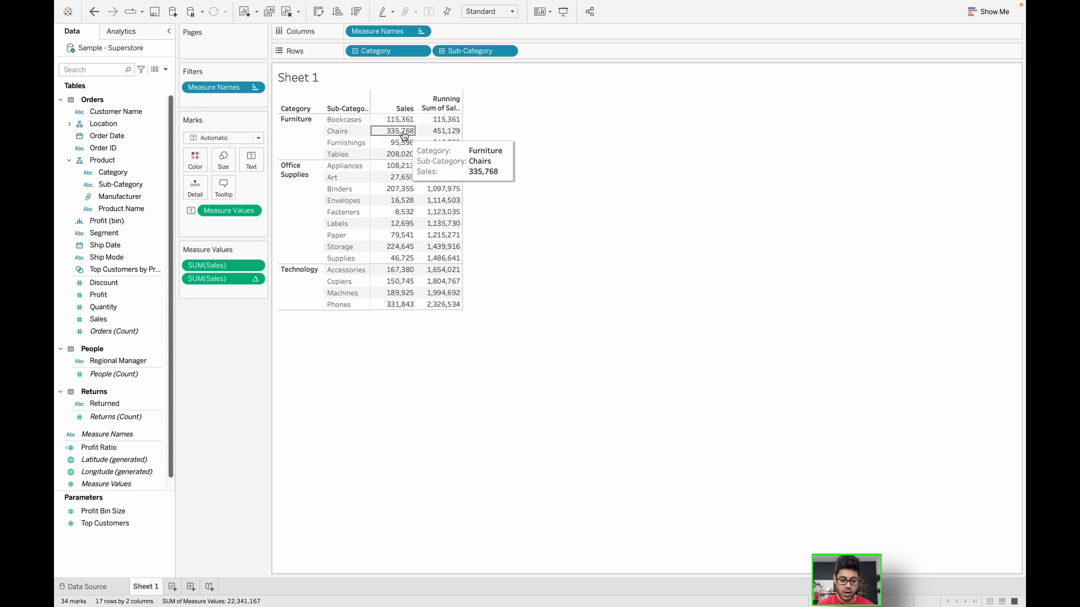
mouse_move(396, 134)
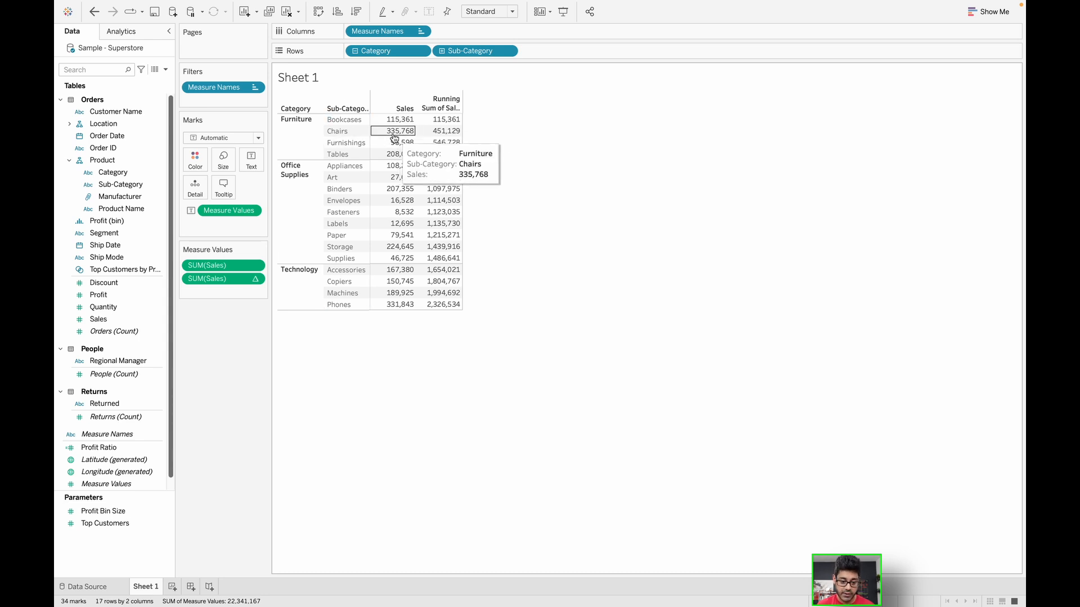
mouse_move(444, 131)
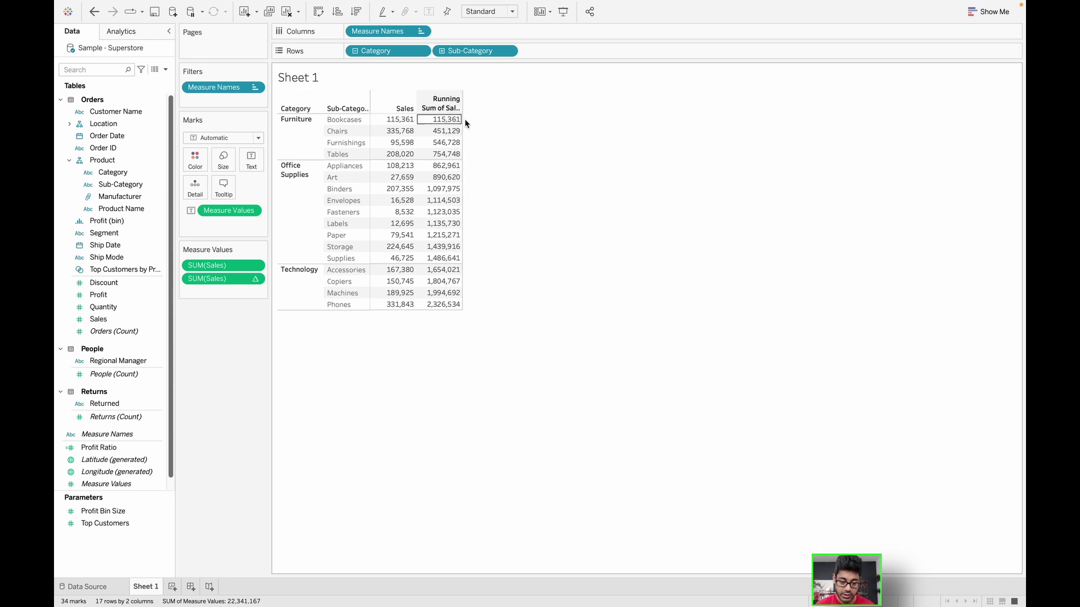
mouse_move(444, 143)
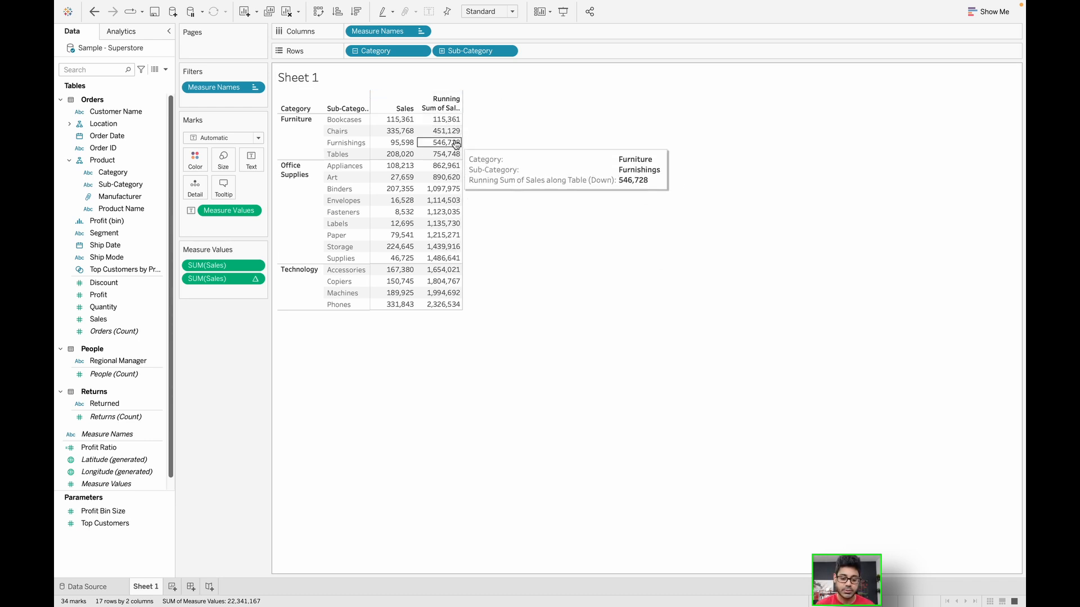
mouse_move(451, 165)
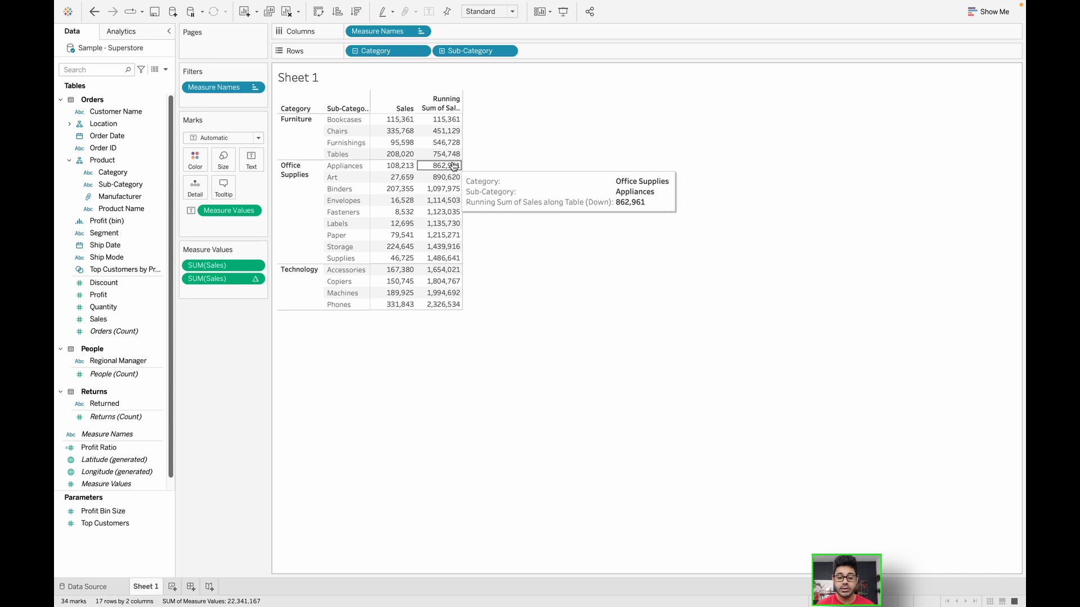
mouse_move(445, 154)
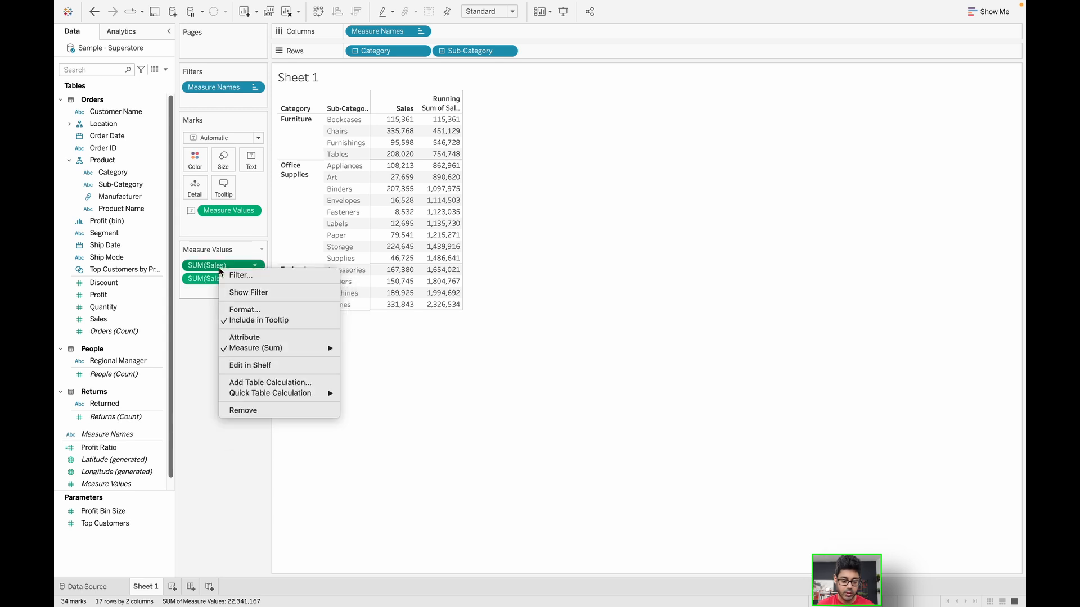
mouse_move(270, 393)
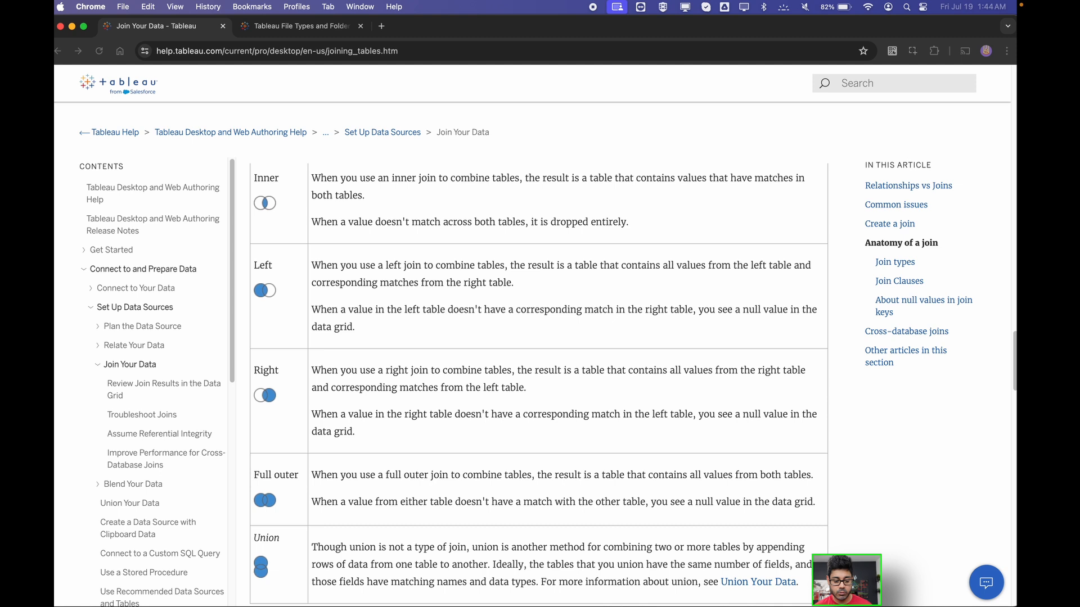
Read through the Inner, Left, Right, Full Outer and Union join types table.
scroll(up, 3)
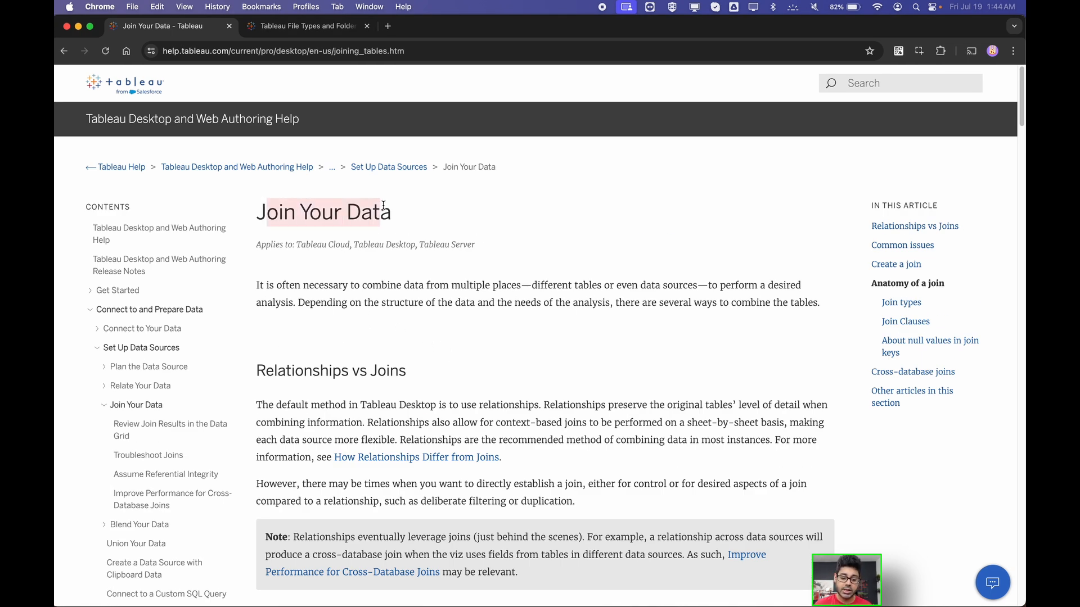
scroll(down, 3)
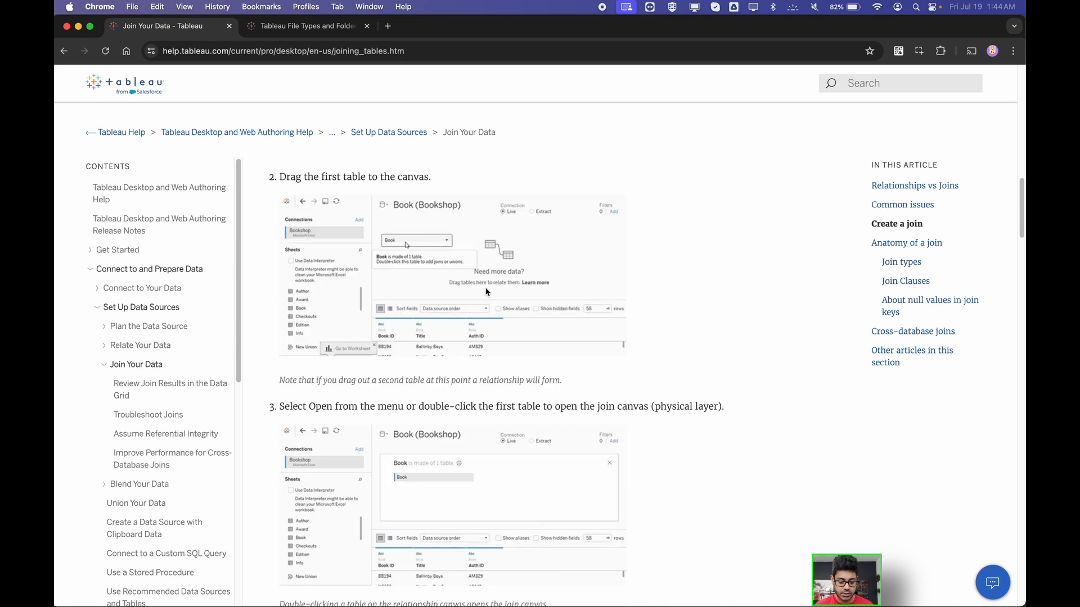
scroll(down, 3)
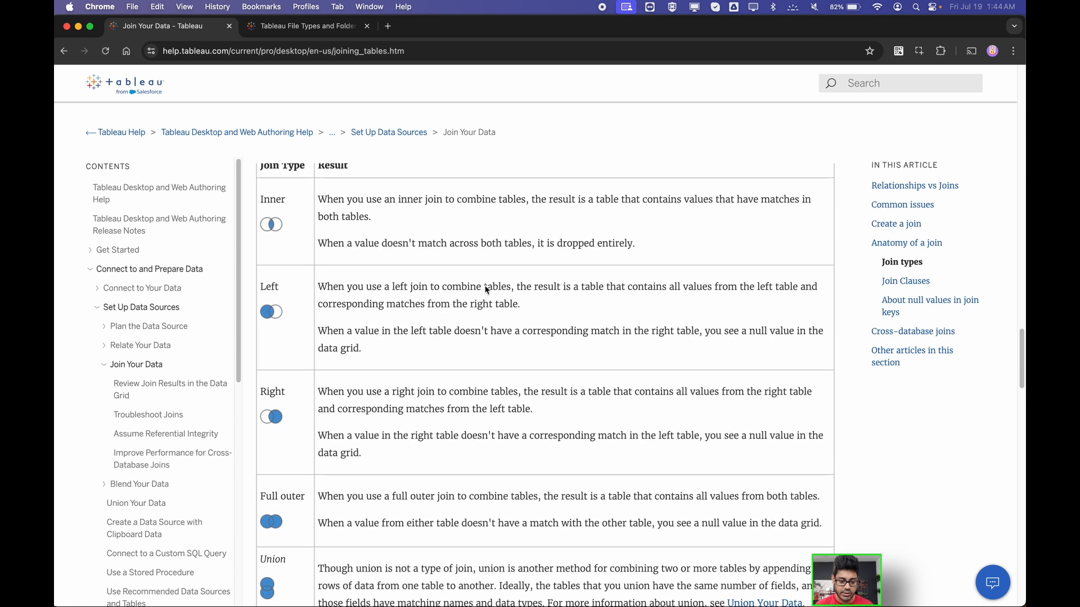
scroll(up, 3)
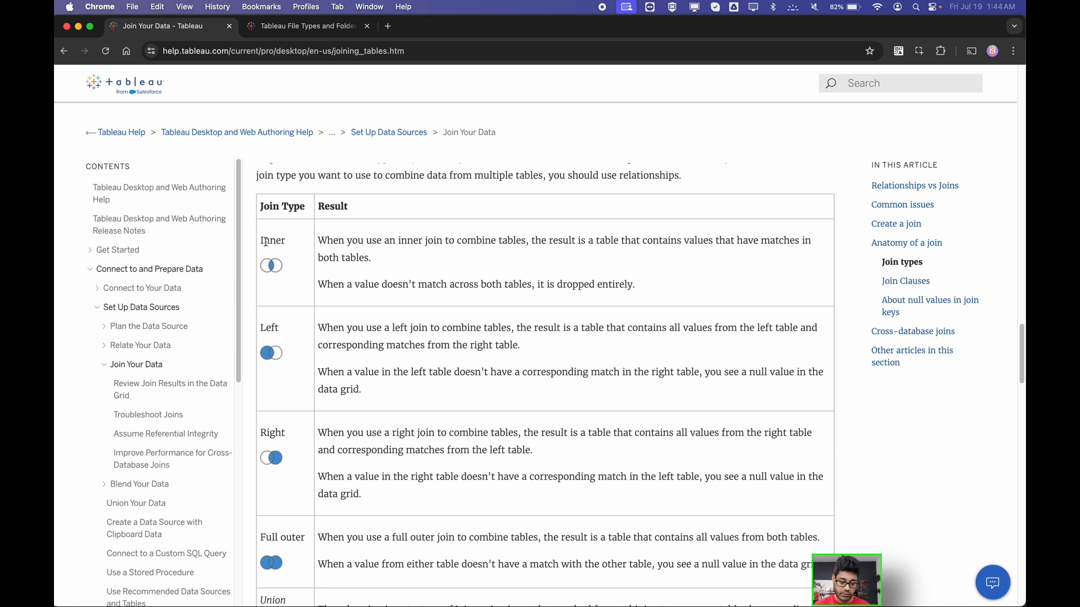
mouse_move(289, 257)
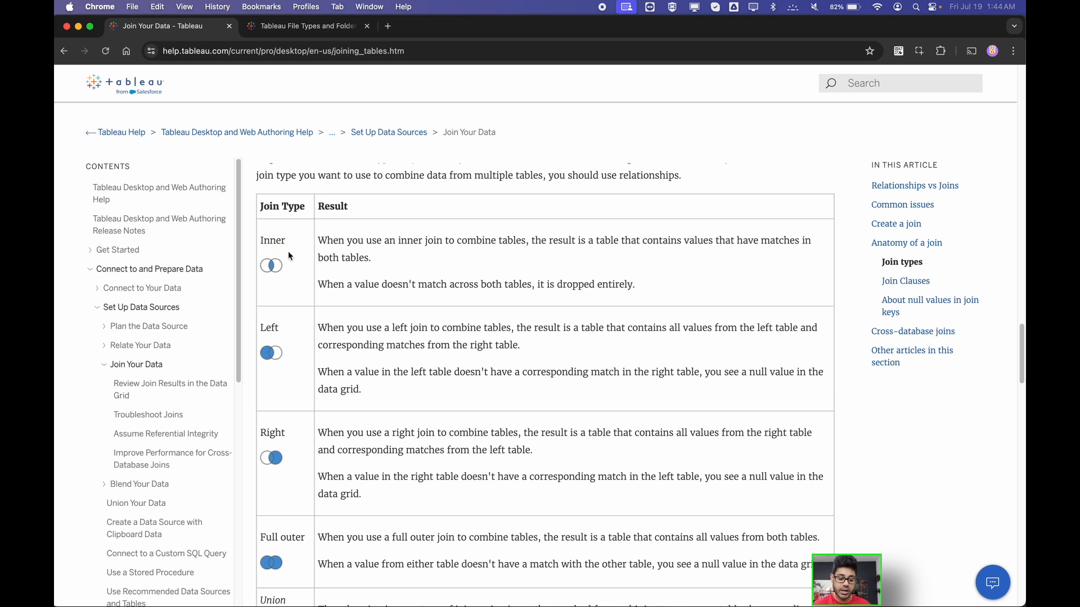
mouse_move(283, 270)
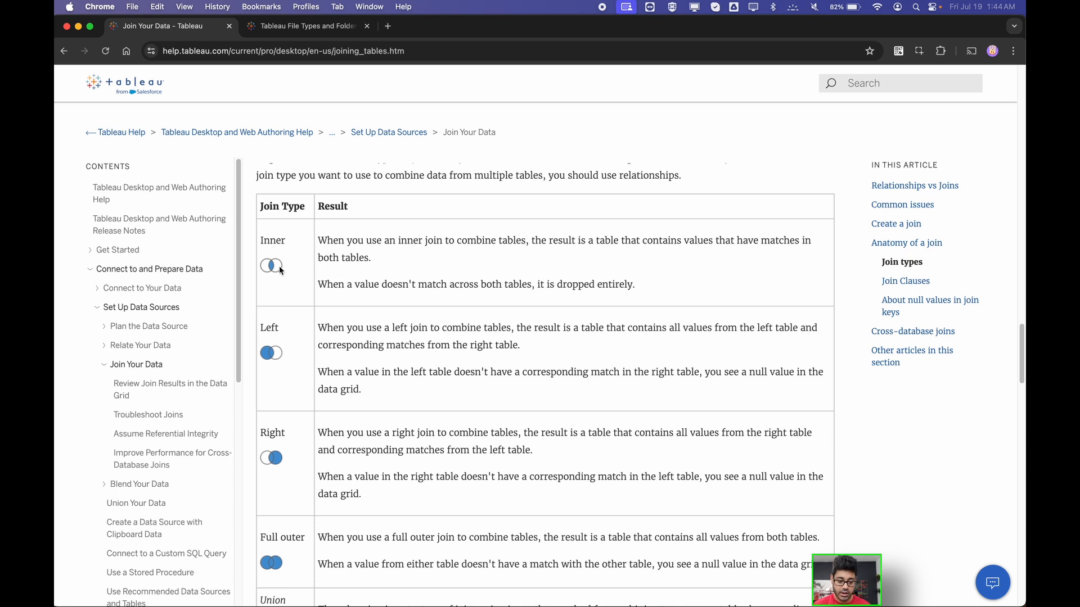
scroll(down, 3)
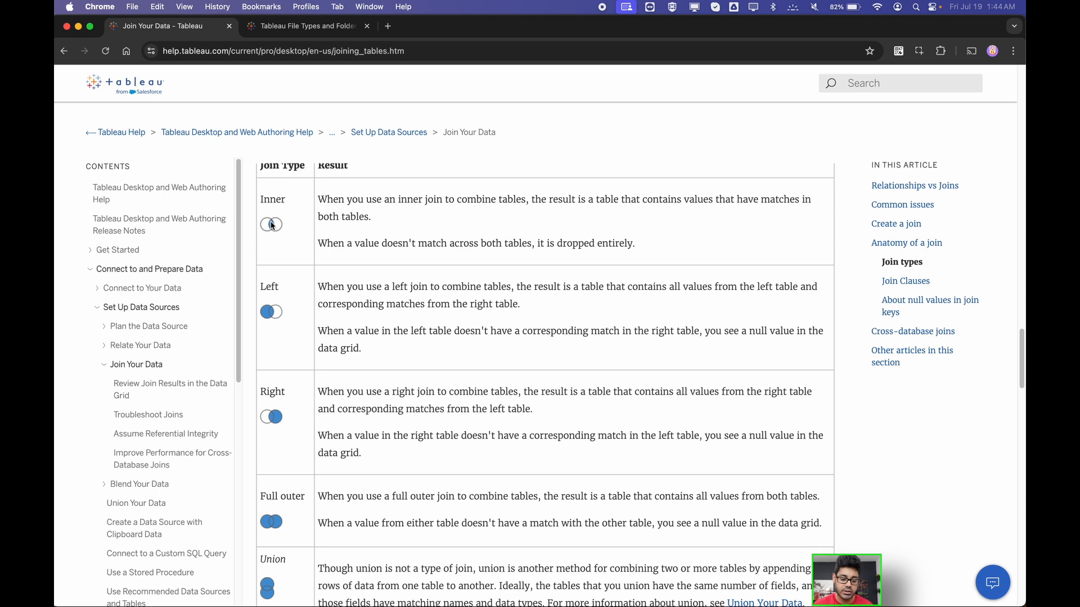
mouse_move(350, 211)
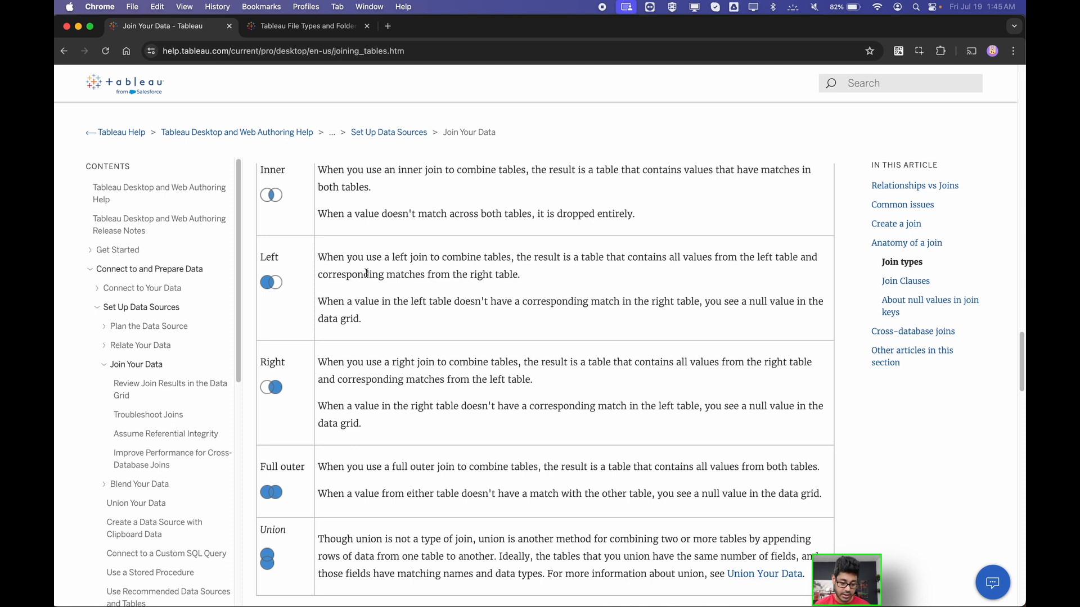
scroll(down, 3)
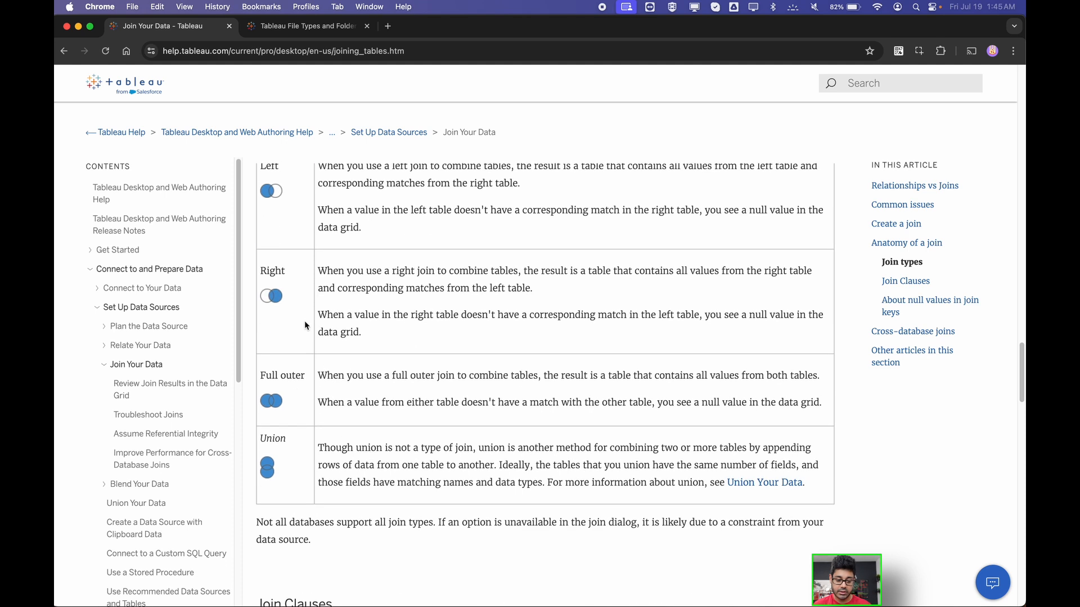
mouse_move(274, 392)
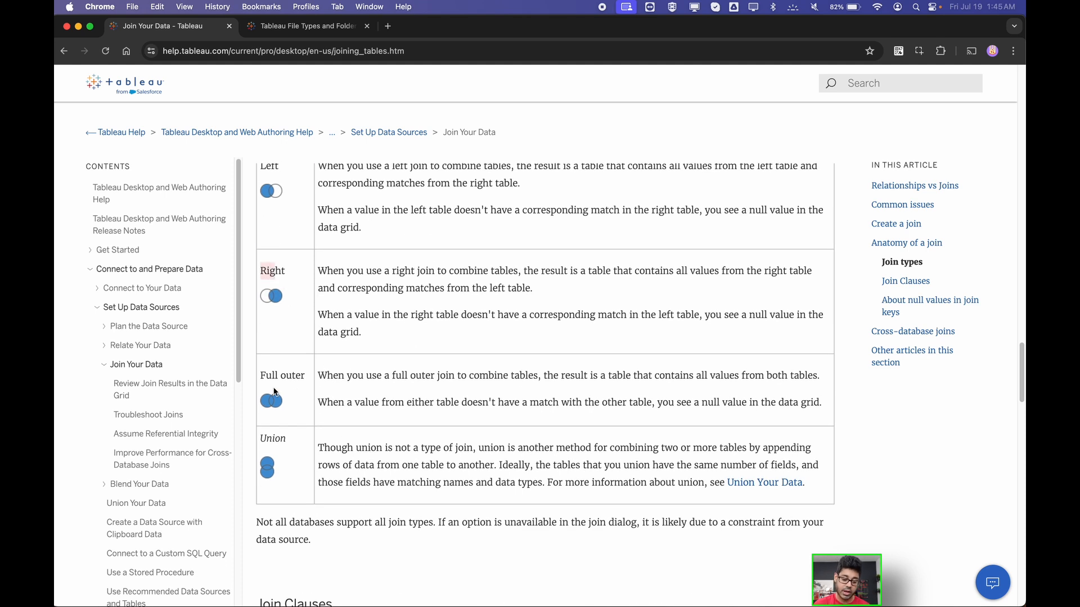
mouse_move(405, 396)
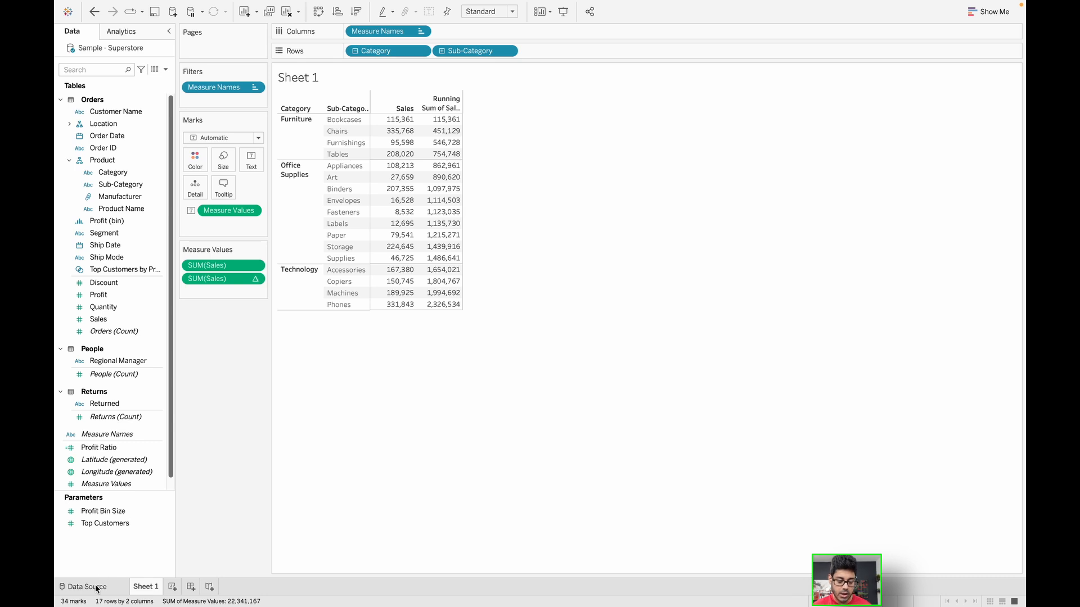
On the data source page, try Left and Full Outer joins to People1, then remove People1.
click(84, 586)
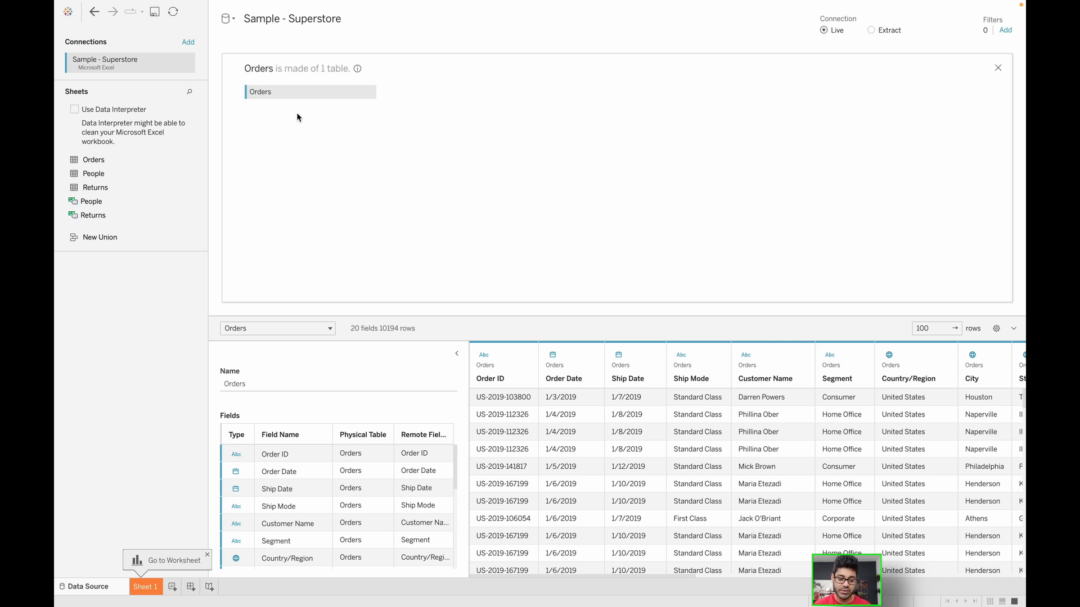
mouse_move(332, 77)
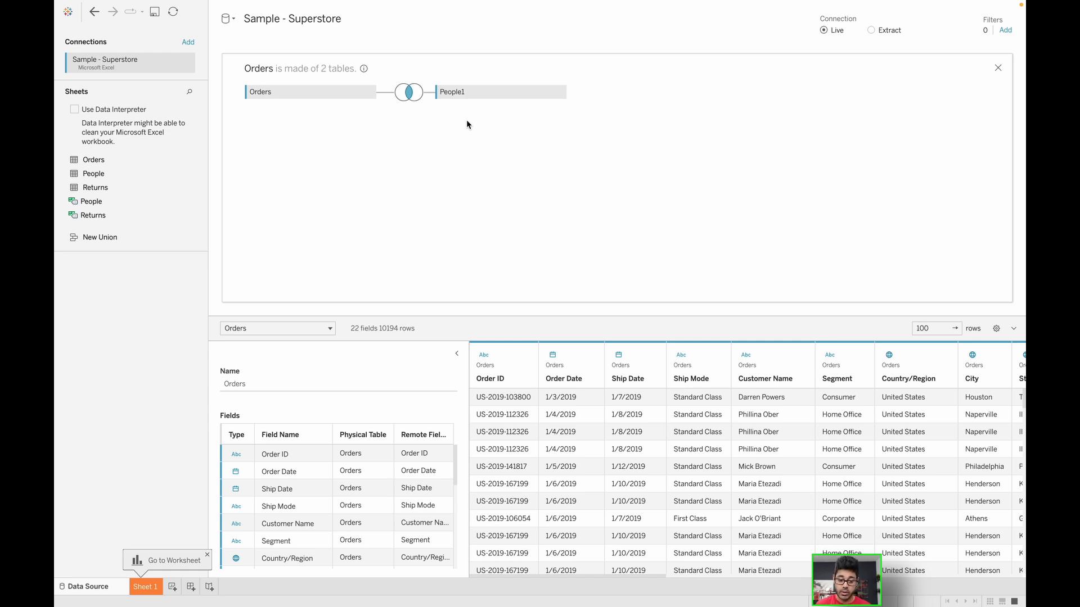
mouse_move(408, 92)
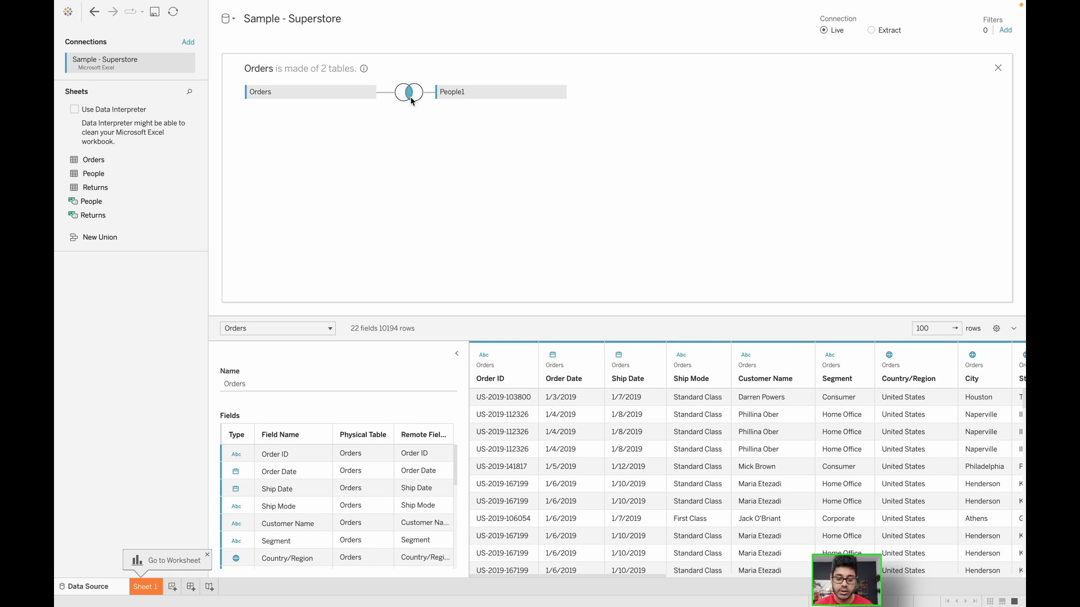
click(408, 92)
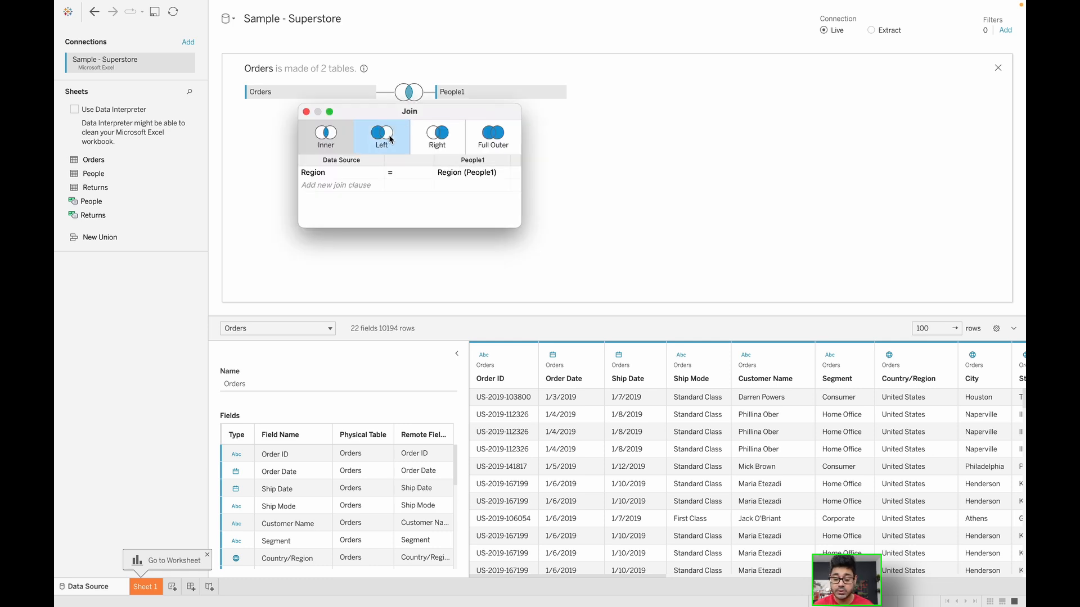
click(437, 136)
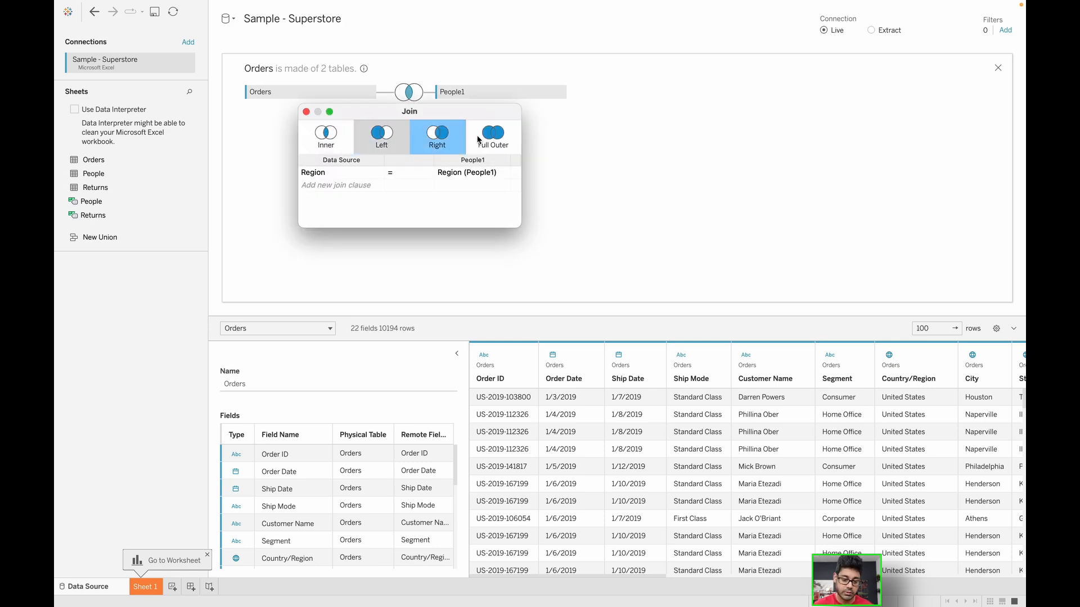
click(493, 135)
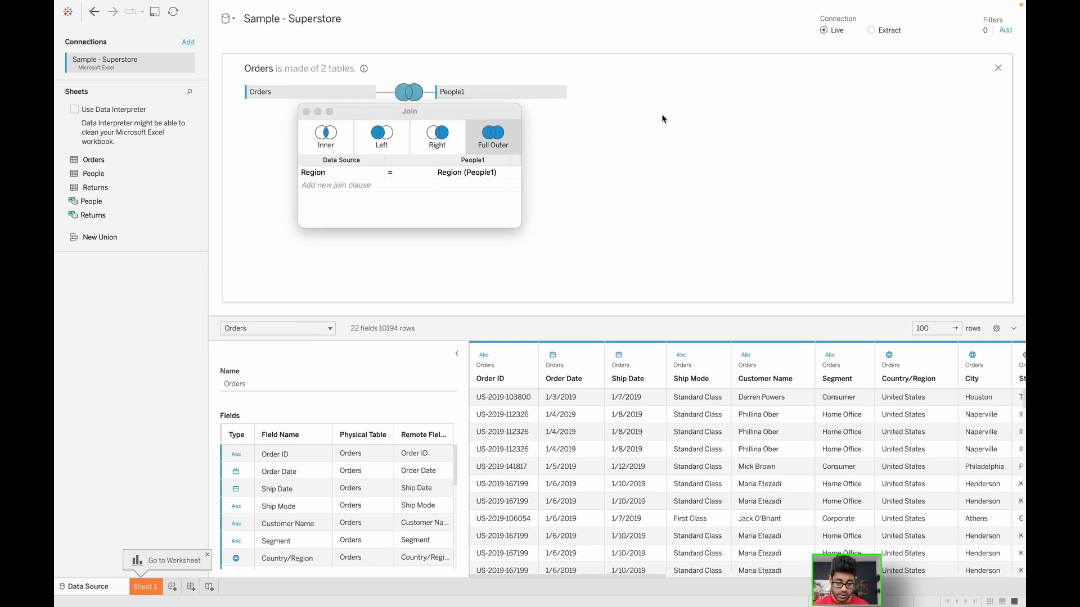
click(369, 153)
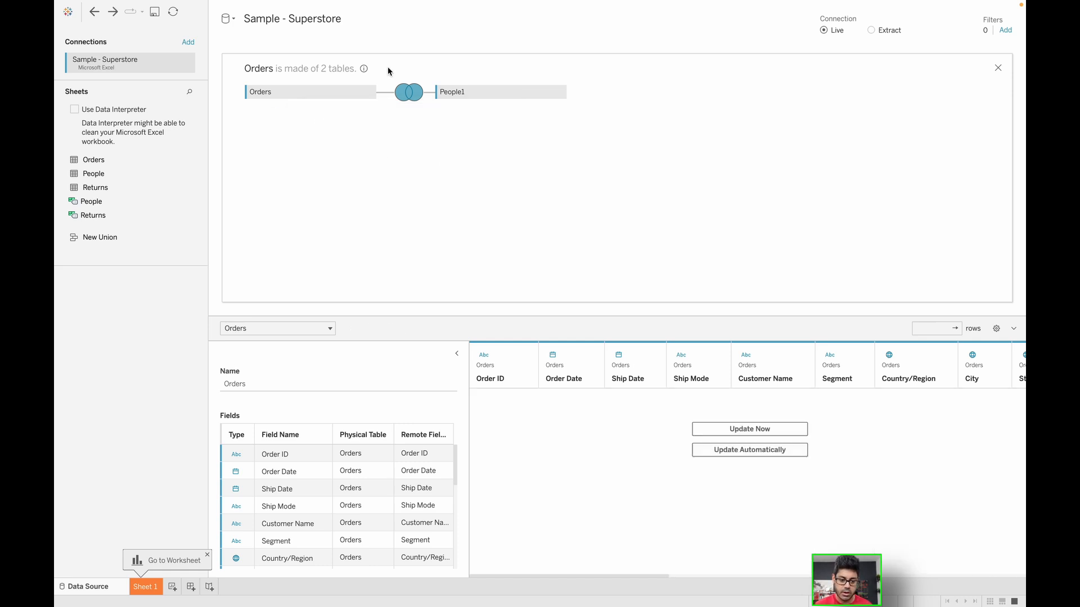
click(748, 428)
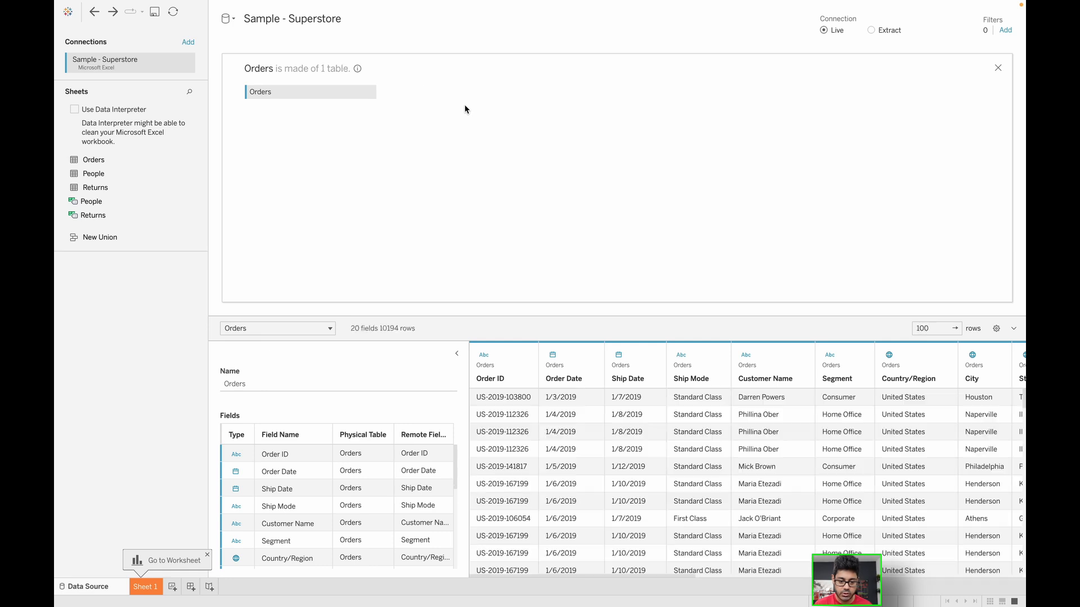
mouse_move(981, 77)
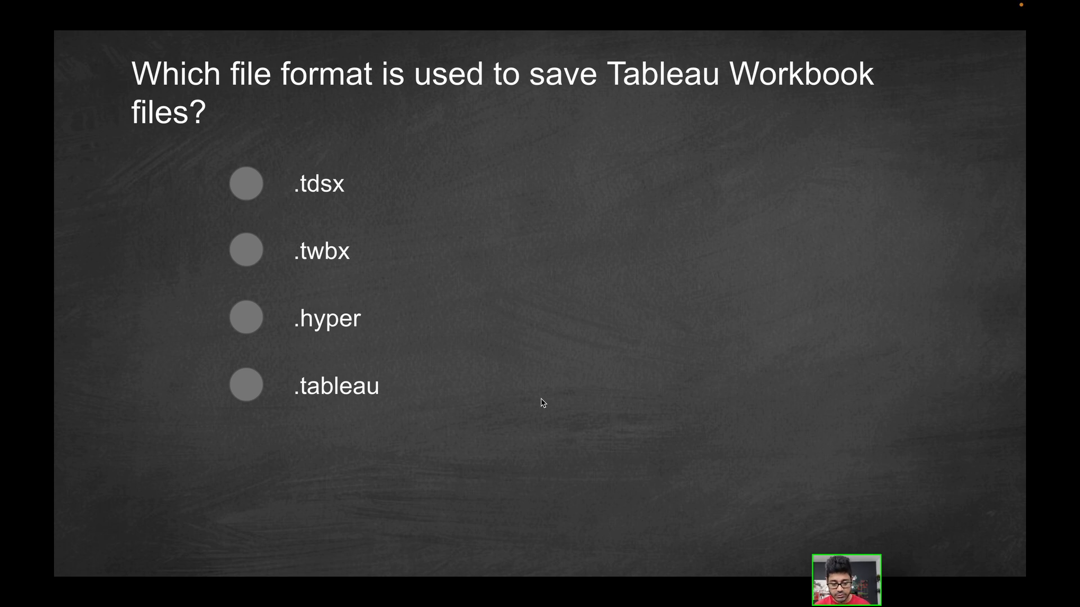
mouse_move(549, 389)
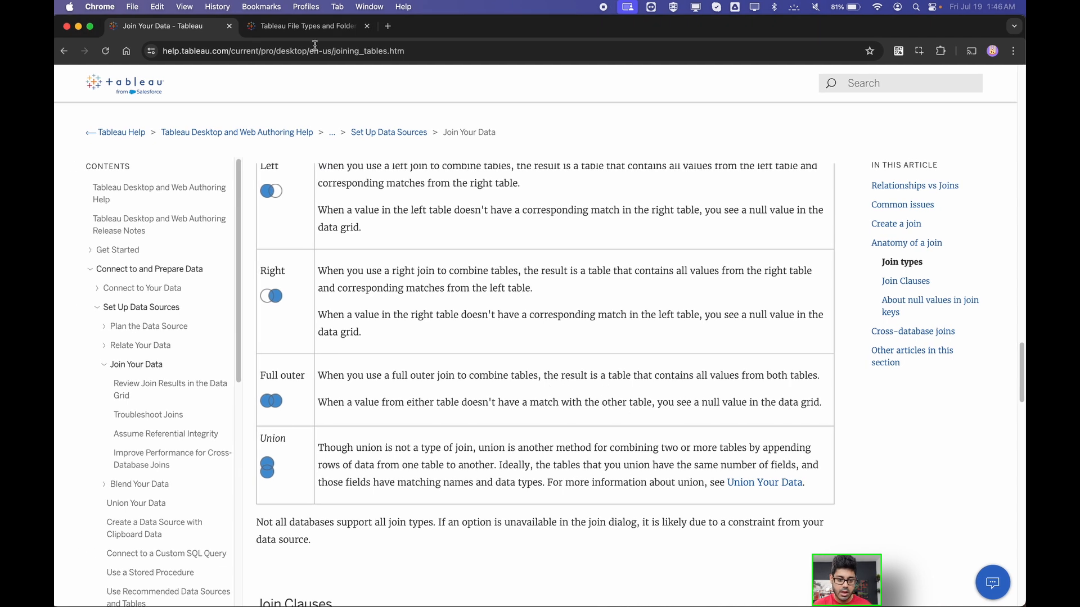
Open and read the 'Tableau File Types and Folders' help article.
click(303, 26)
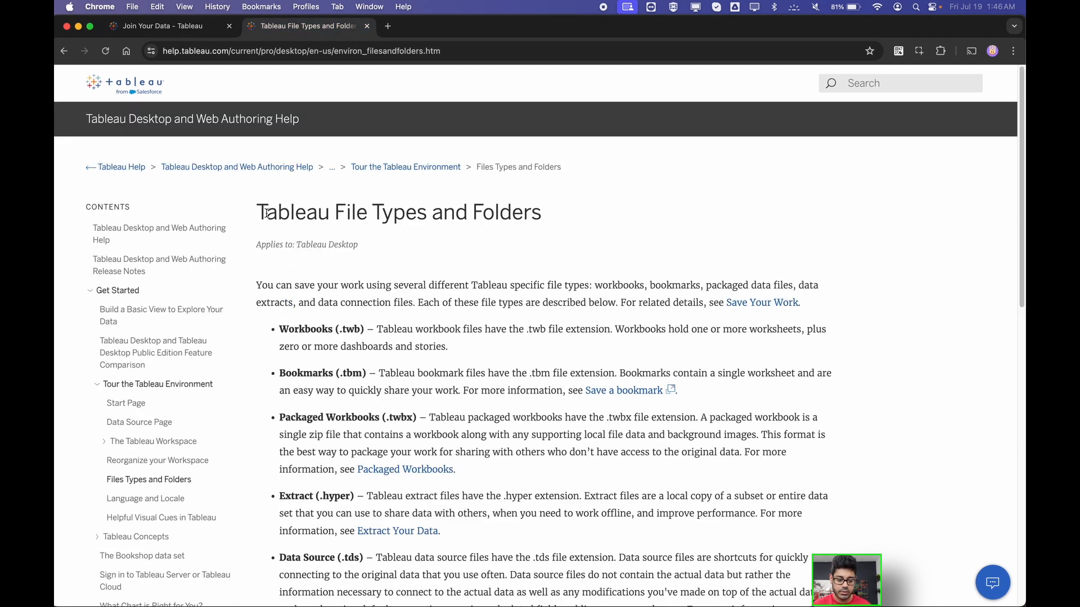
triple_click(398, 212)
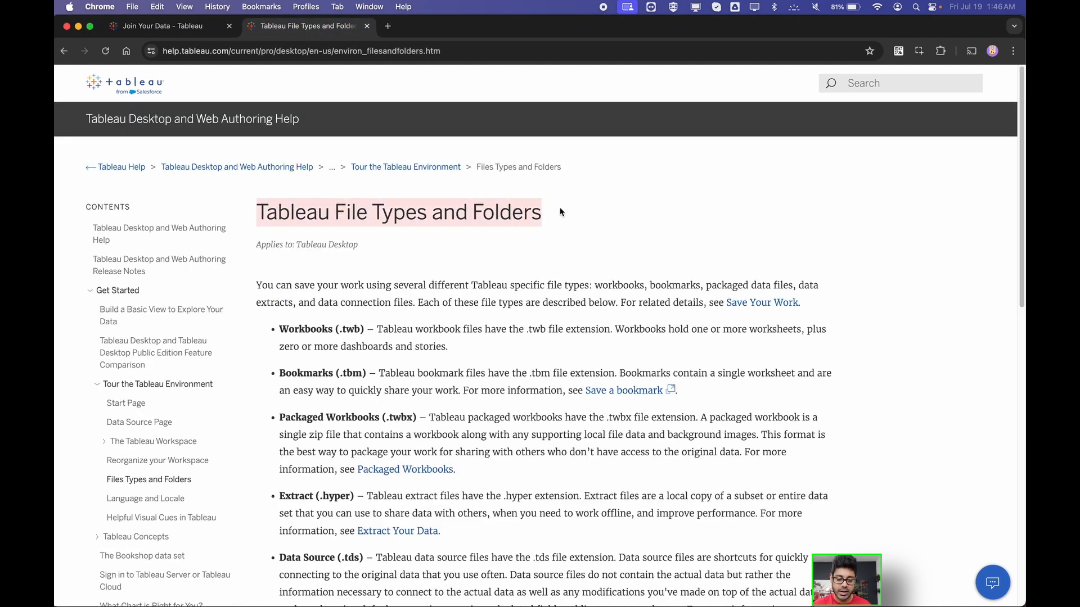
scroll(down, 3)
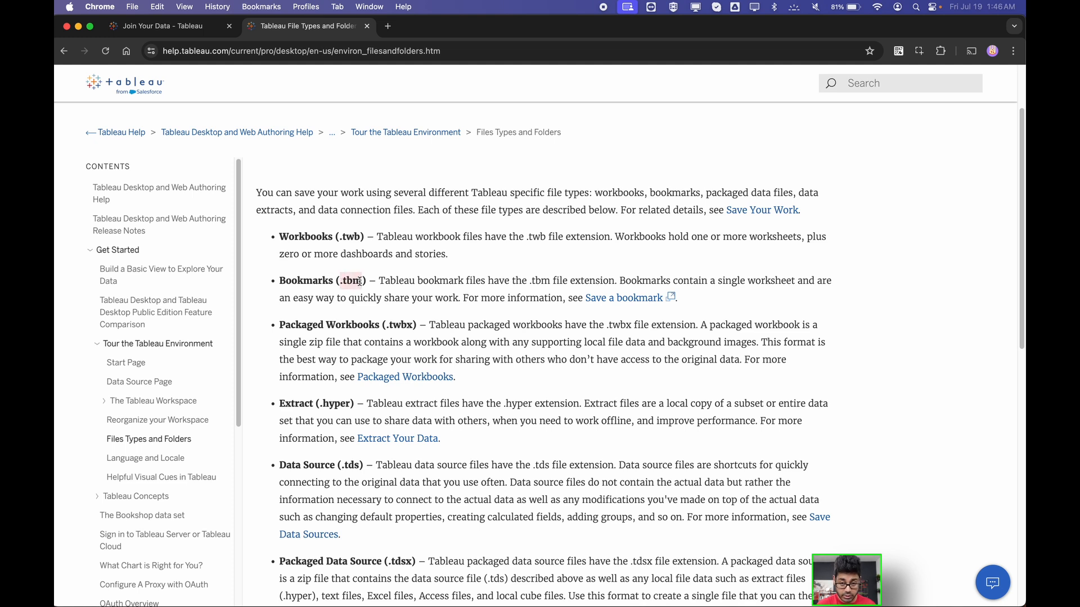
mouse_move(377, 318)
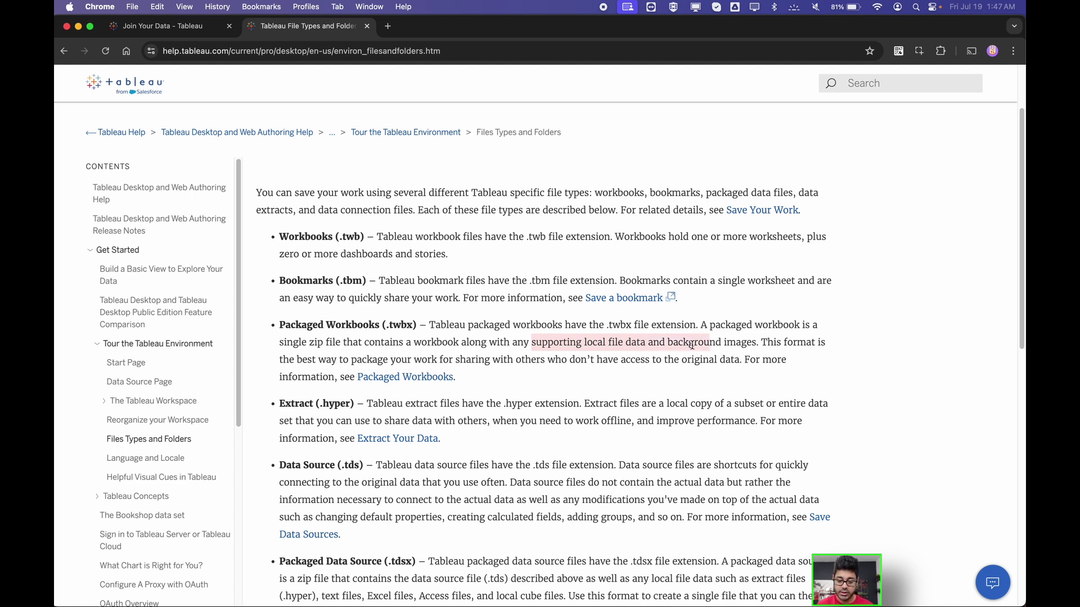
mouse_move(451, 362)
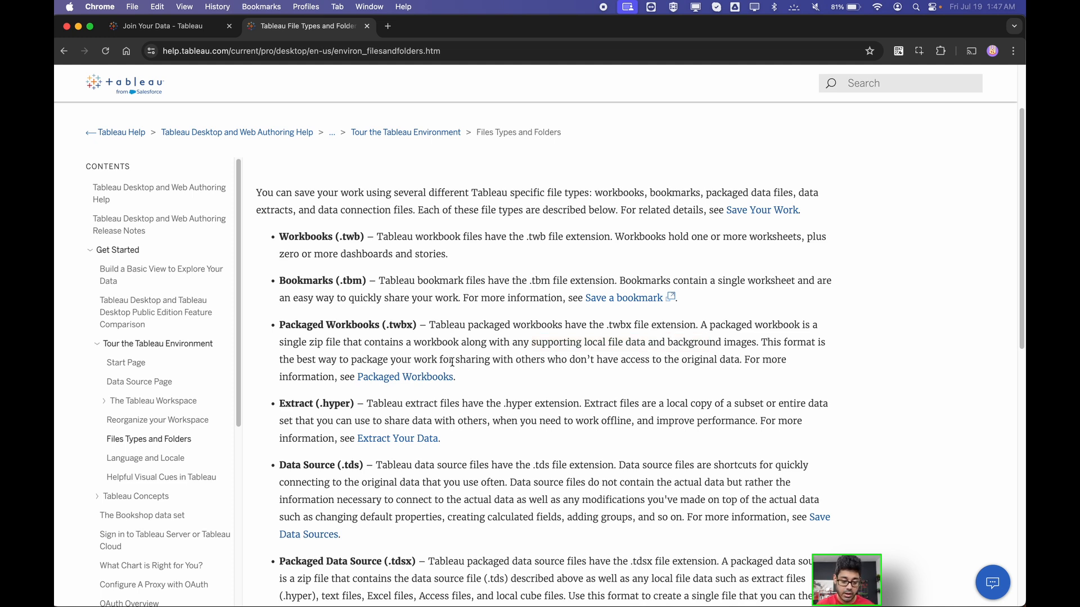
scroll(down, 3)
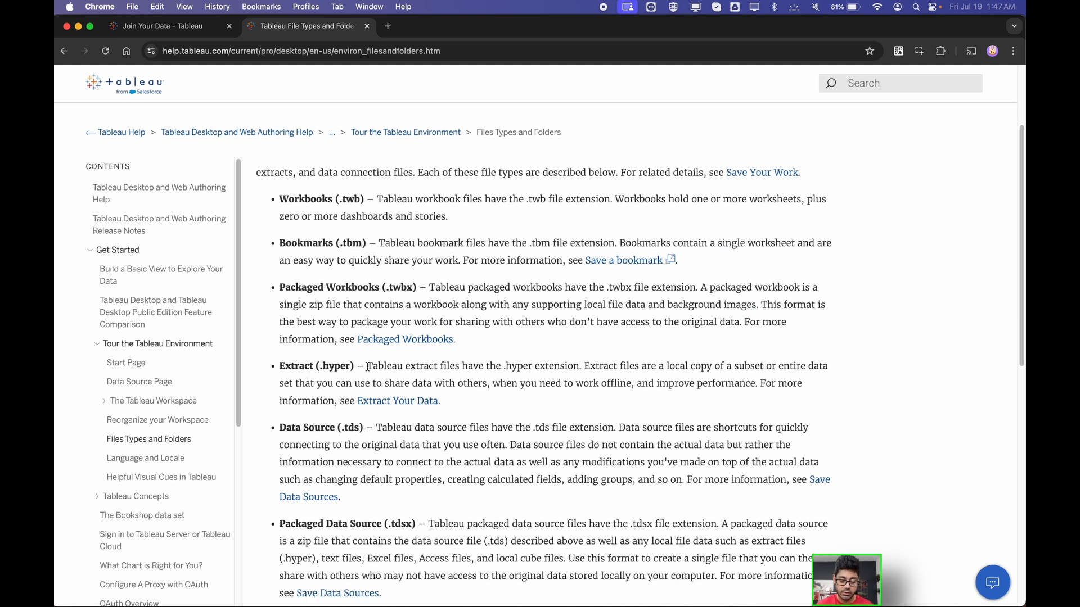
scroll(down, 3)
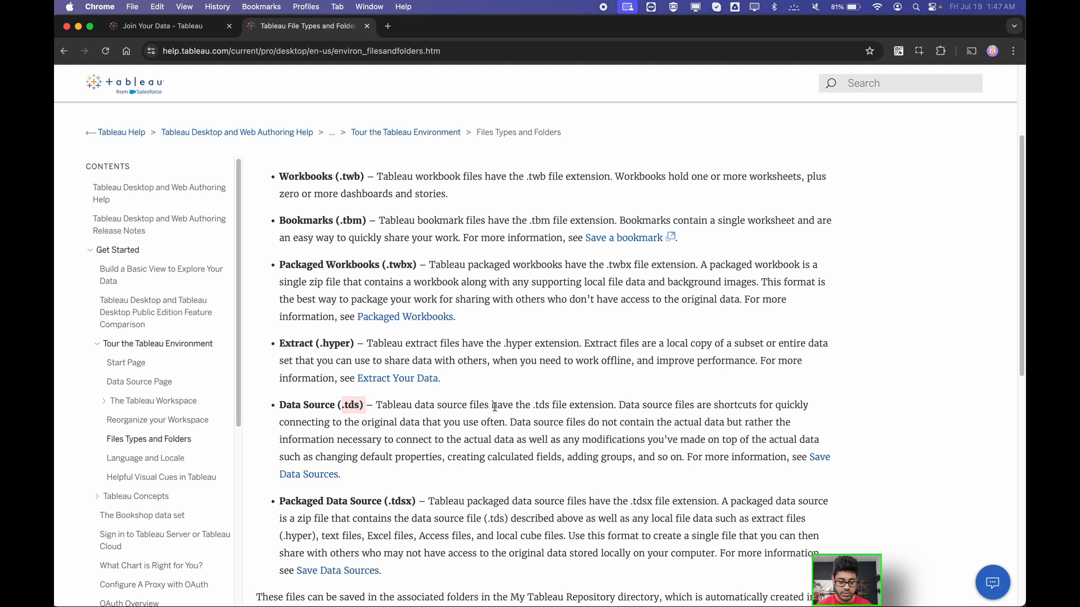
scroll(down, 3)
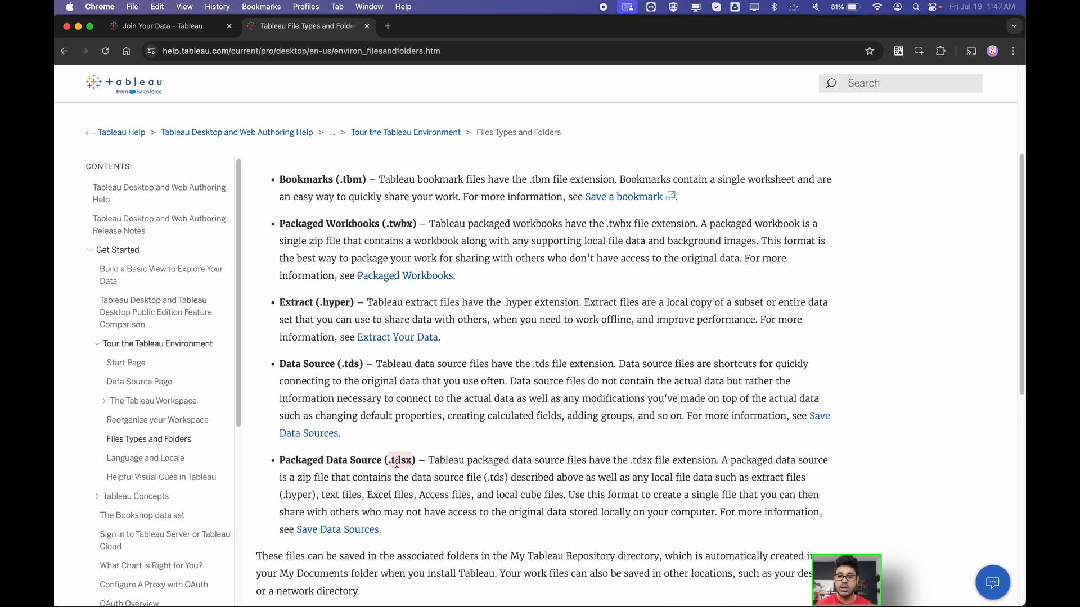
mouse_move(441, 475)
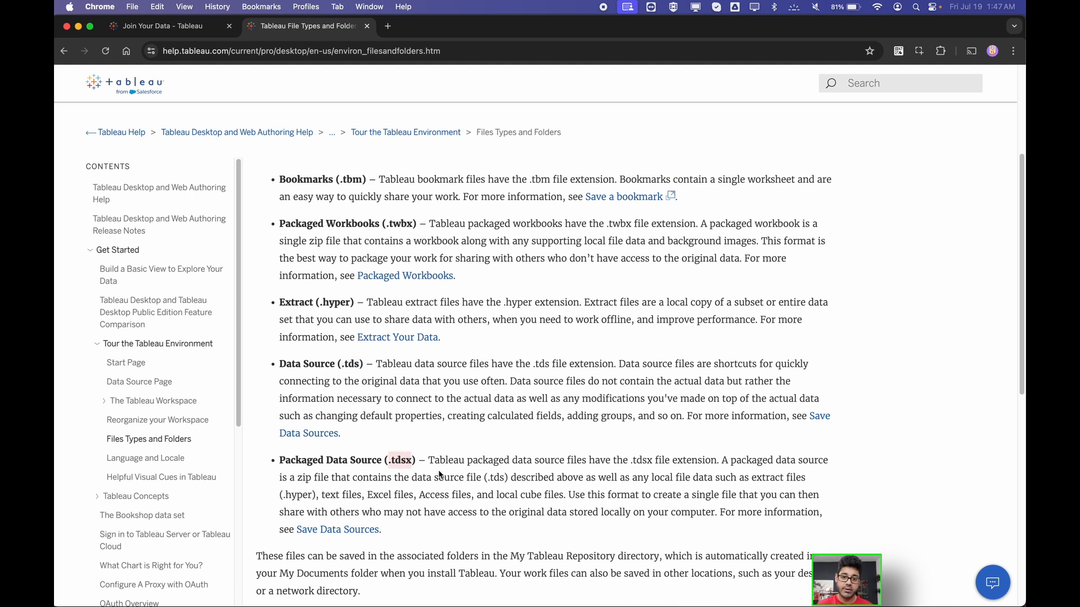
mouse_move(377, 374)
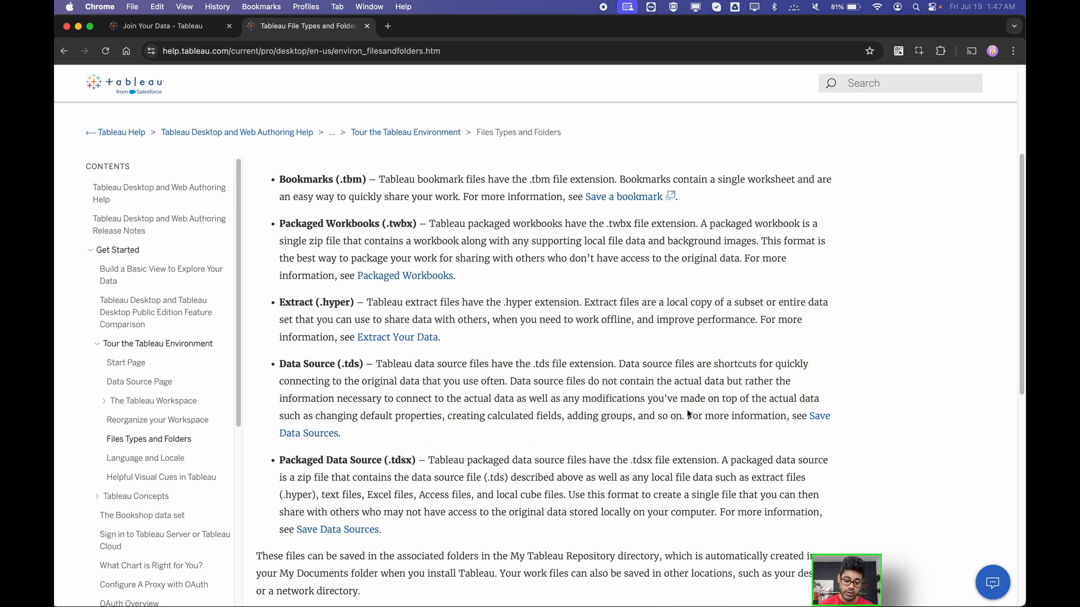
mouse_move(473, 432)
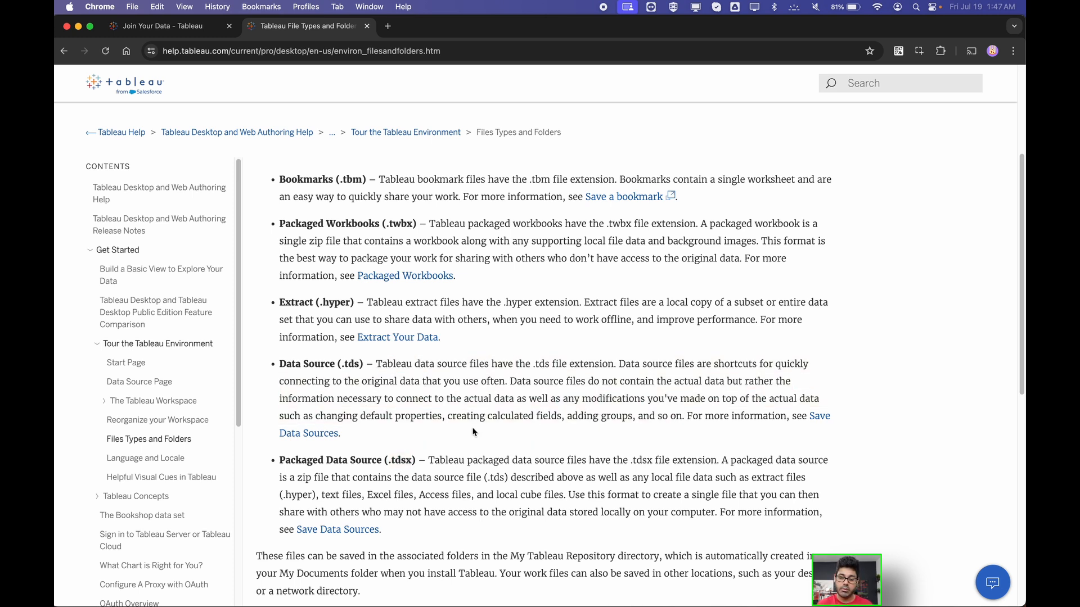
mouse_move(372, 418)
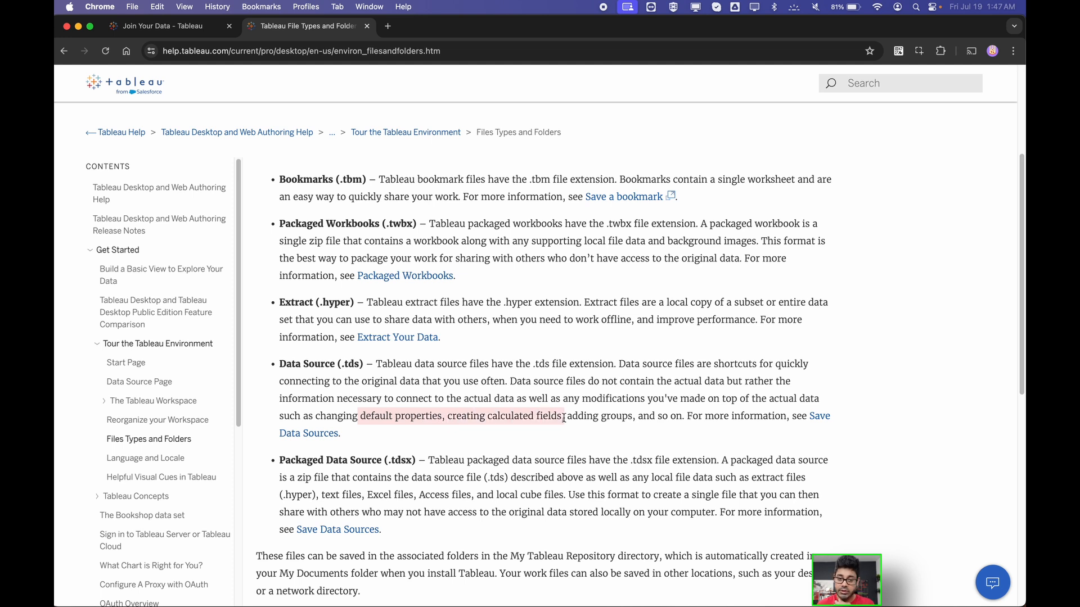
scroll(up, 3)
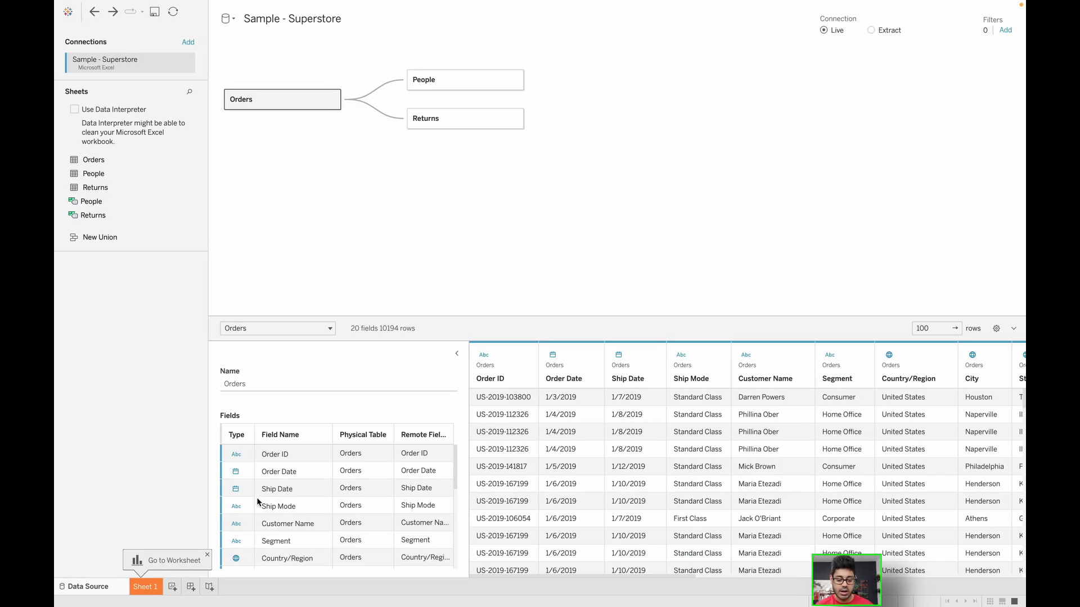
Make Sheet 2 a Sales by Category table, Sheet 3 a Sales map by Location, and return to Sheet 2.
click(204, 587)
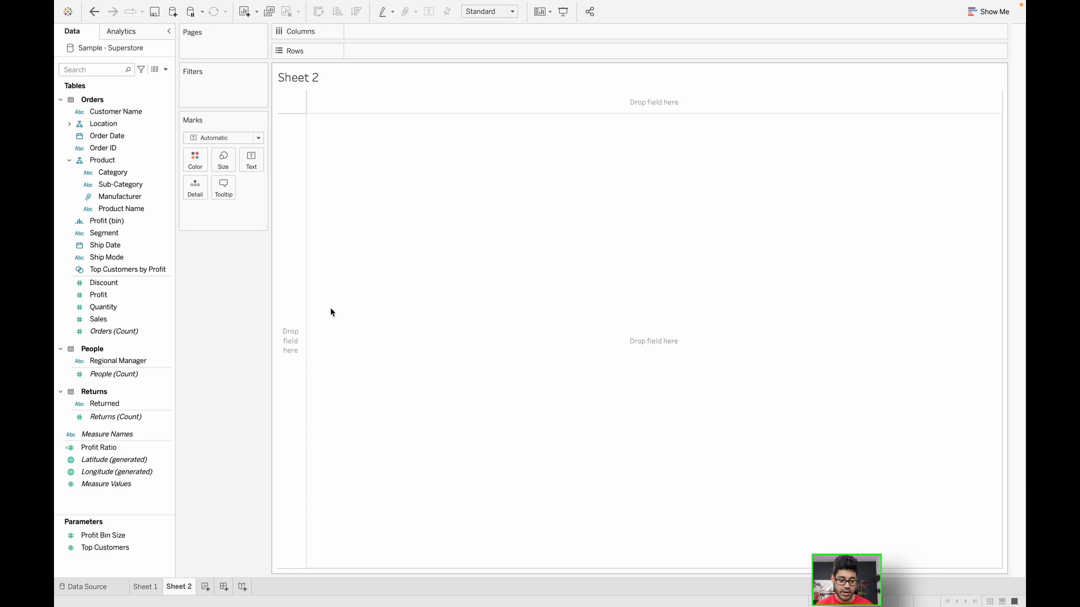
click(98, 319)
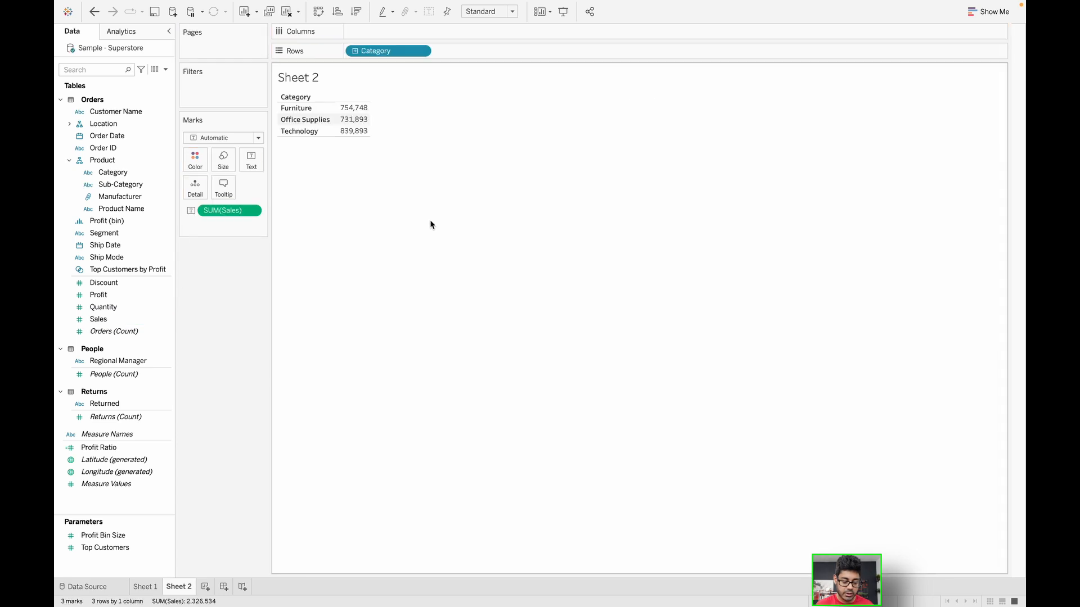
click(237, 587)
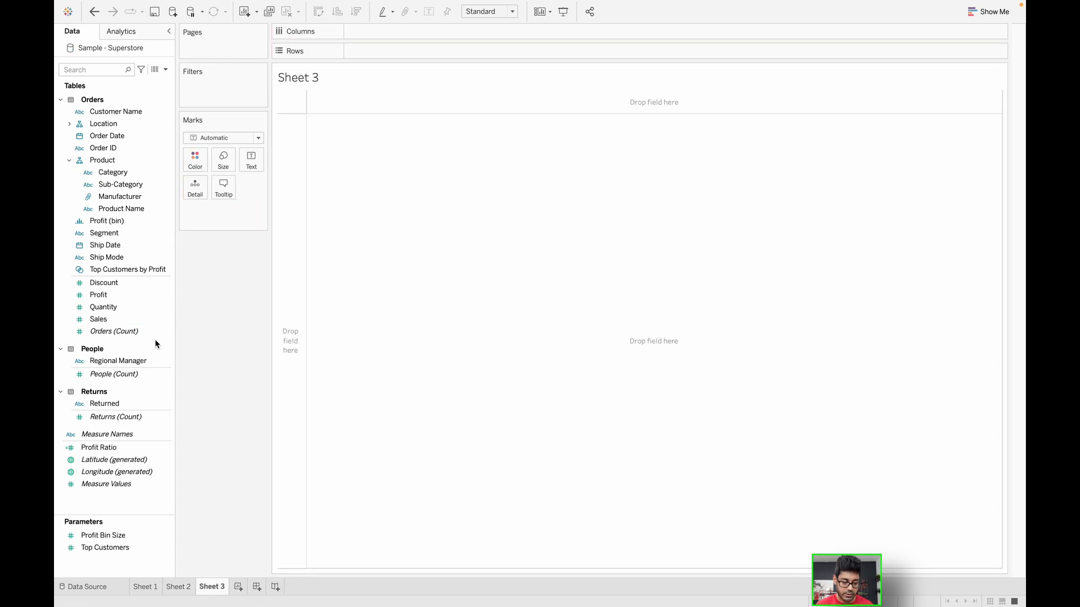
click(99, 319)
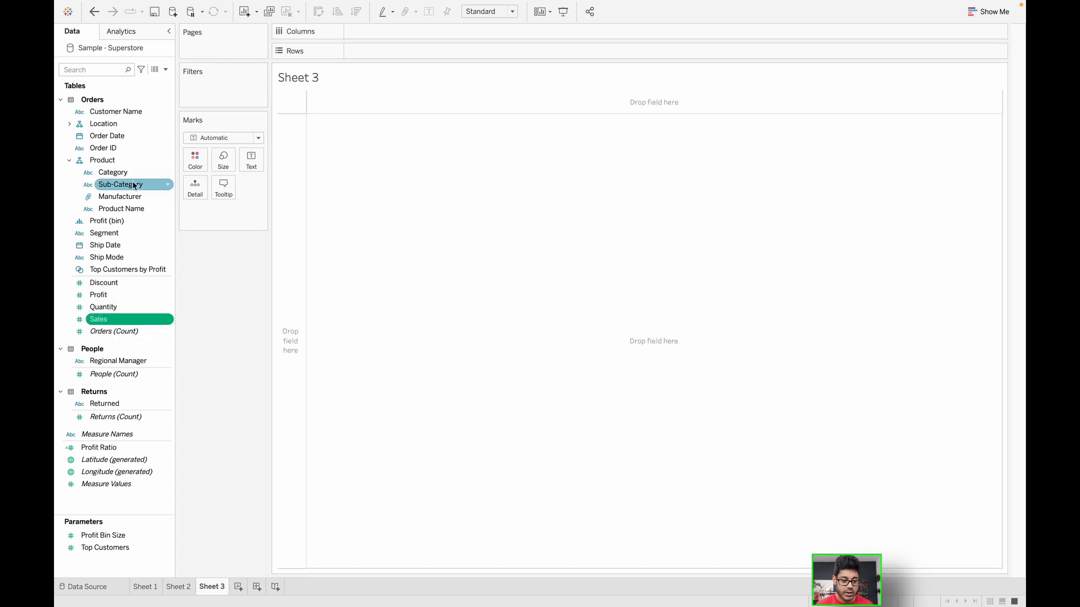
click(104, 123)
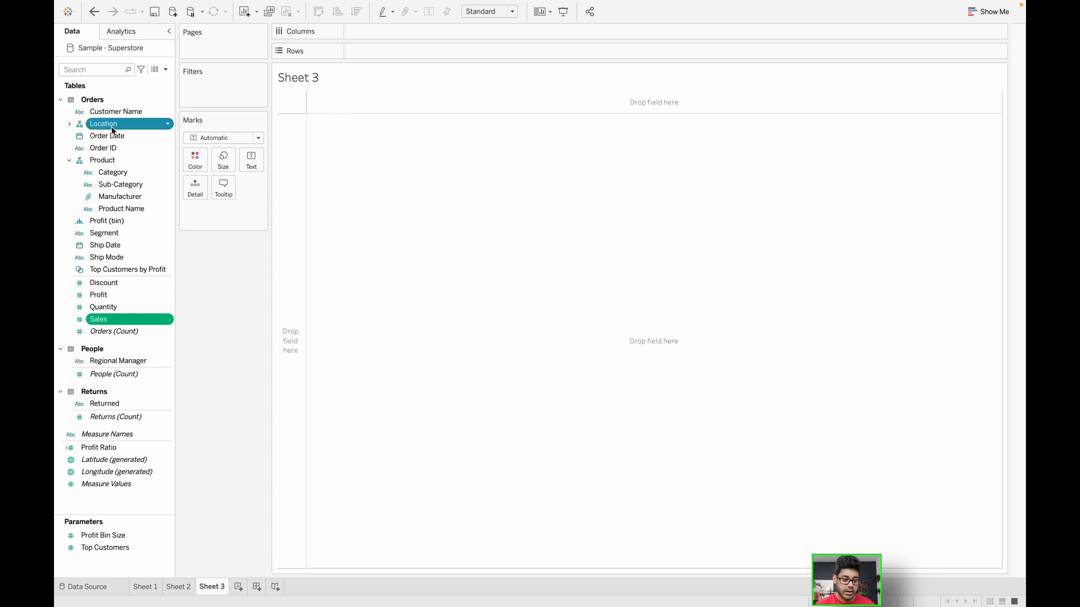
double_click(103, 124)
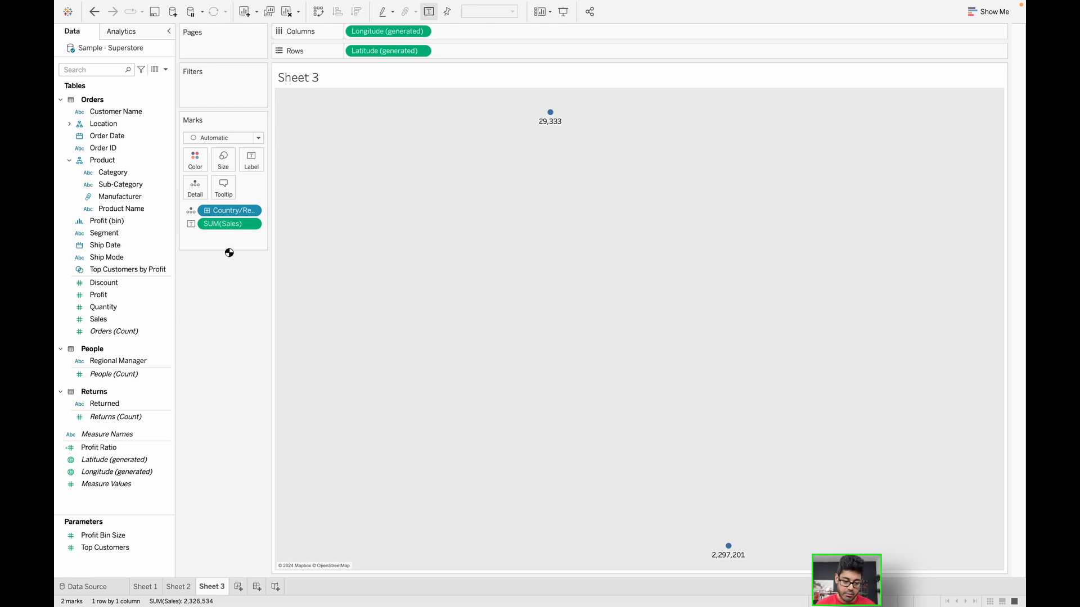
mouse_move(229, 253)
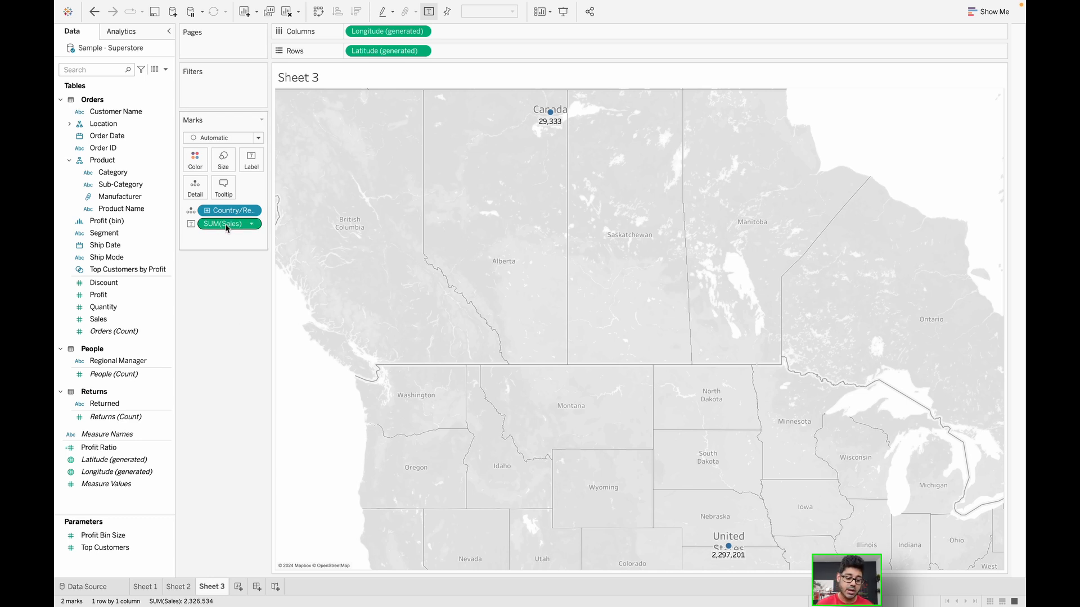
mouse_move(224, 224)
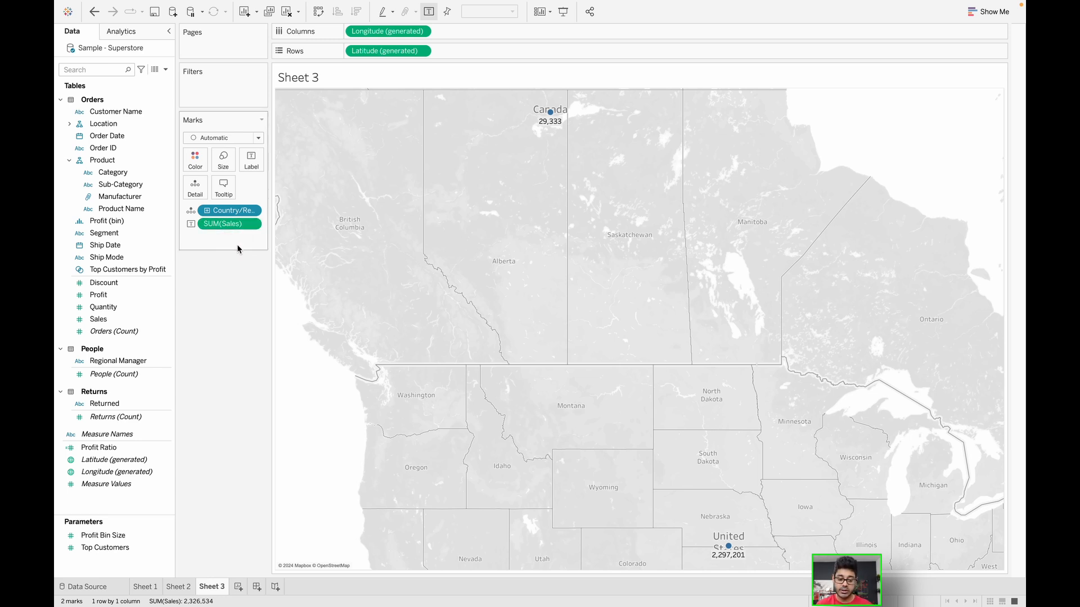
click(179, 586)
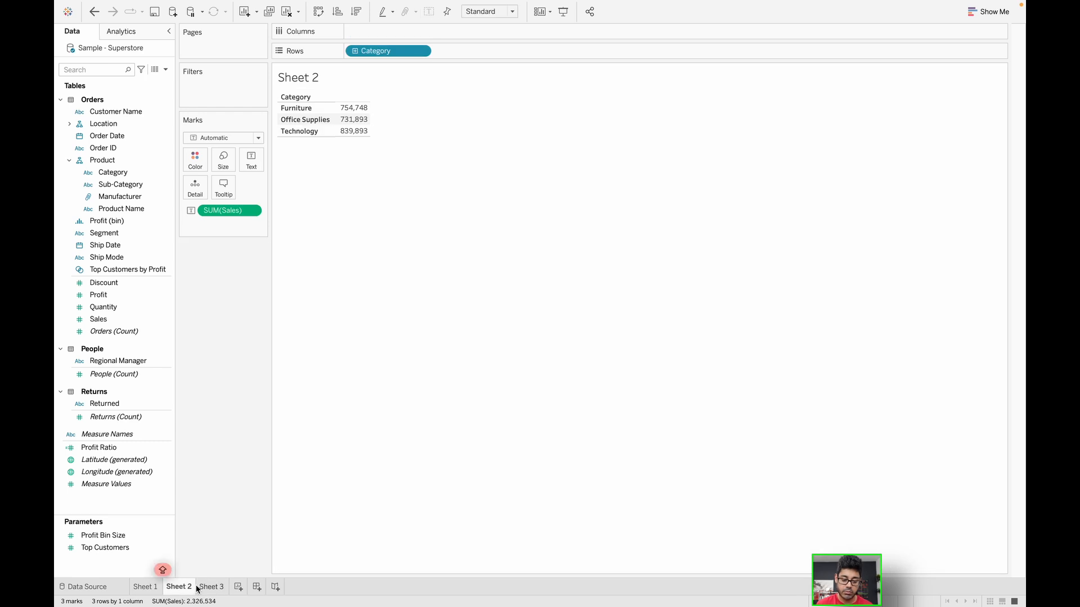
mouse_move(212, 534)
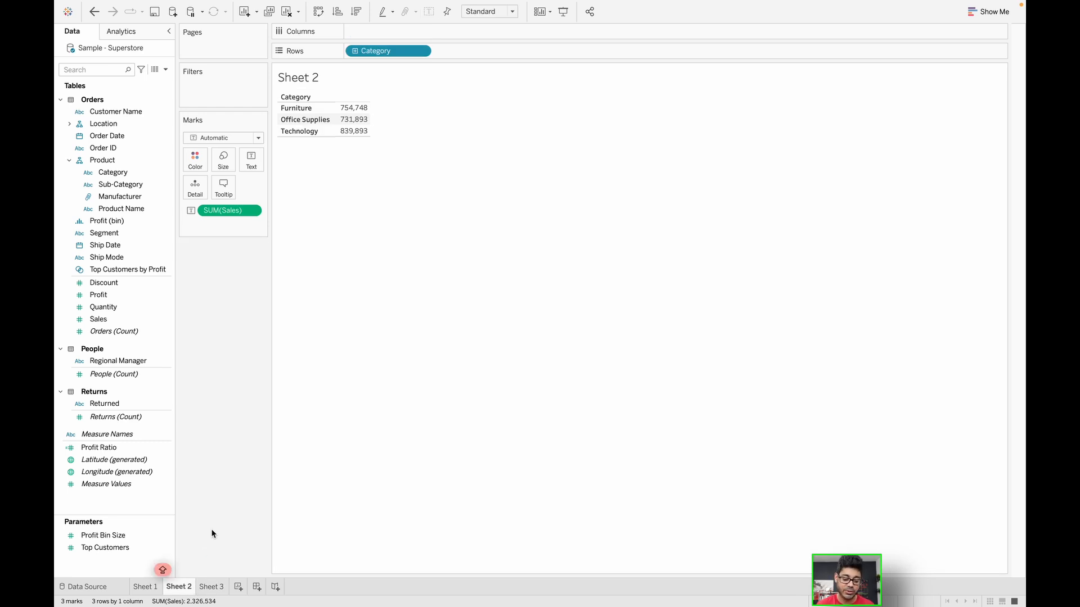
mouse_move(376, 375)
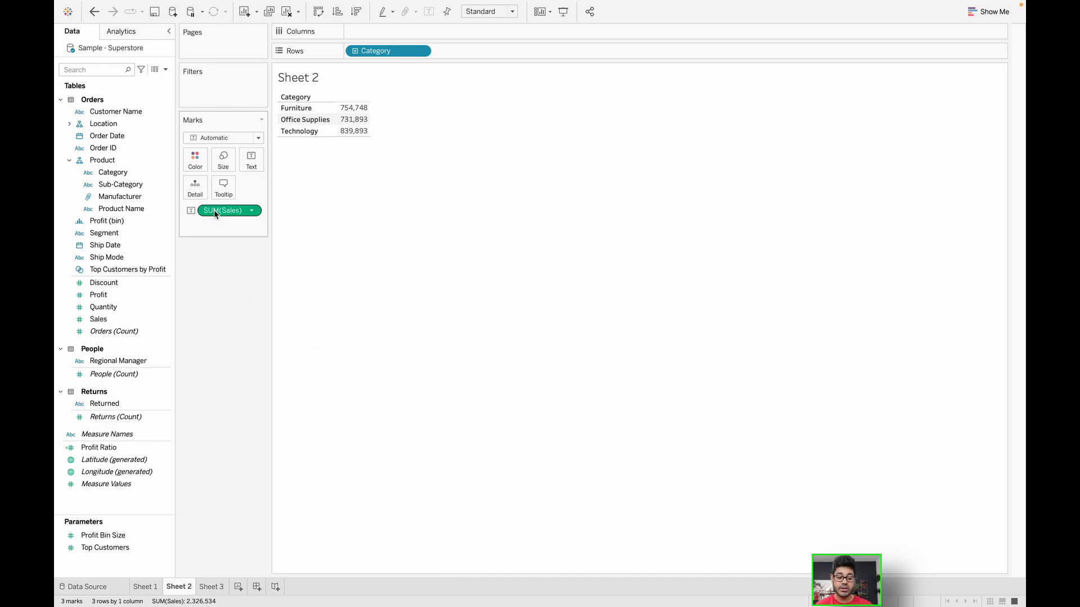
mouse_move(224, 210)
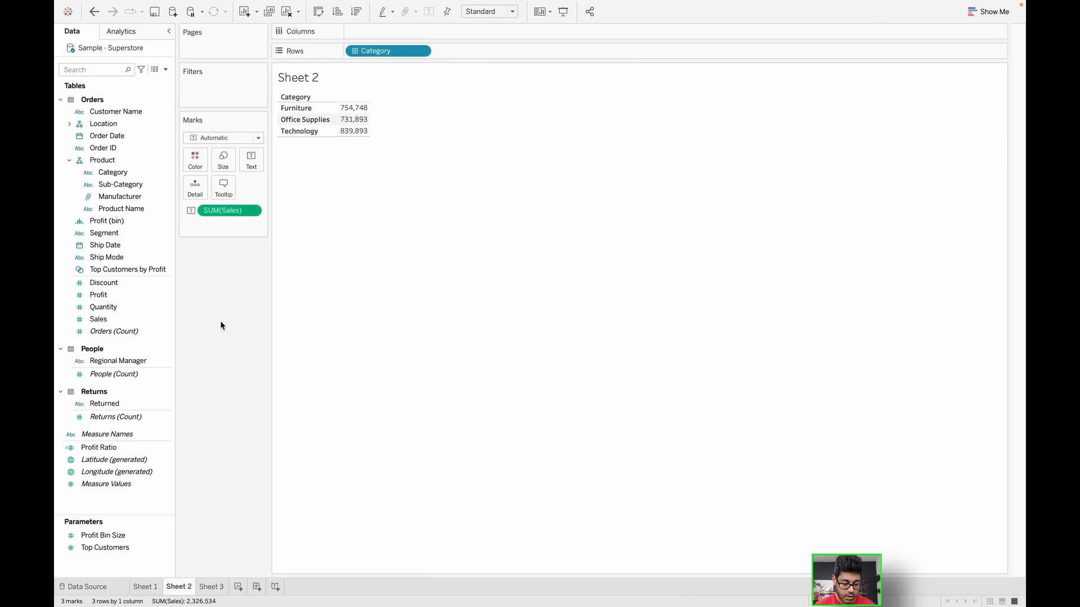
click(103, 282)
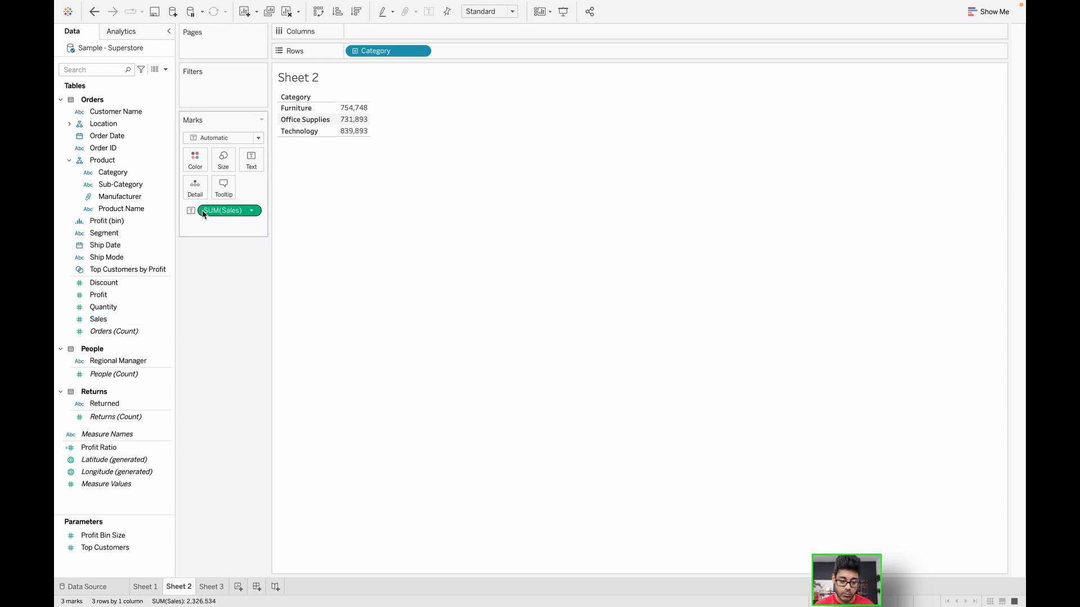
mouse_move(220, 222)
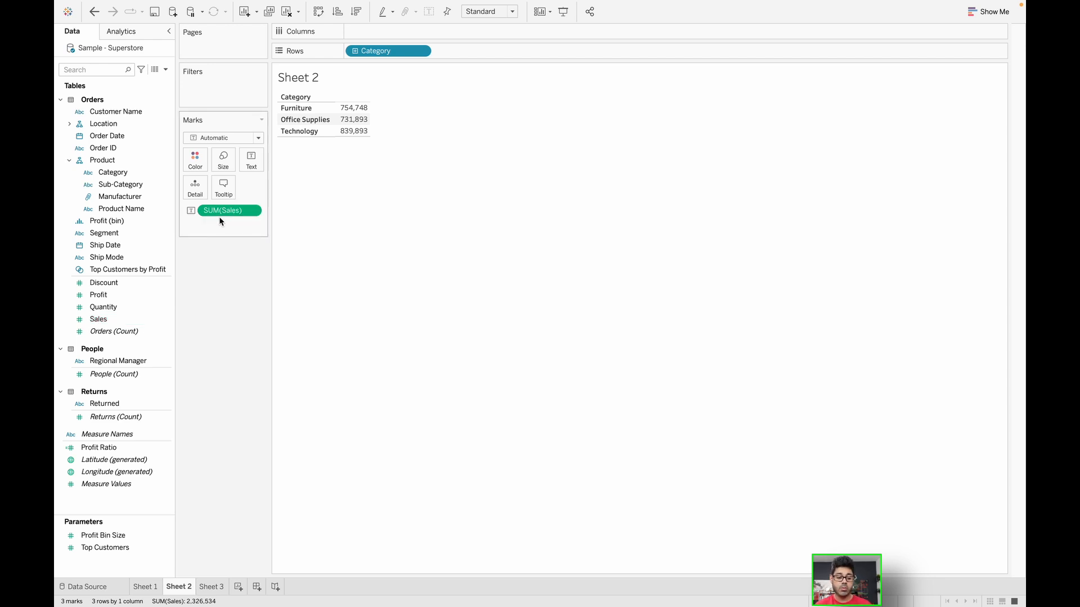
mouse_move(227, 210)
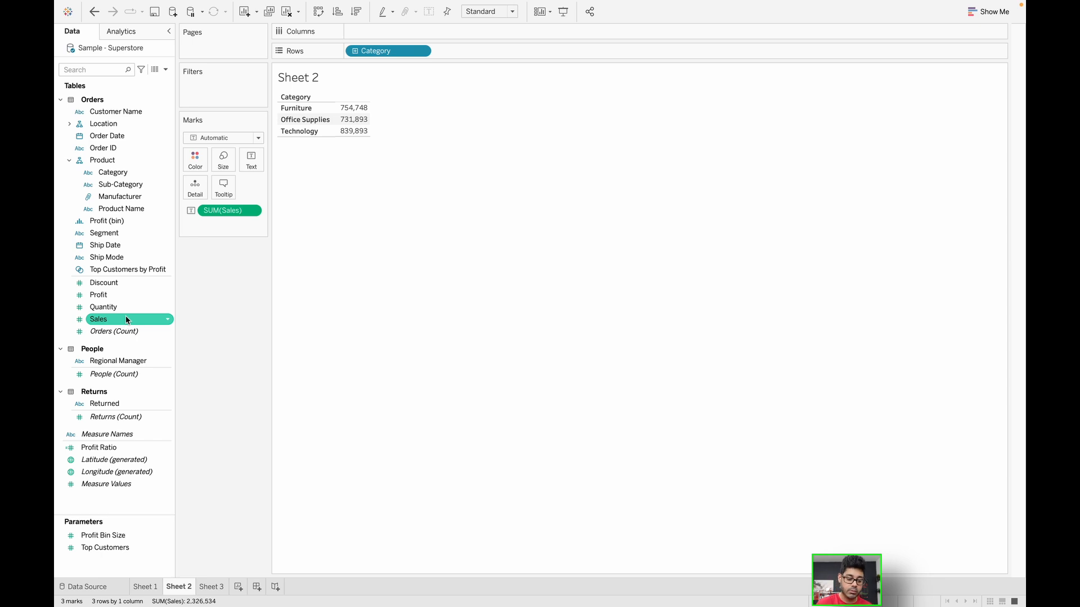
mouse_move(103, 306)
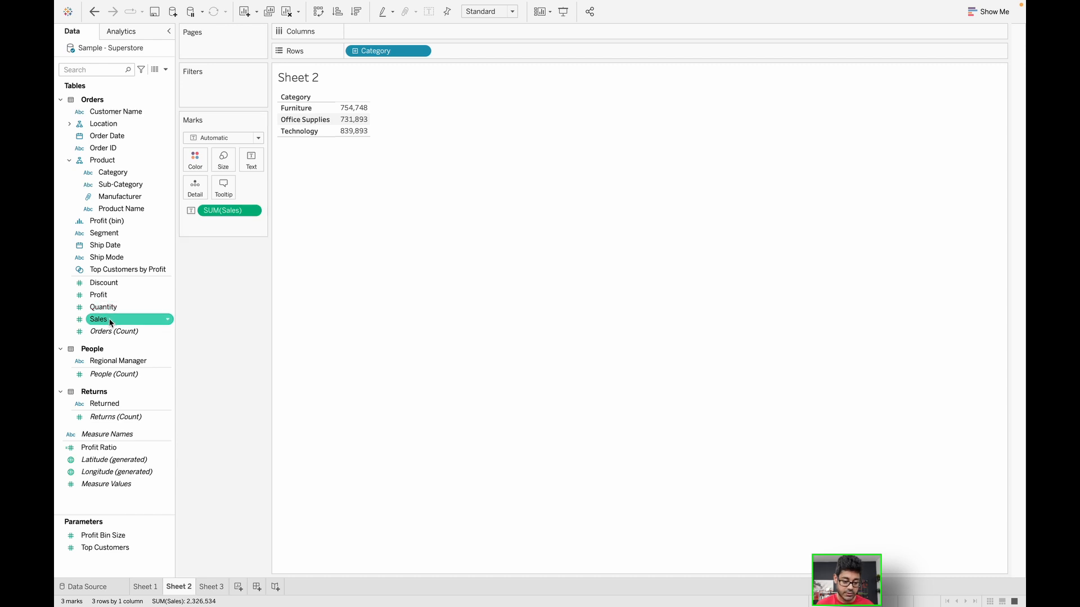
Replace all Sales references with Profit, searching 'profi' in Replace References.
right_click(99, 319)
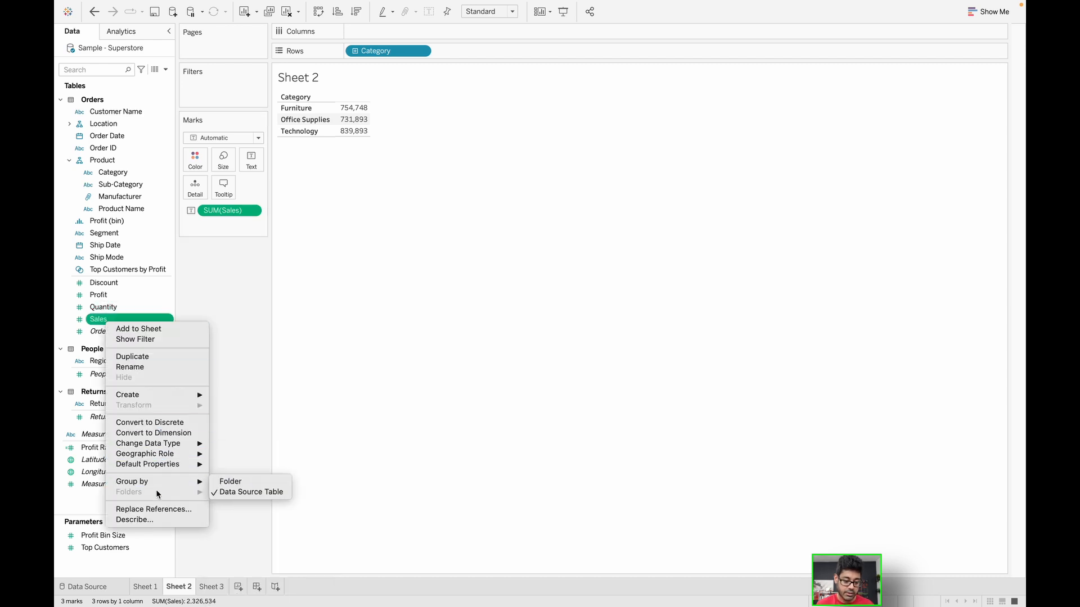
click(153, 509)
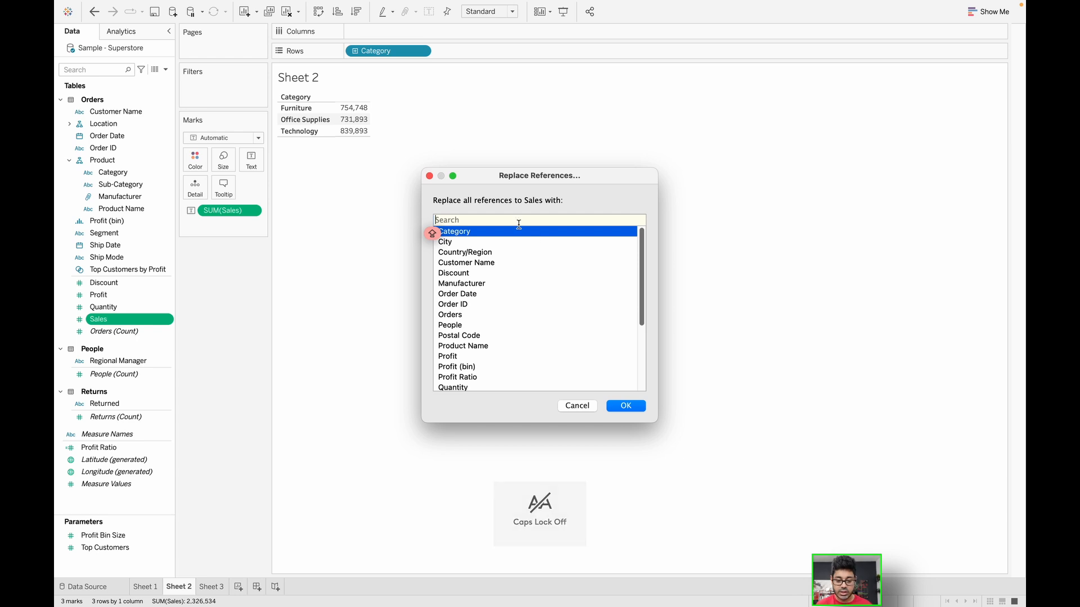
mouse_move(510, 232)
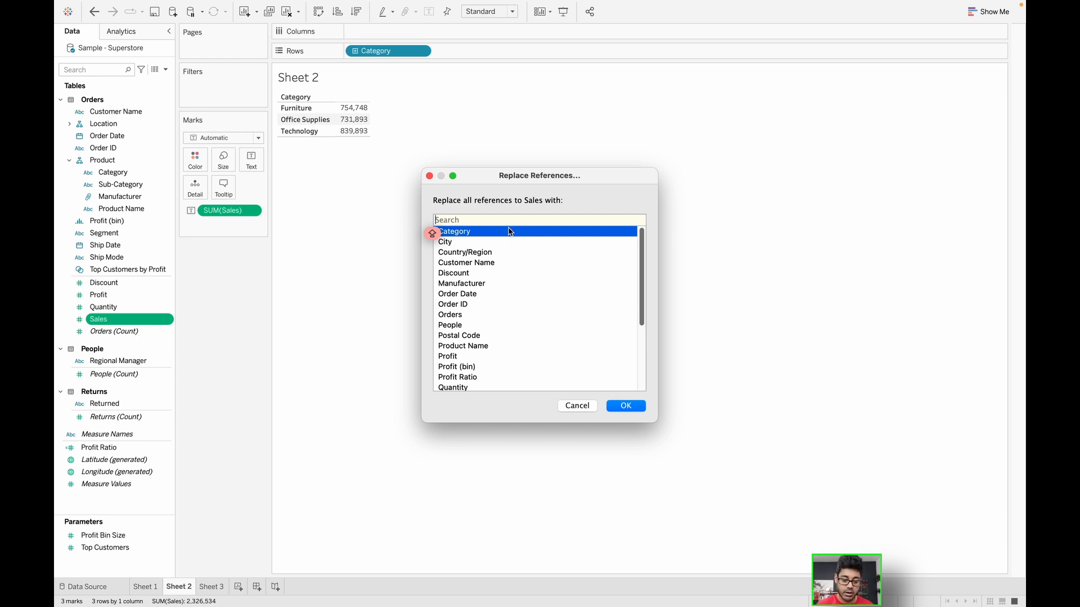
mouse_move(501, 221)
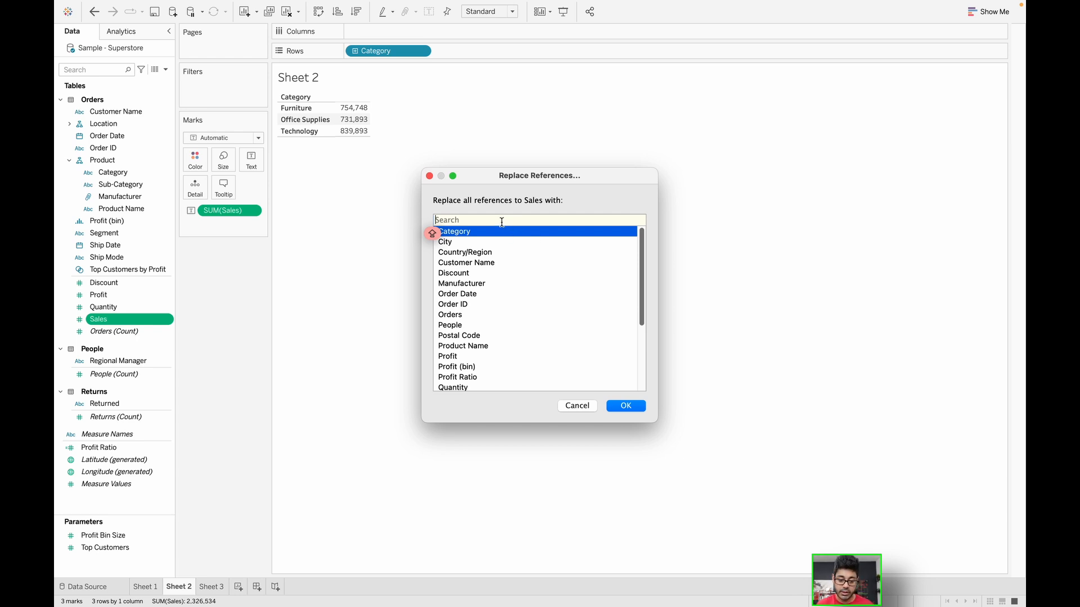
text(profi)
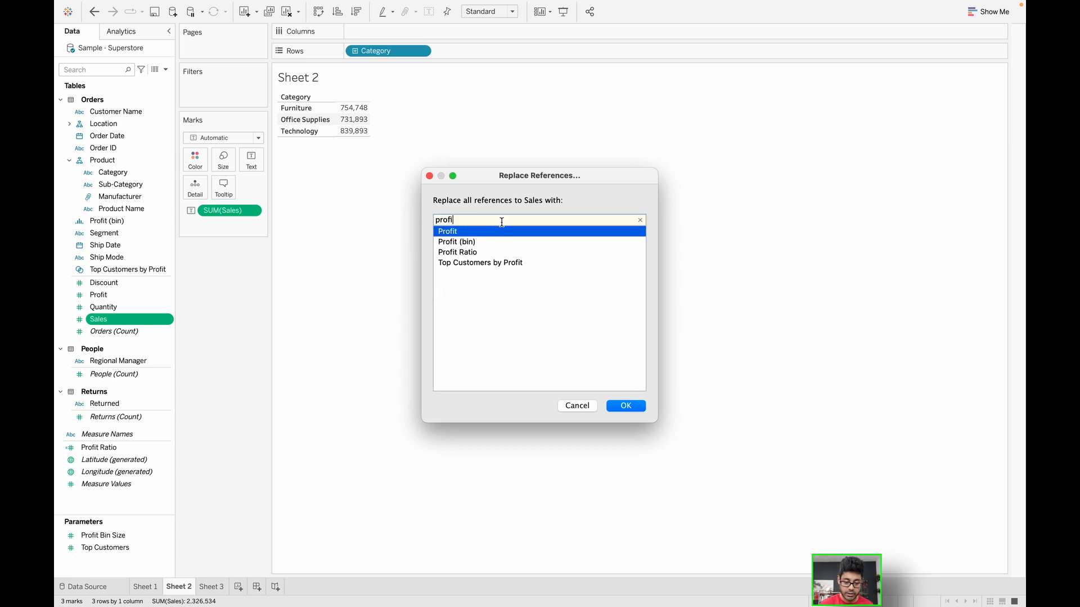
mouse_move(608, 395)
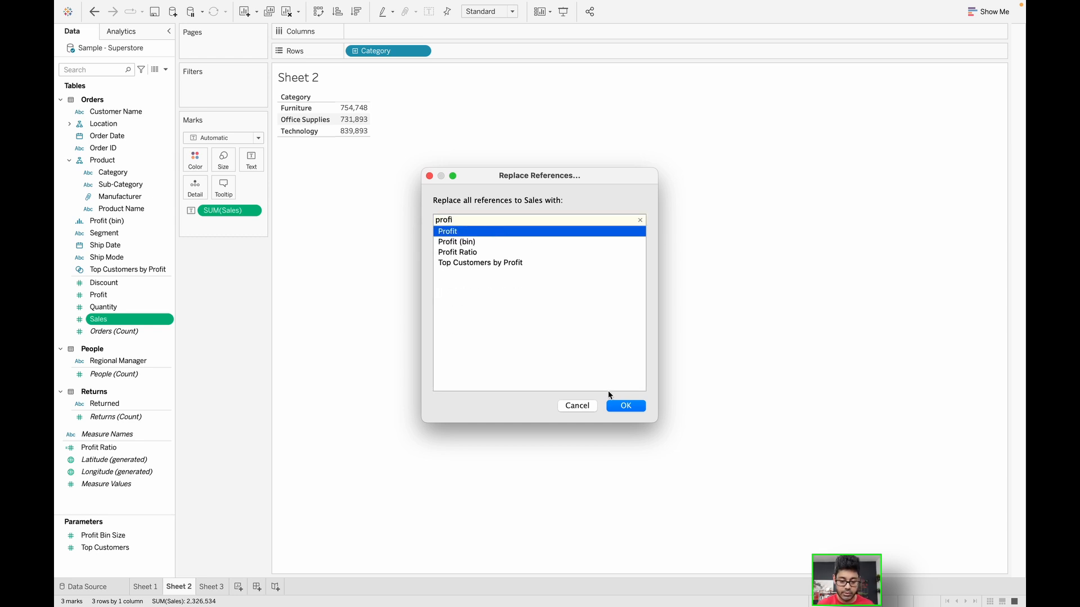
click(624, 406)
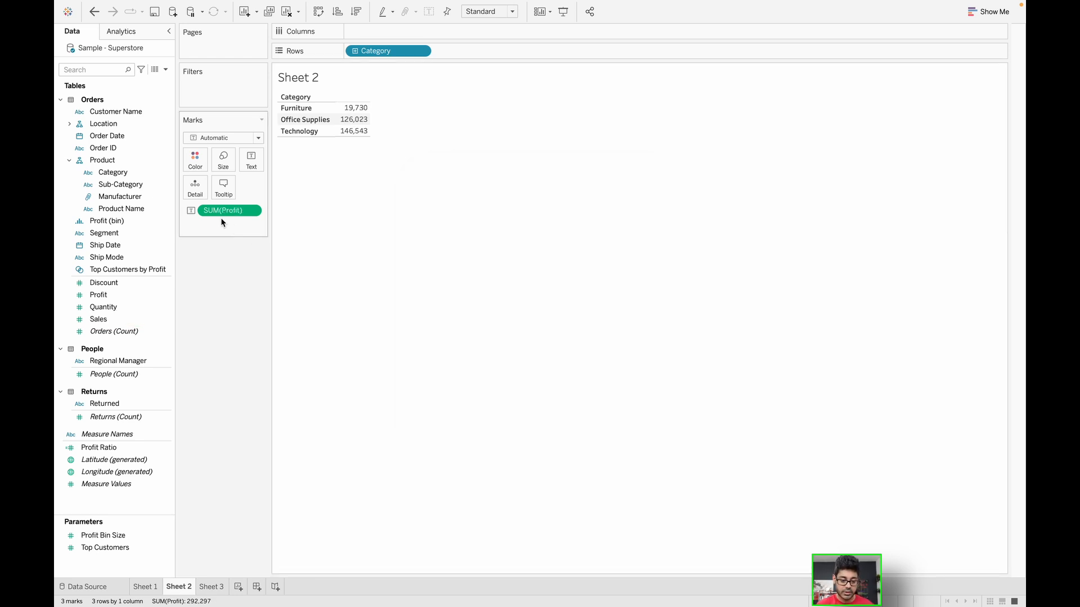
mouse_move(229, 211)
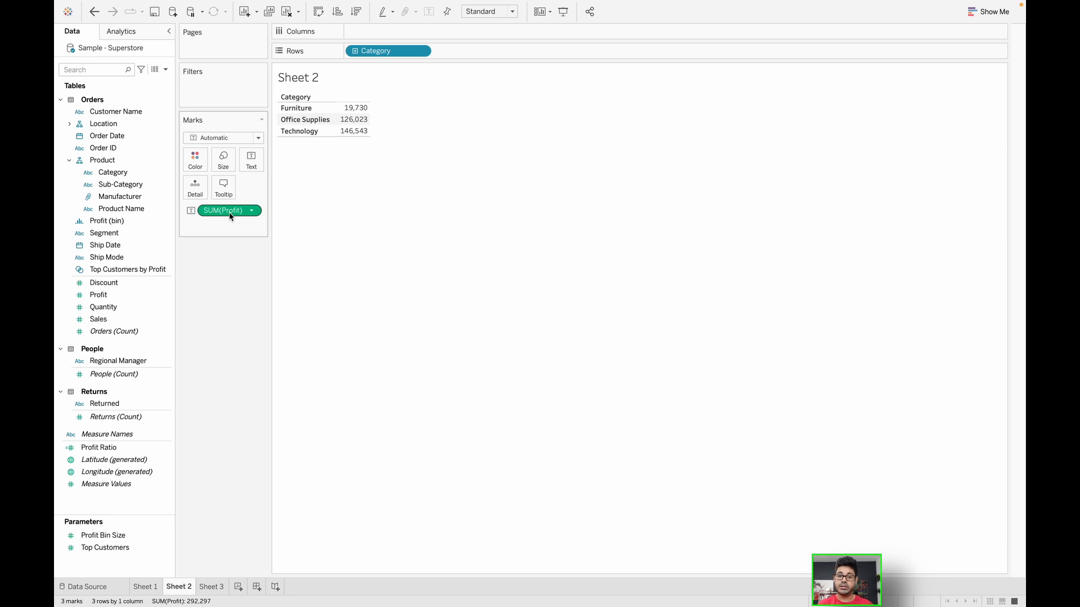
mouse_move(332, 335)
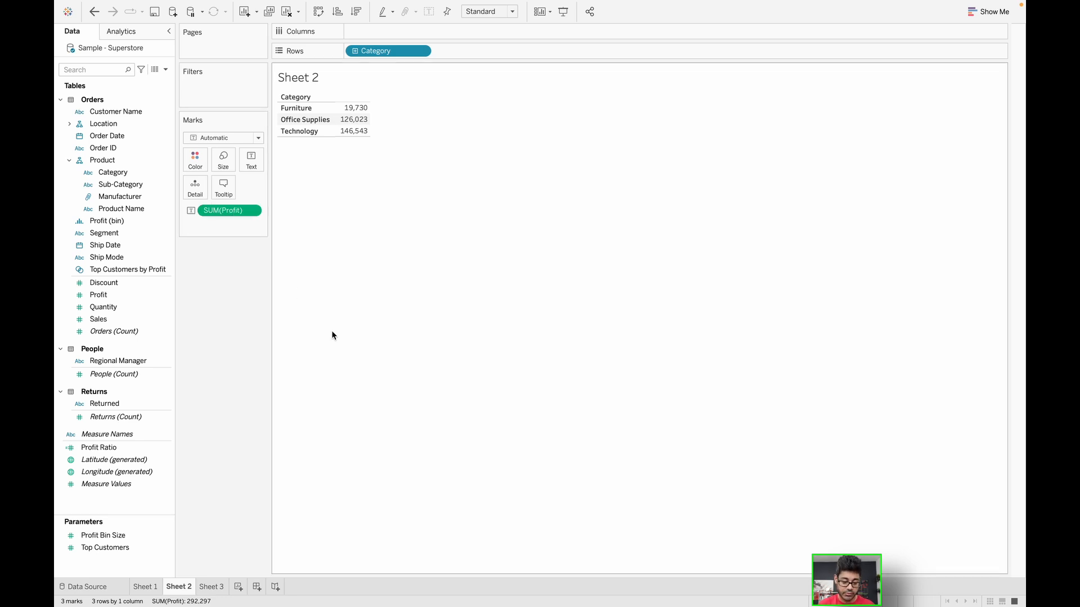
mouse_move(212, 587)
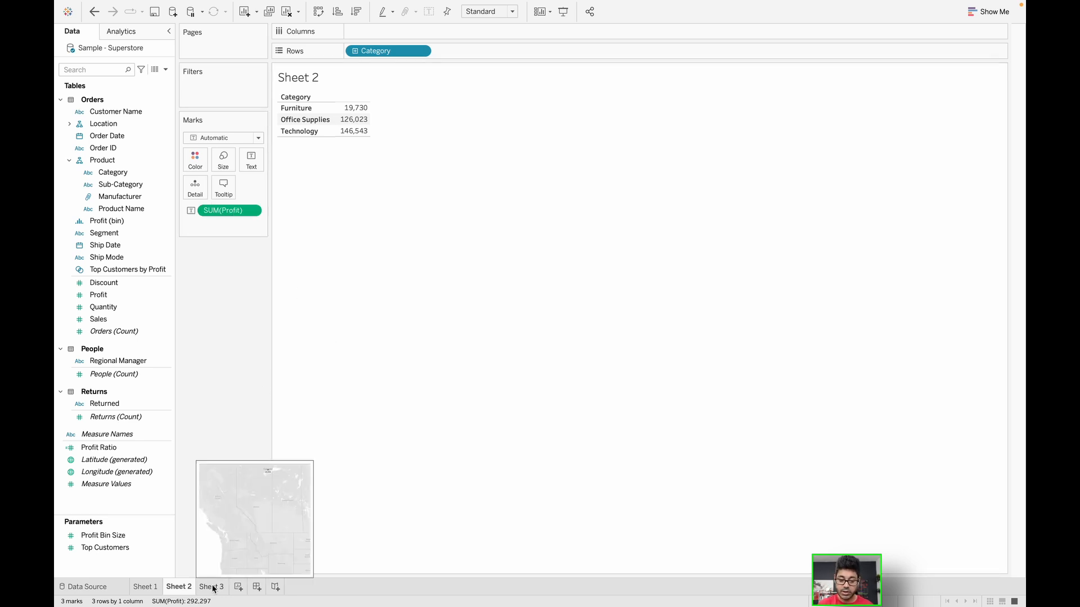
On Sheet 3, confirm the map labels use SUM(Profit): Canada 5,900, United States 286,397.
click(211, 586)
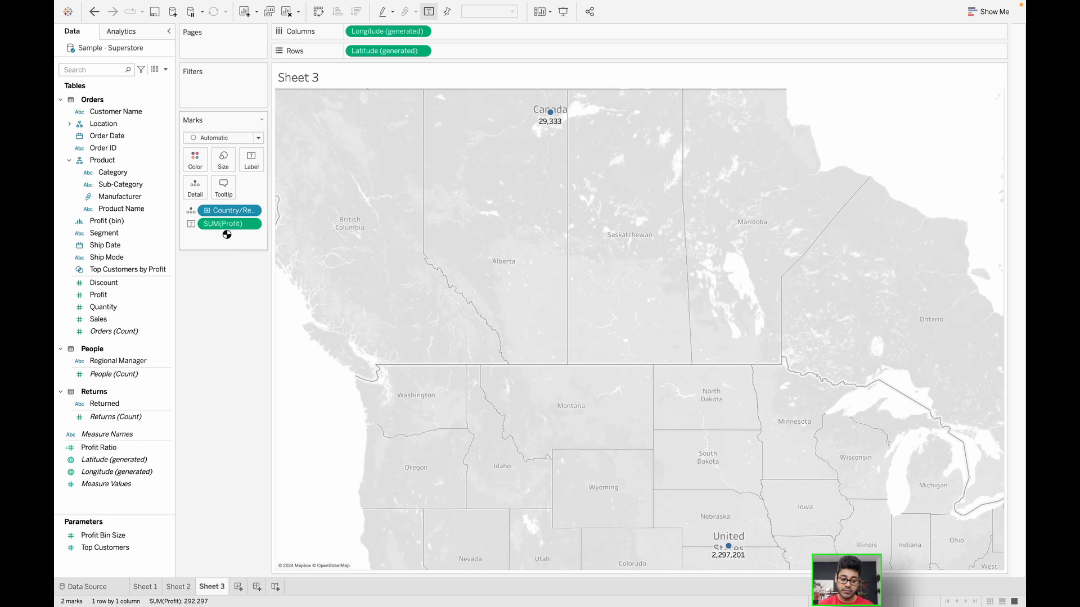
click(227, 224)
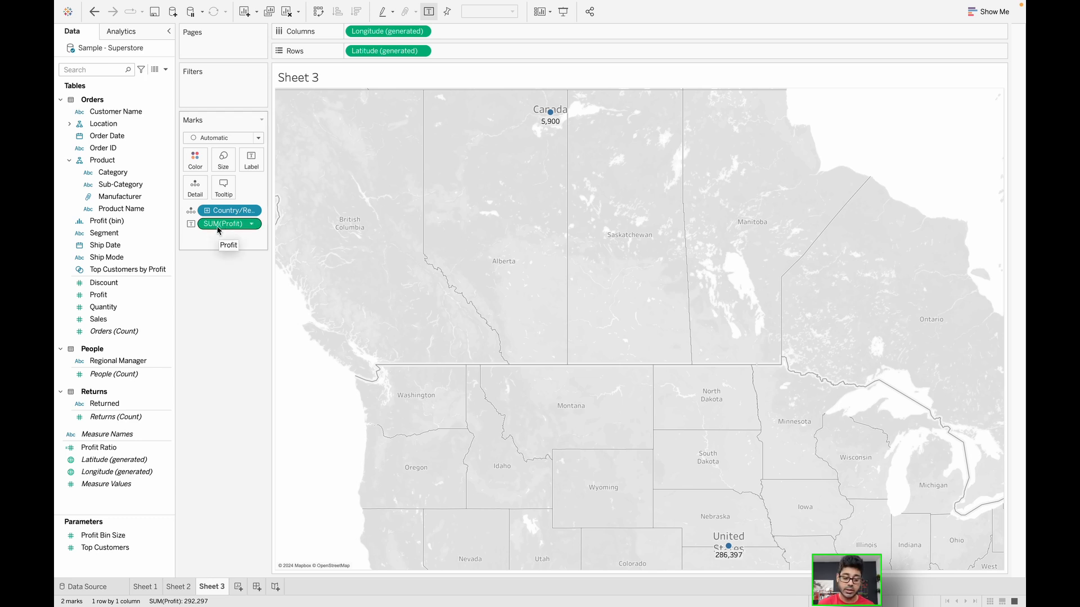
mouse_move(222, 236)
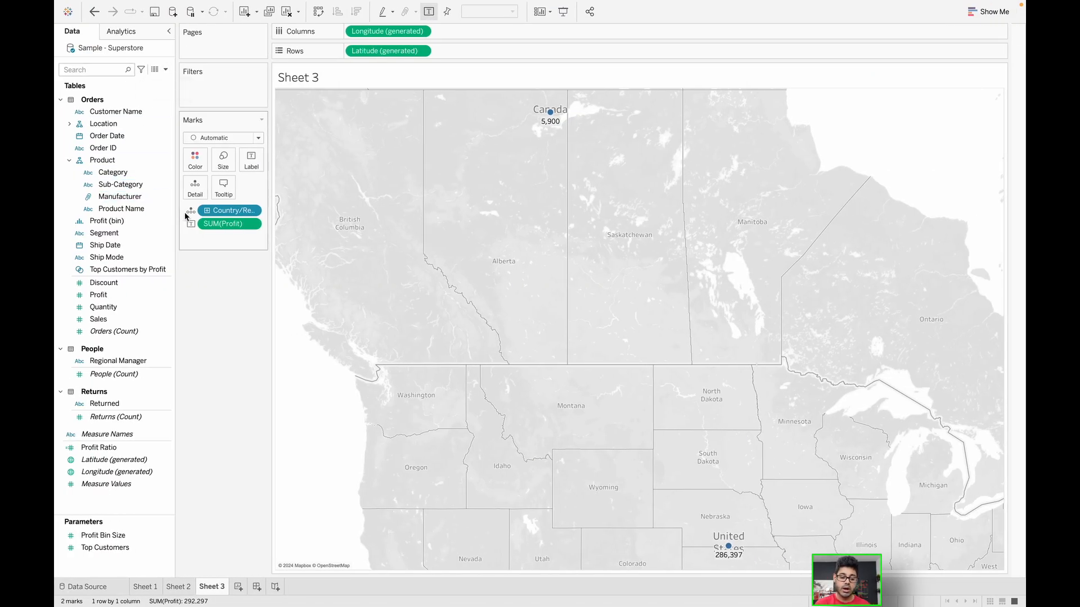
click(97, 319)
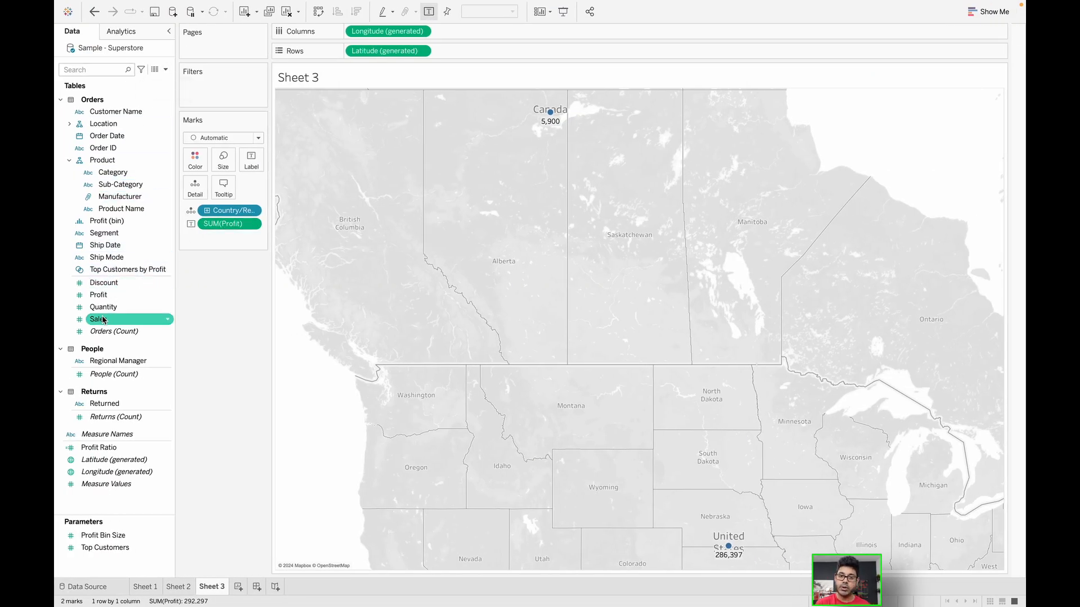
Start a new calculated field from the Data pane menu and edit its formula.
click(165, 68)
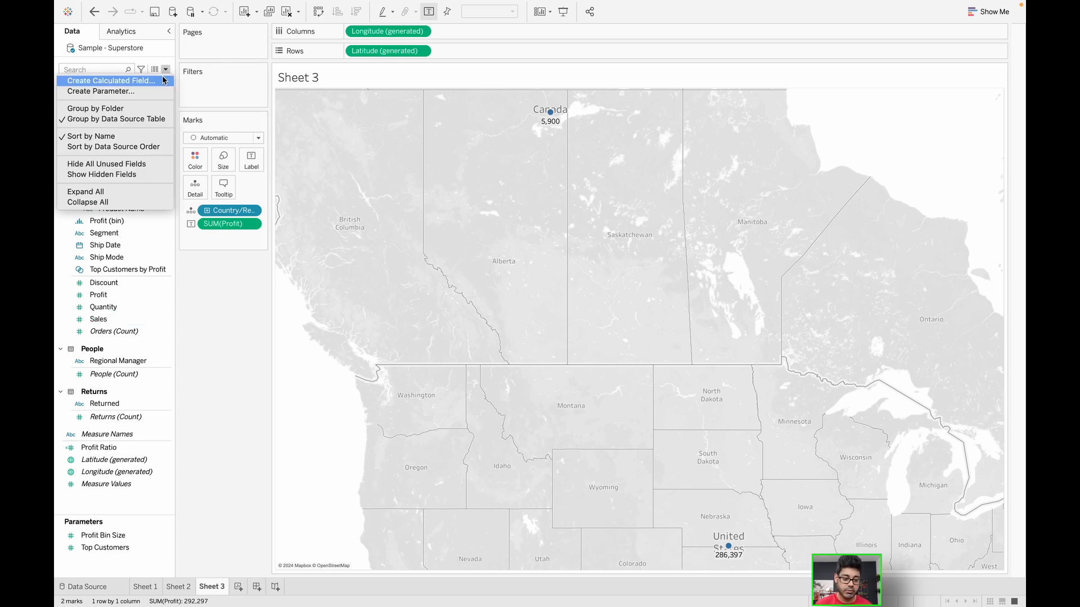
click(111, 80)
text(replace()
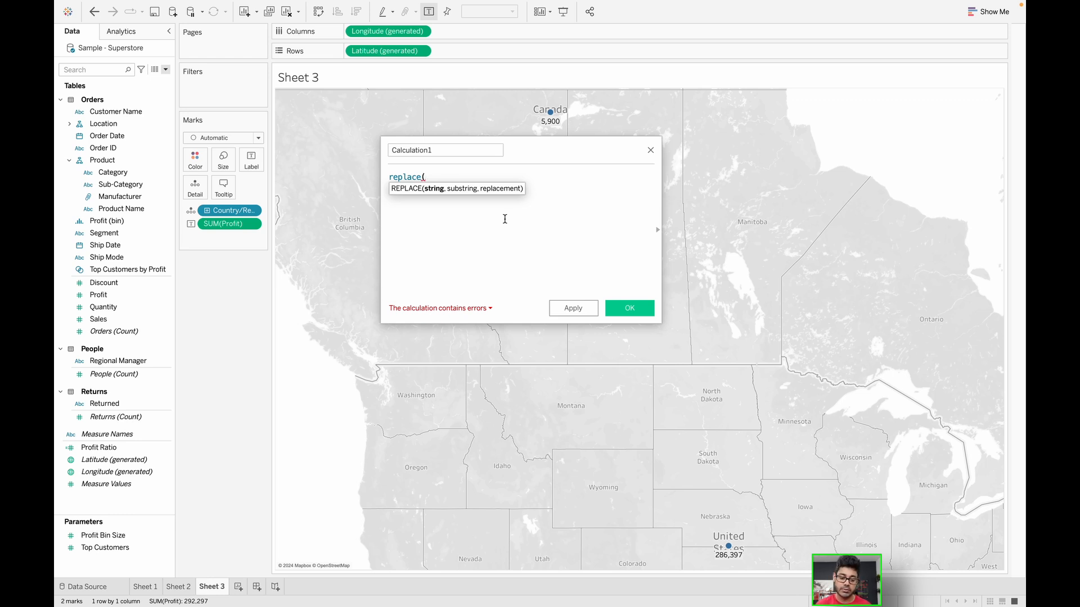
mouse_move(460, 178)
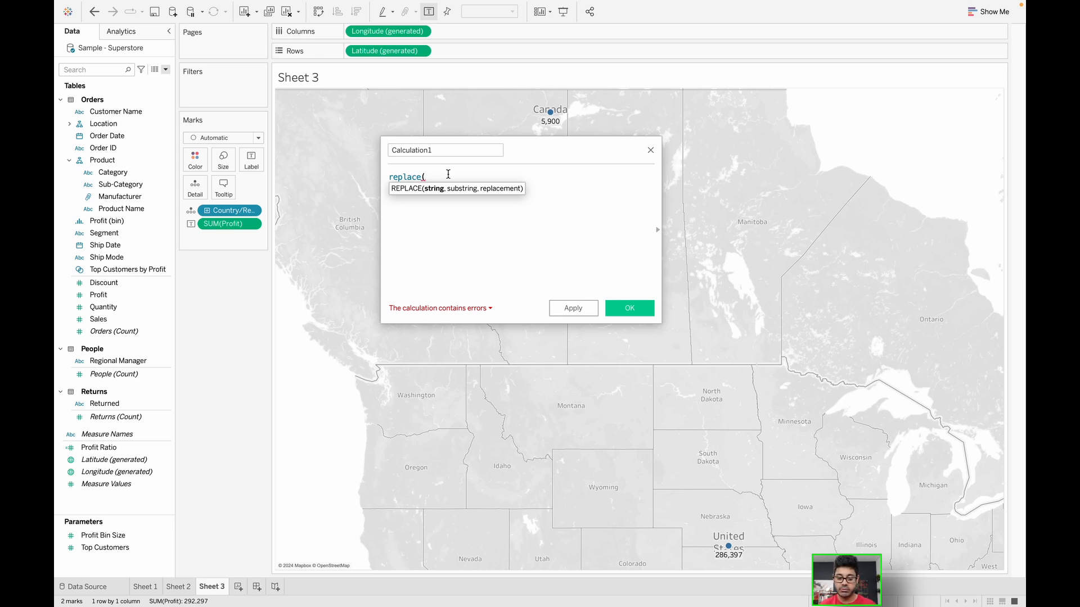
click(648, 150)
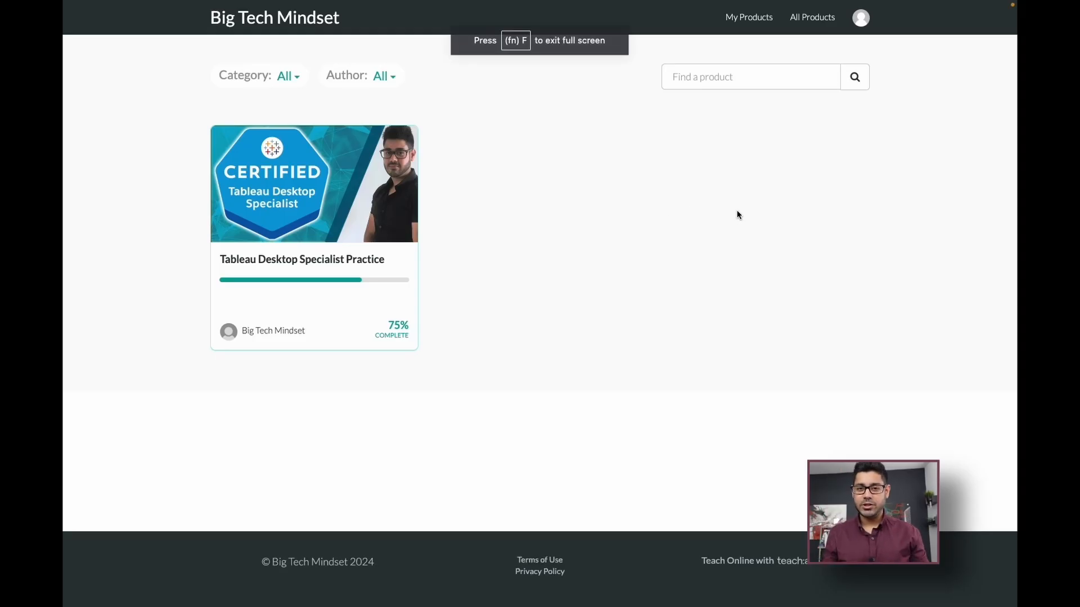
mouse_move(611, 242)
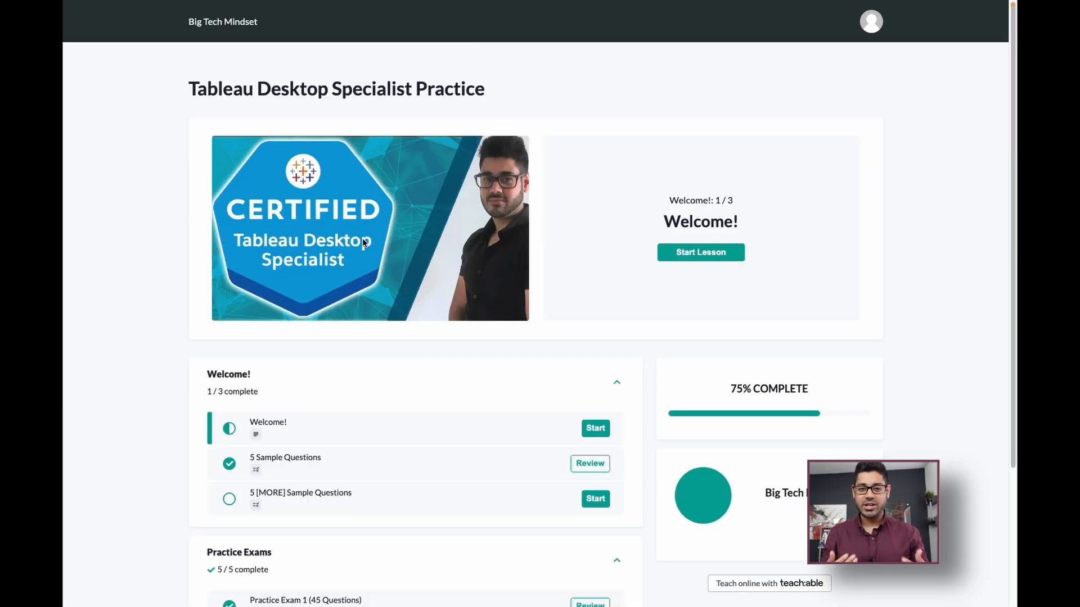
Scroll down the course and start Practice Exam 1 (45 questions).
scroll(down, 3)
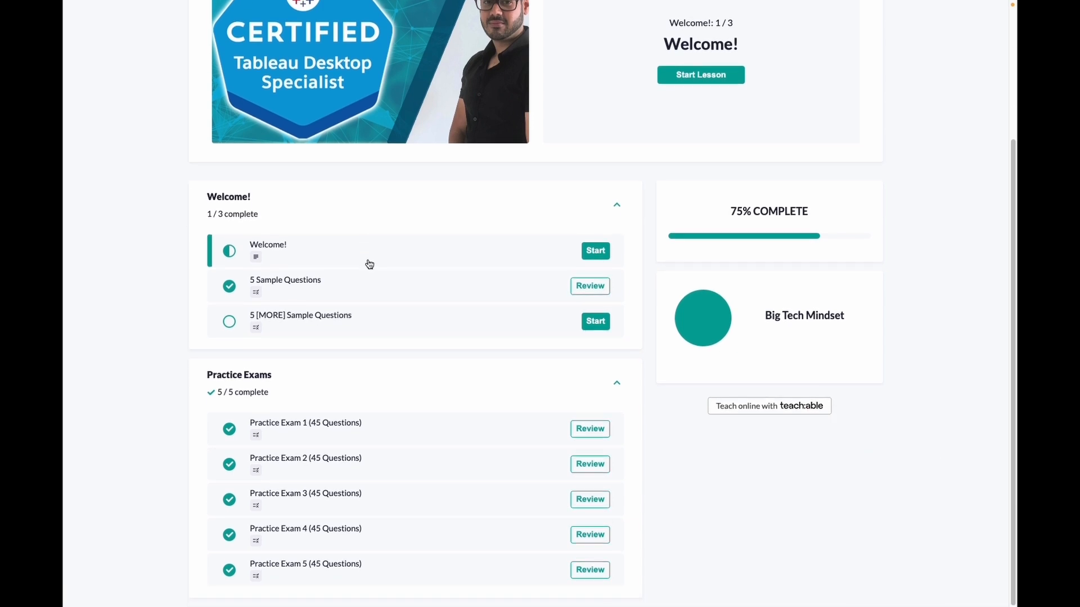
mouse_move(348, 430)
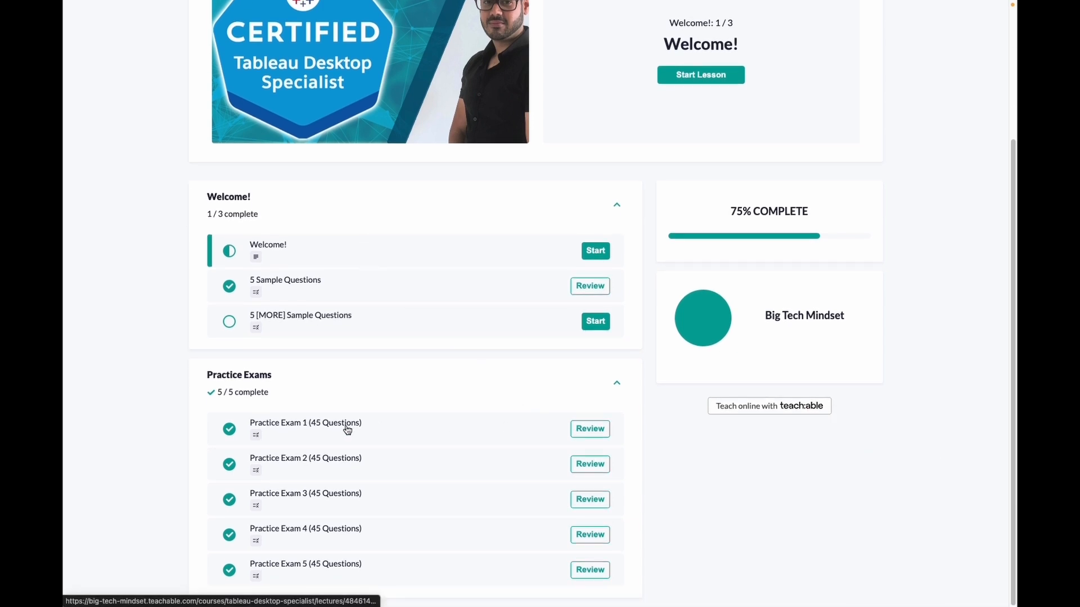
click(588, 429)
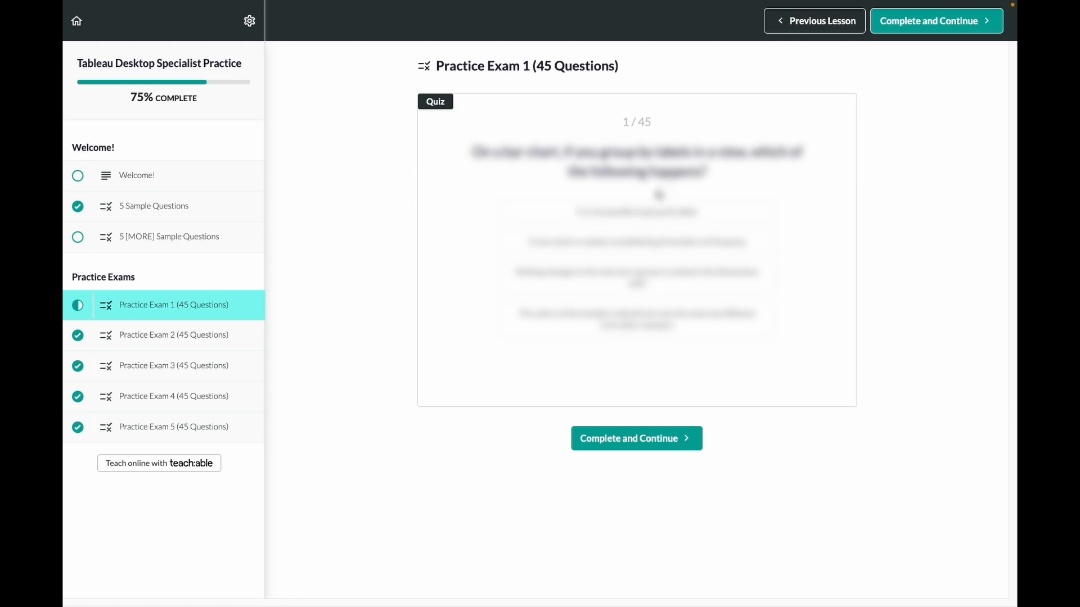
Answer and check question 1, continue, then answer and check question 2 correctly.
click(637, 211)
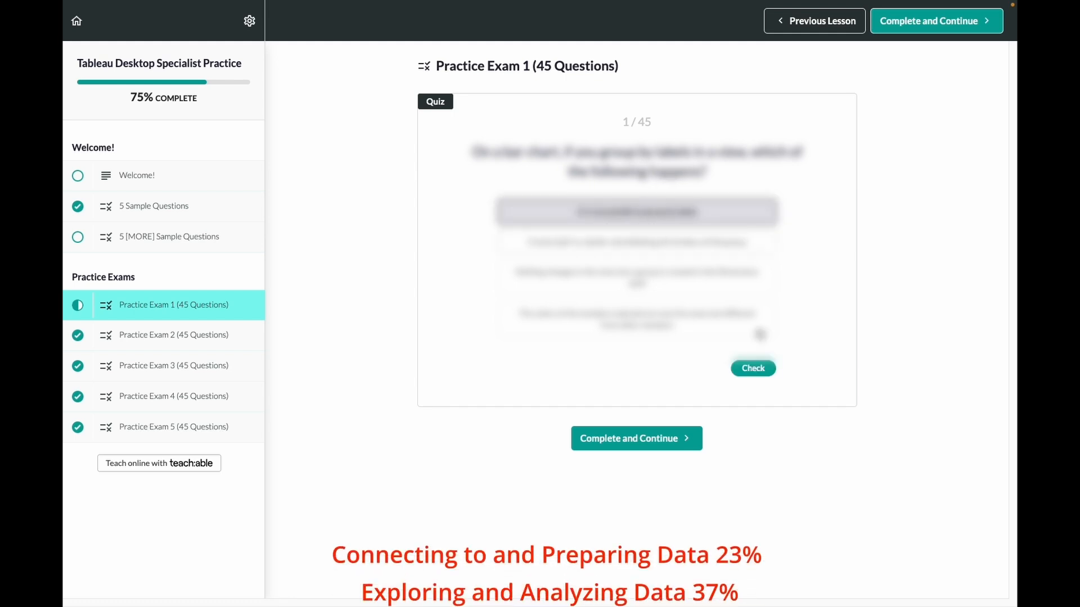
click(752, 368)
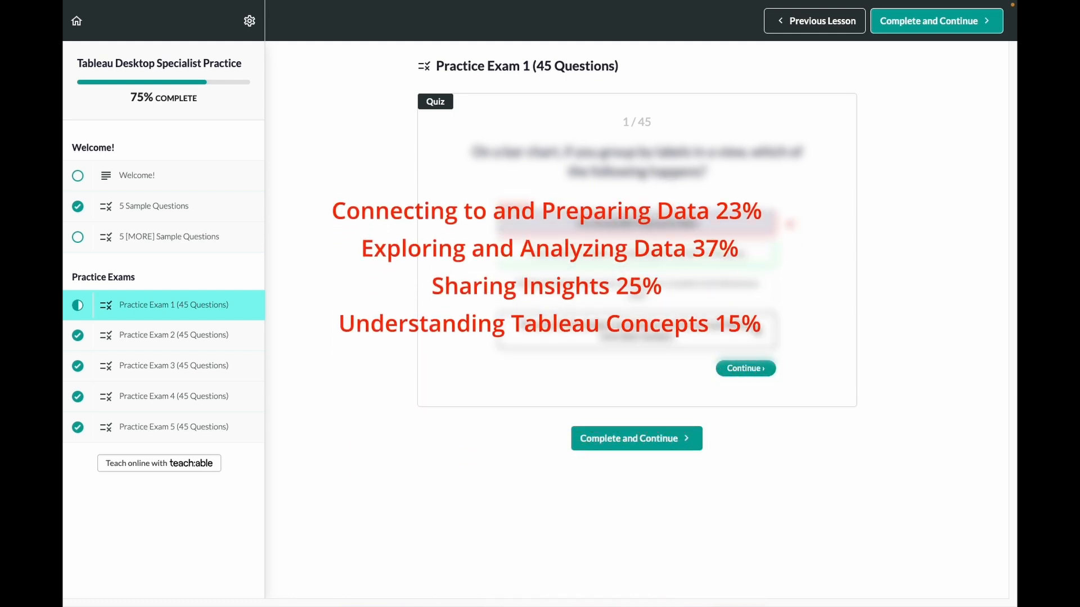
click(745, 368)
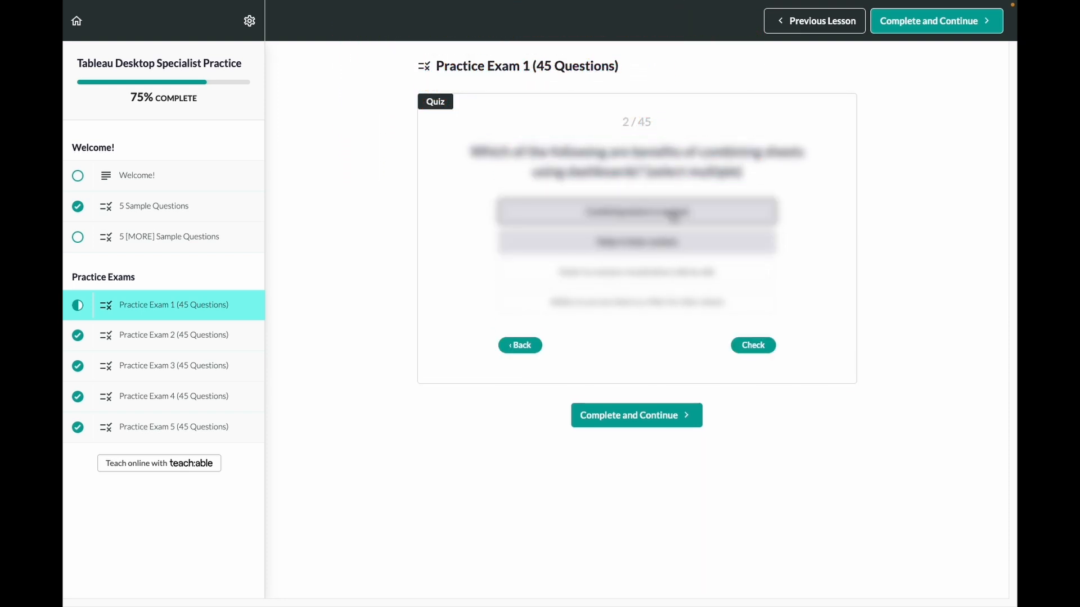
click(635, 271)
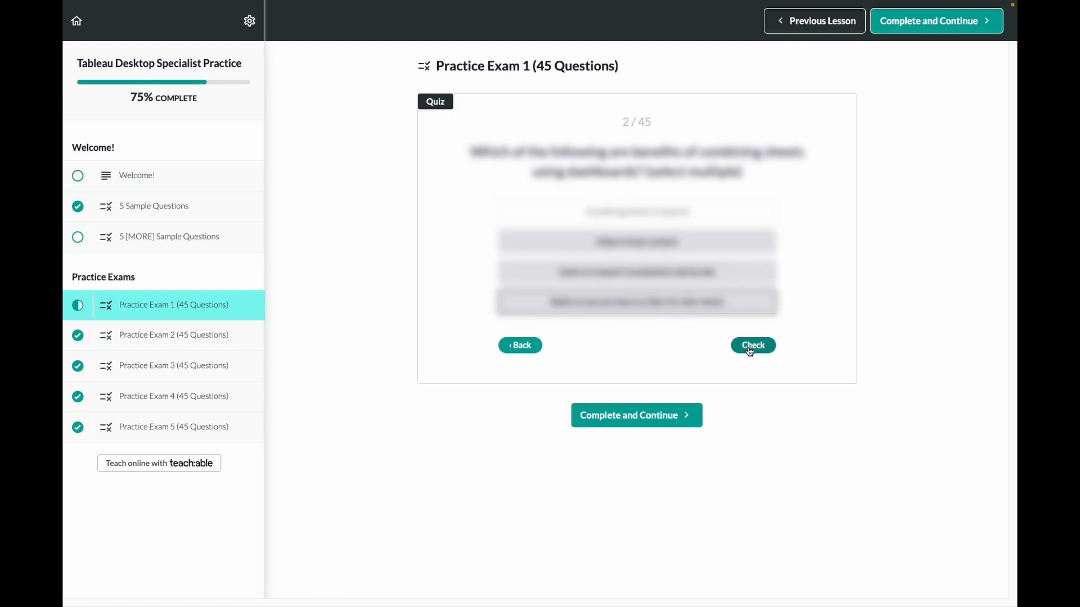
click(752, 345)
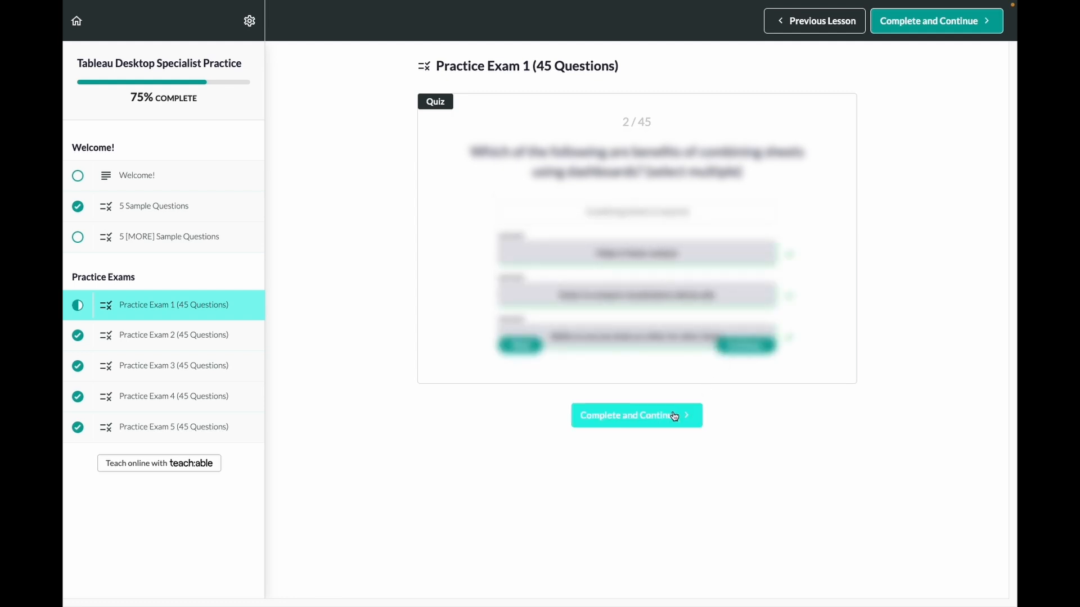